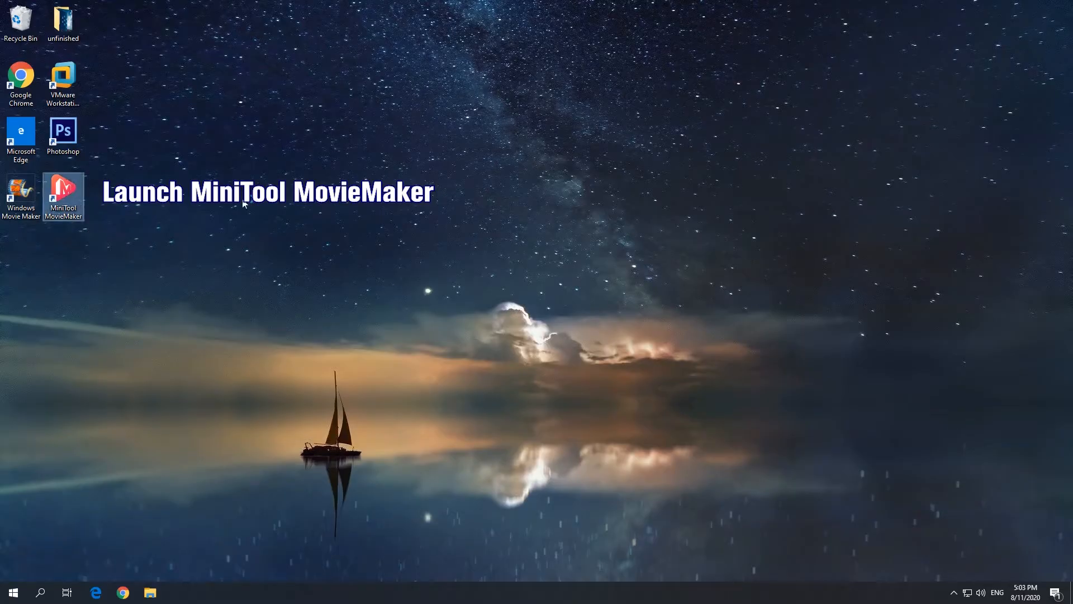
# Step: Launch MiniTool MovieMaker from the desktop and dismiss the promotional video popup
pyautogui.doubleClick(63, 191)
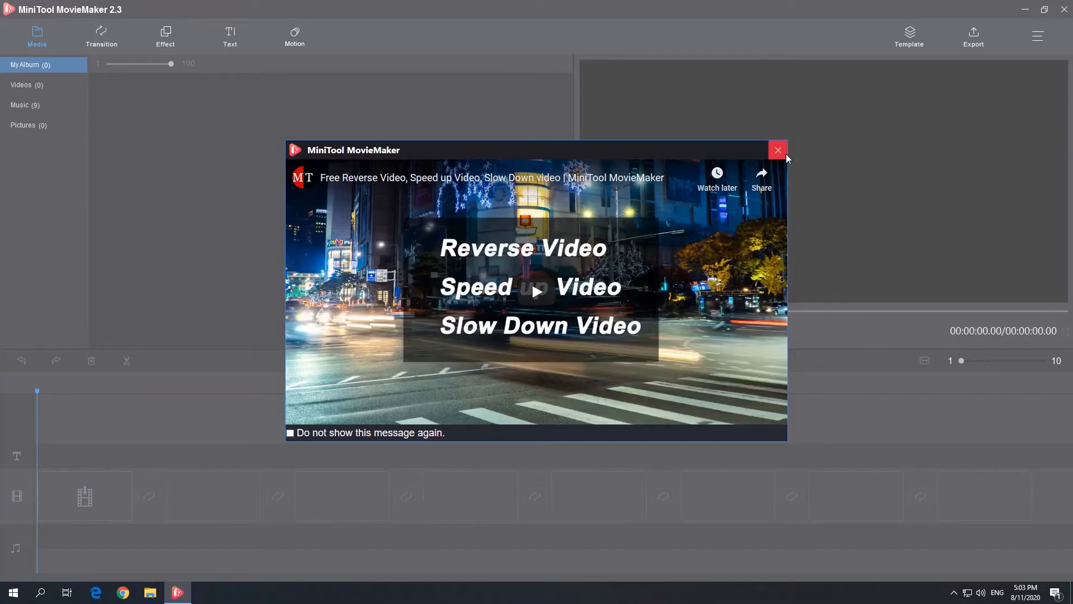
pyautogui.click(778, 150)
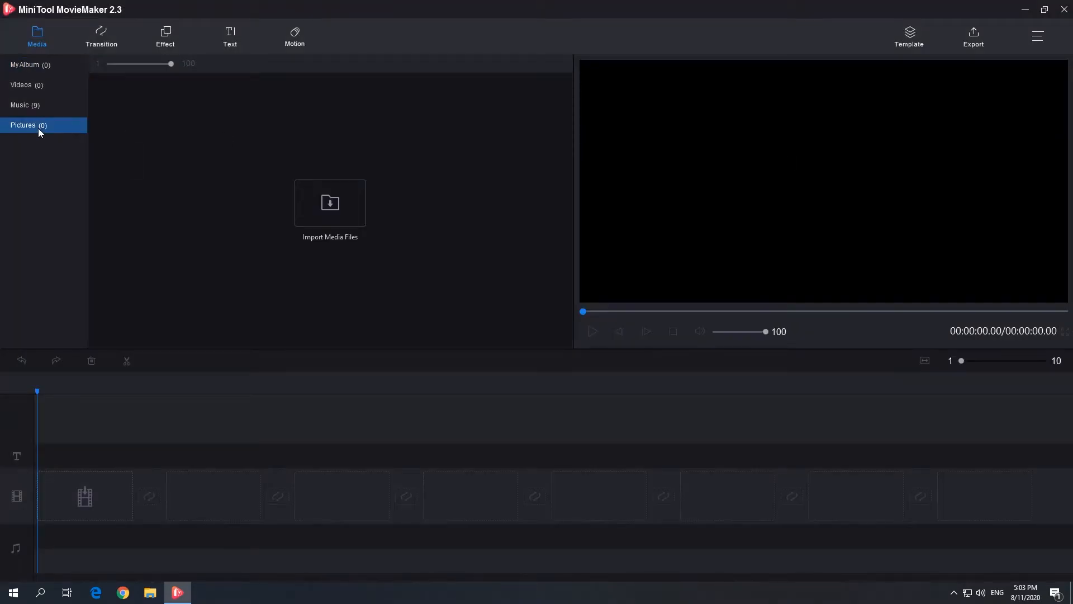
# Step: Import photos 1 through 7 from the Open dialog into the media library
pyautogui.click(330, 202)
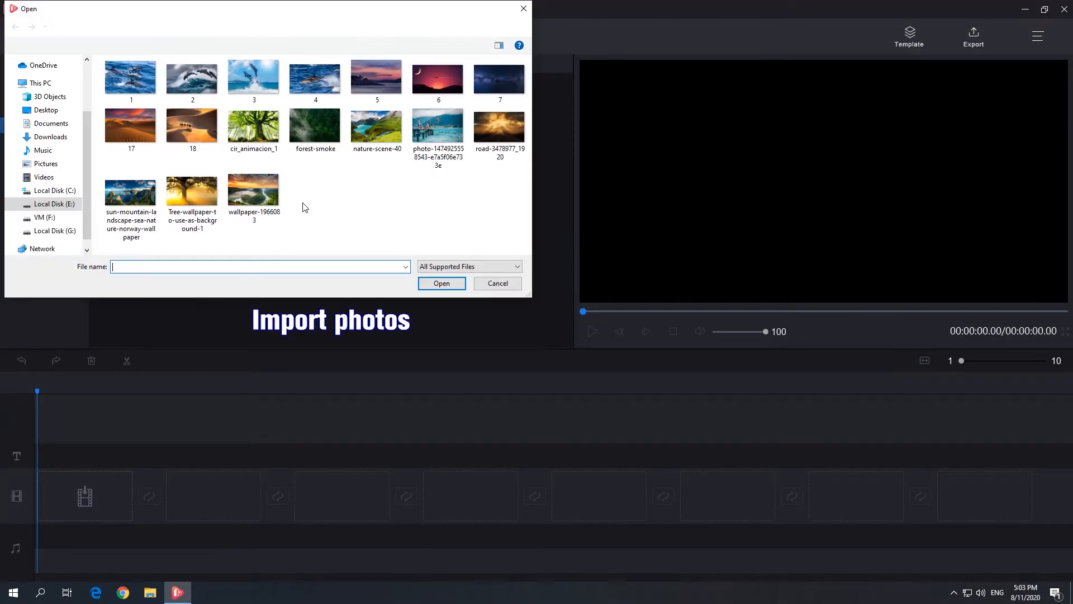
pyautogui.click(130, 75)
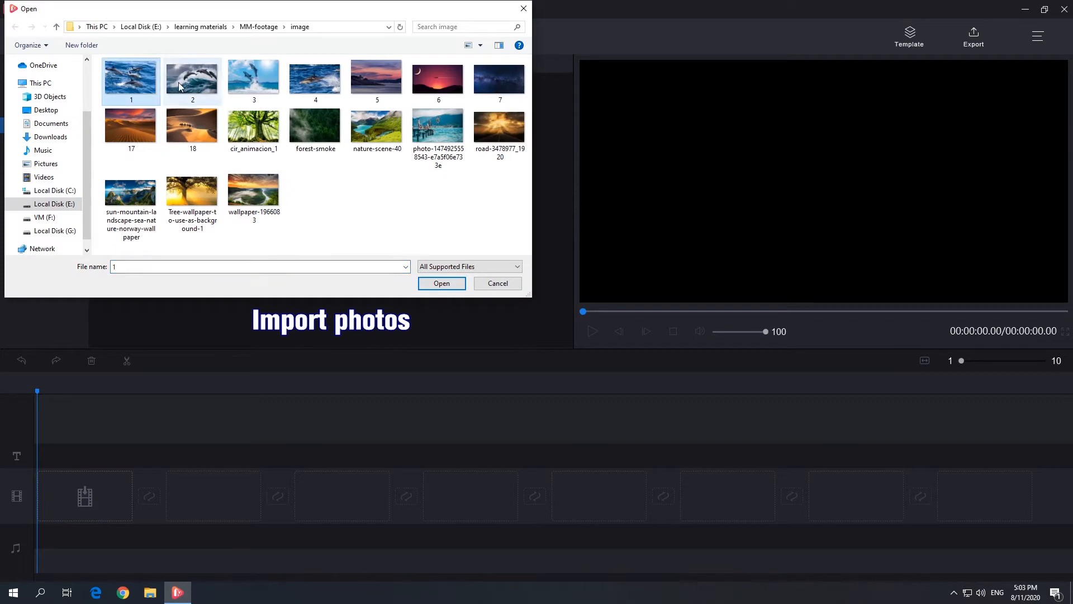
pyautogui.click(438, 81)
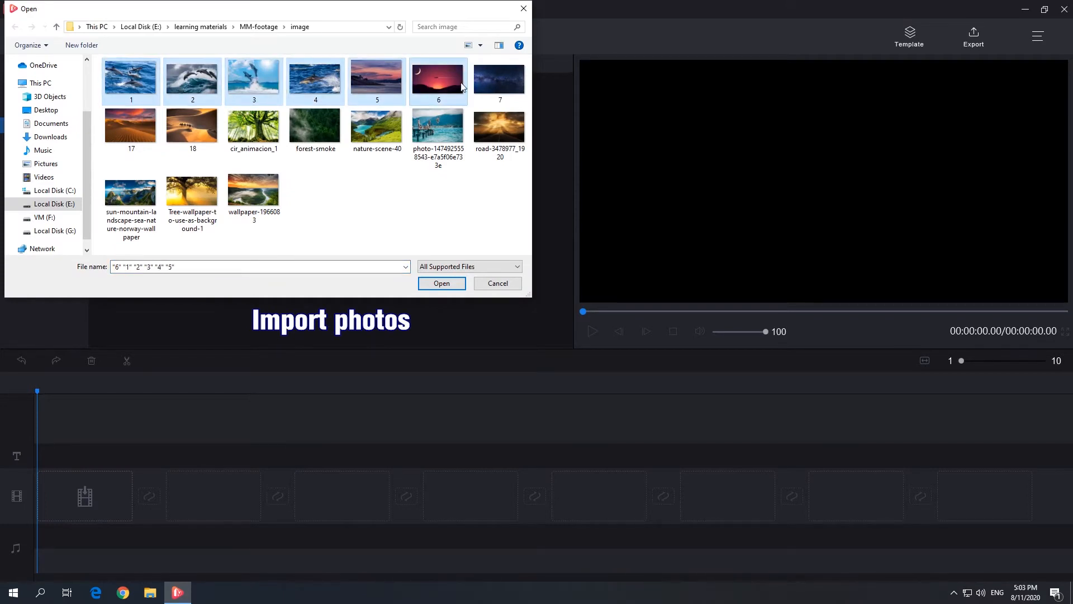
pyautogui.click(442, 283)
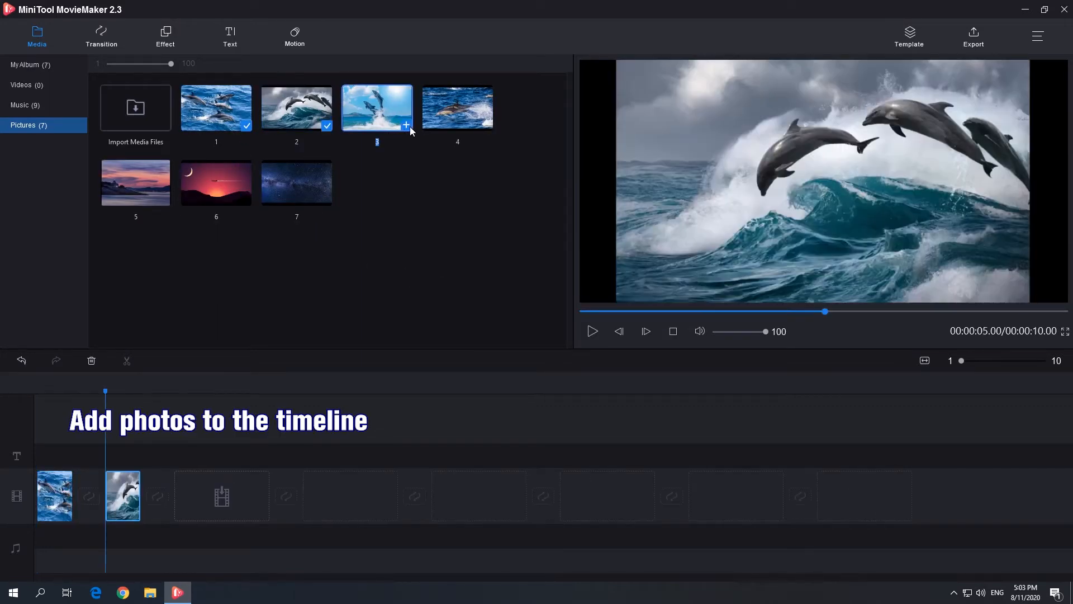
# Step: Add photos 3–7 to the timeline to complete the 35-second slideshow
pyautogui.click(406, 125)
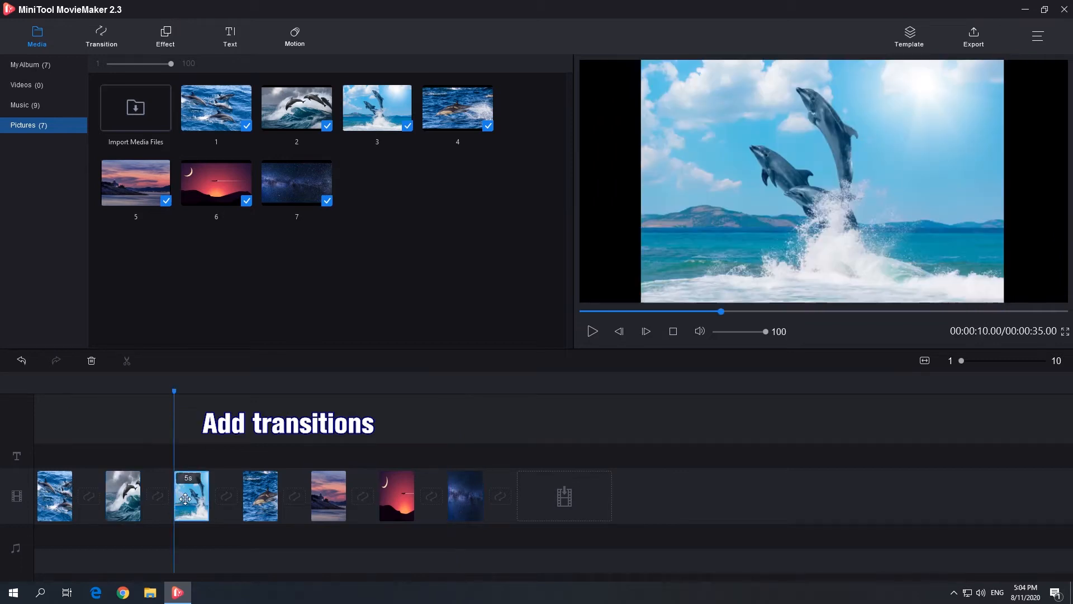
# Step: Browse the transition library and drop FadeBlack and Spiral2 between clips 3–4 and 5–6
pyautogui.click(101, 36)
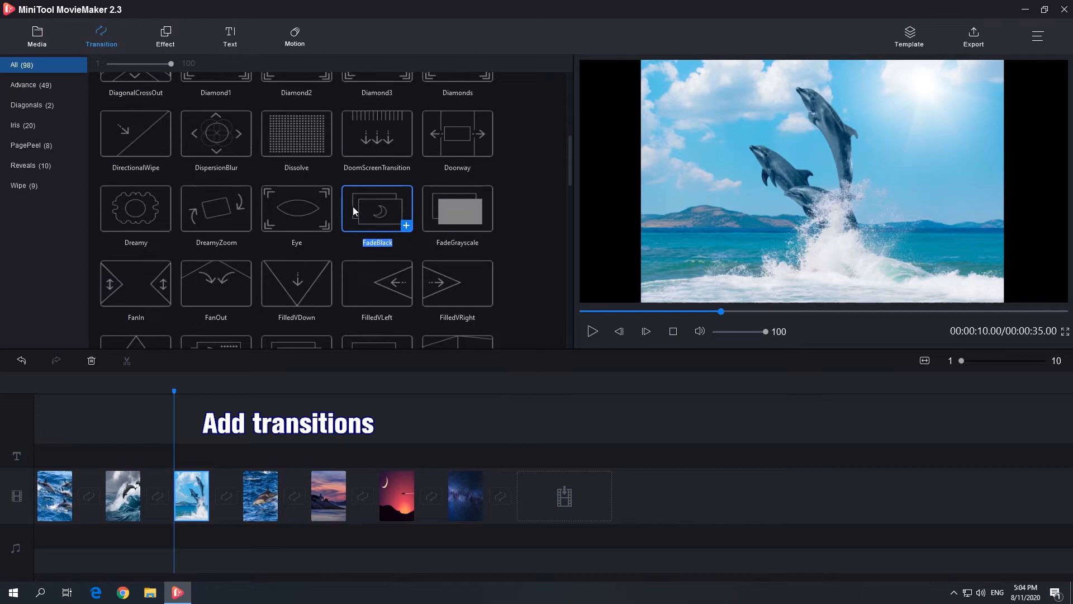
pyautogui.scroll(-3)
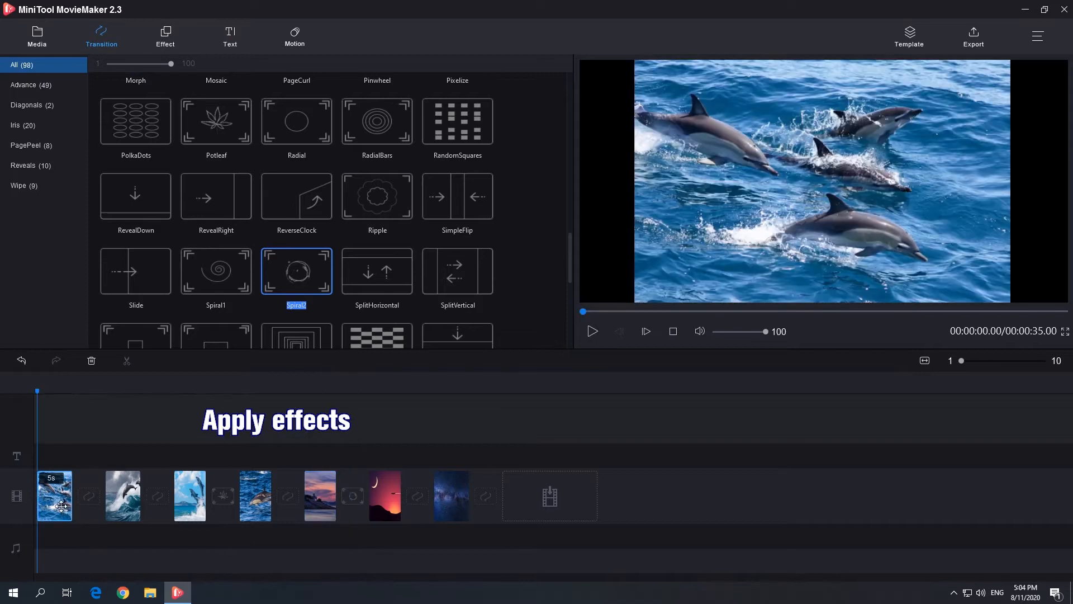
# Step: Apply the OldPhoto effect to the second dolphin photo and Lark to the fifth, sunset photo
pyautogui.click(164, 36)
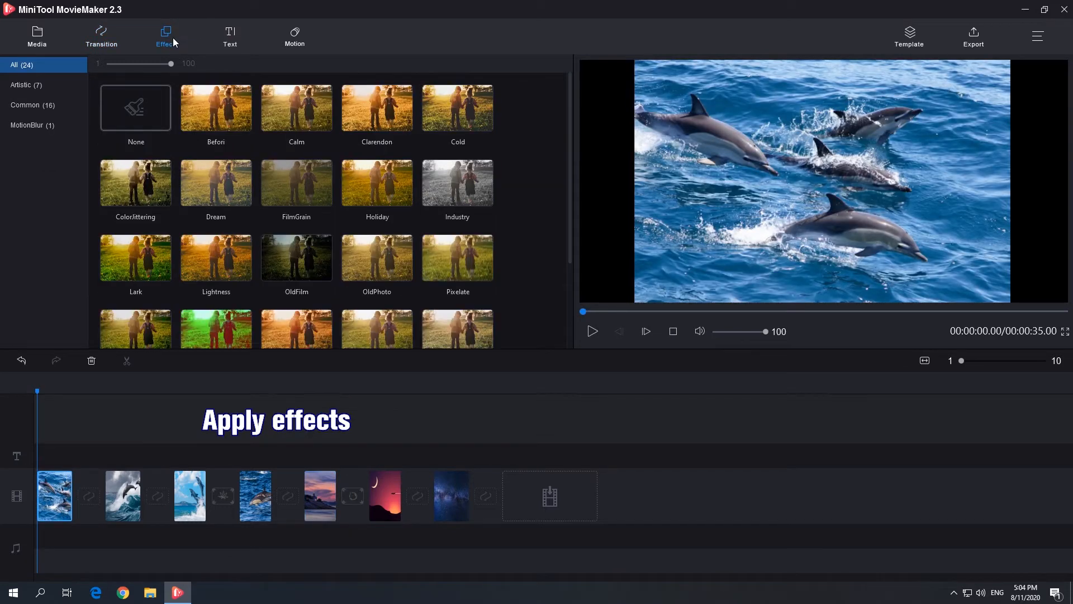
pyautogui.click(123, 496)
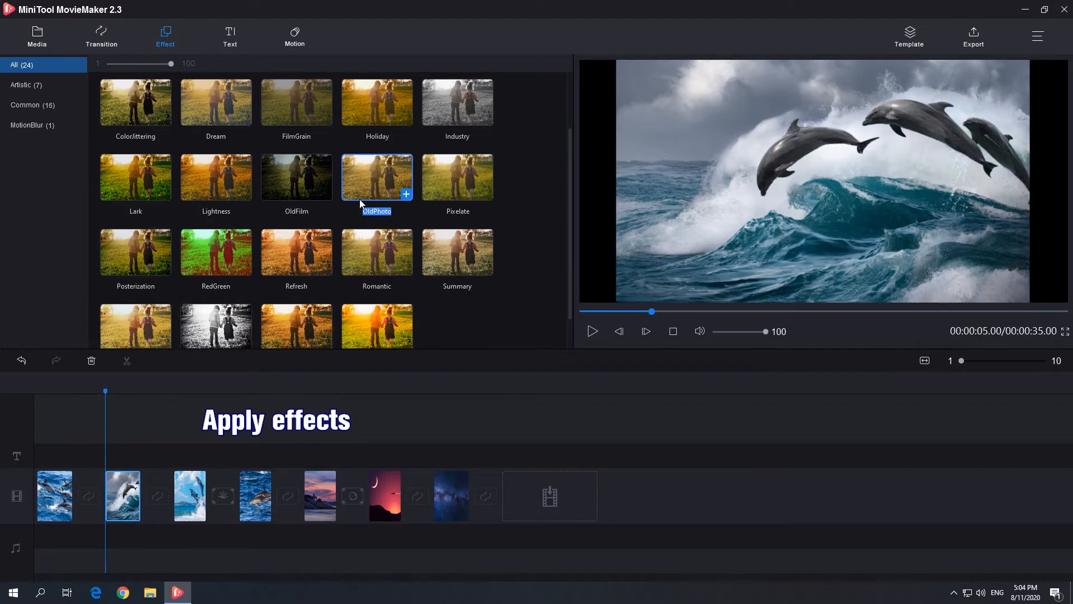
pyautogui.click(457, 252)
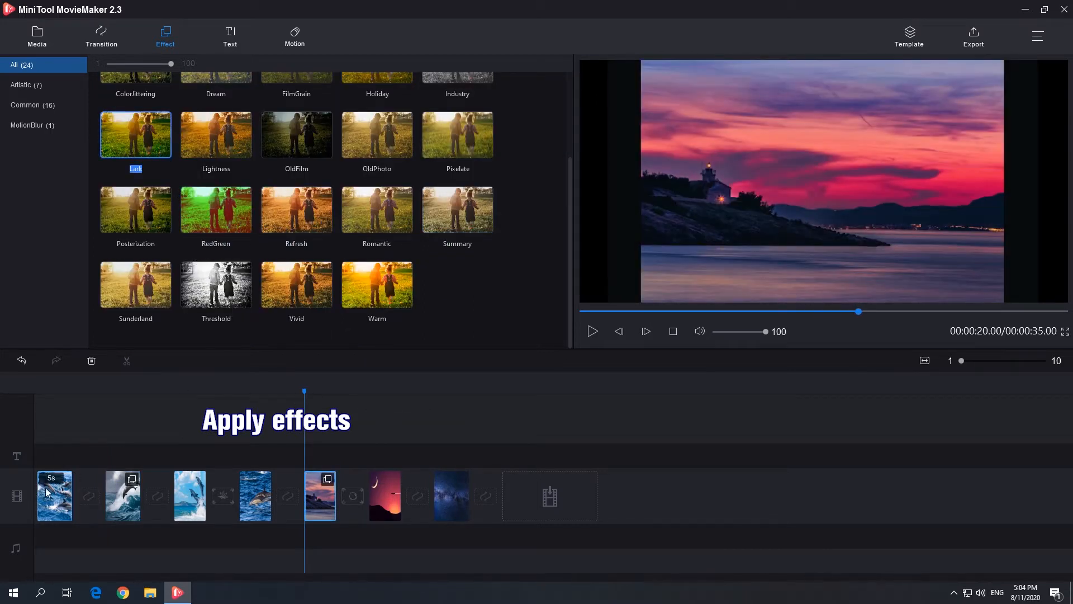
pyautogui.click(230, 36)
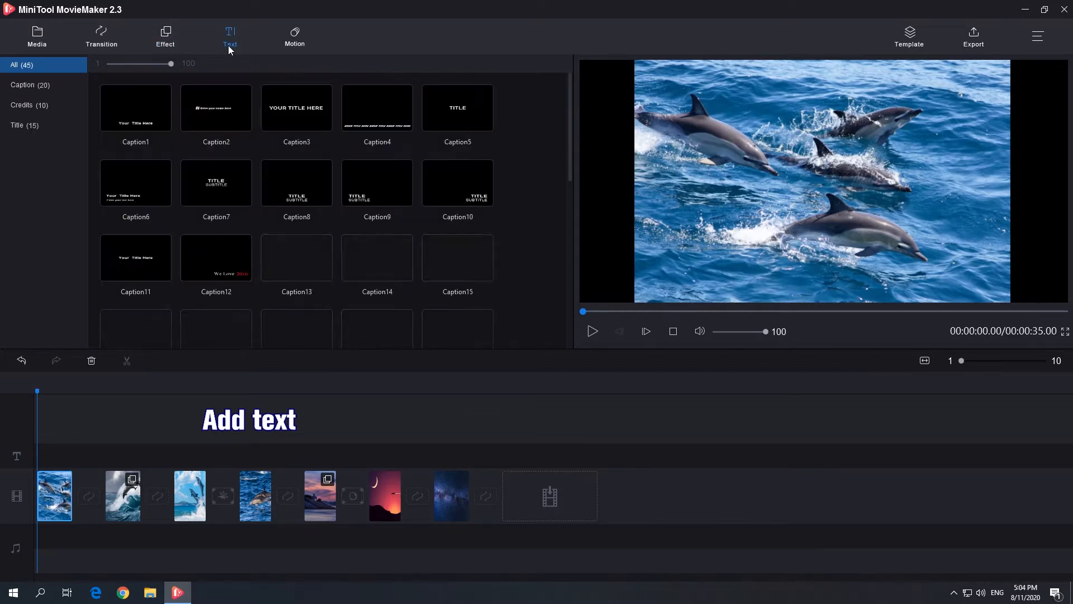
# Step: Add Caption2 over the starry-sky photo and set its text to That's my Journey
pyautogui.click(451, 496)
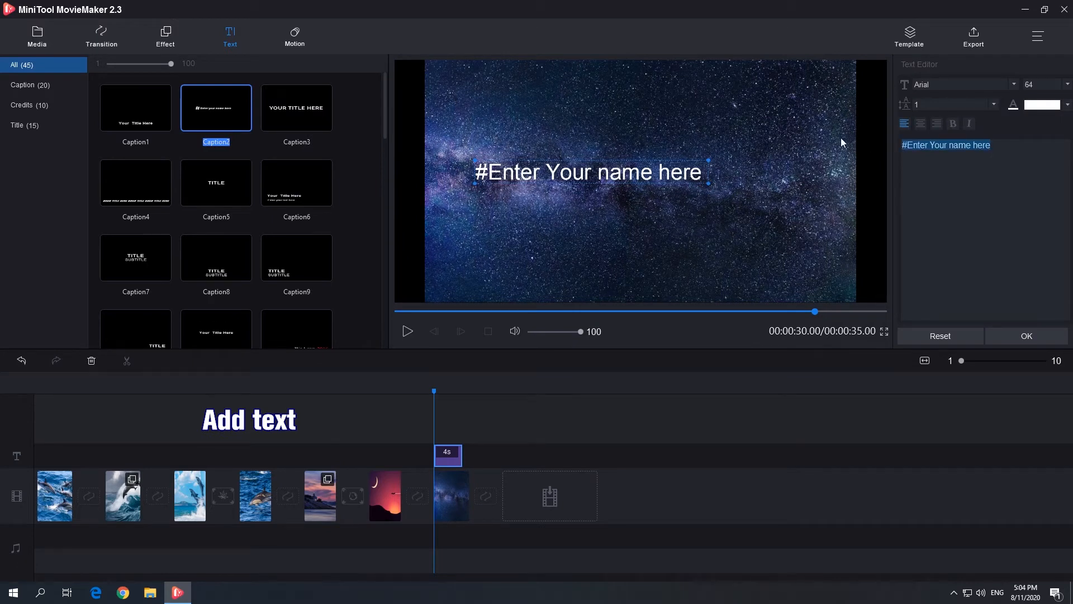
pyautogui.write("That's my")
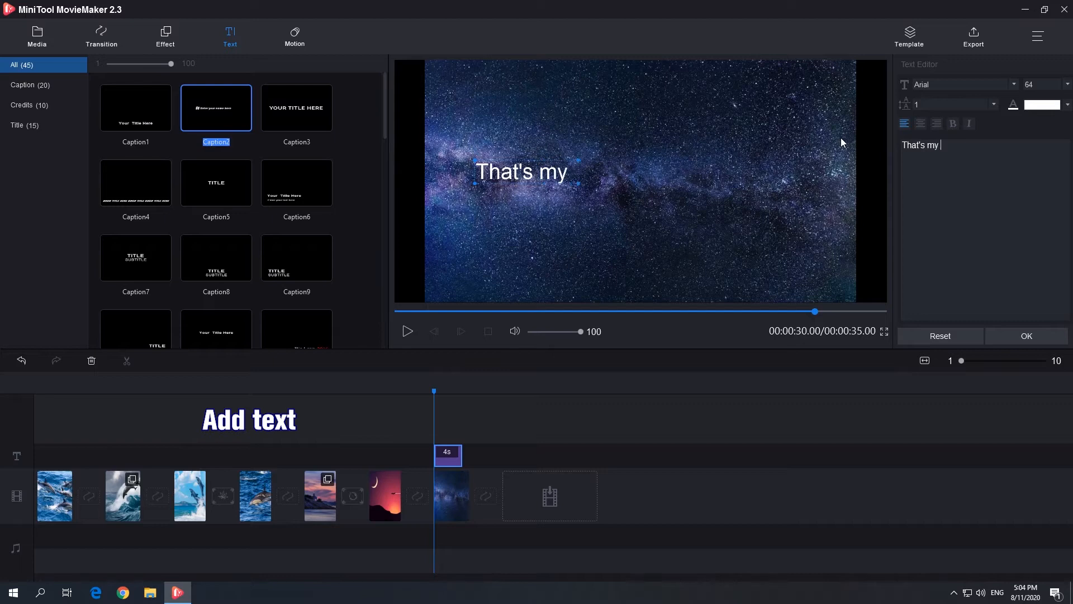
pyautogui.write('Journ')
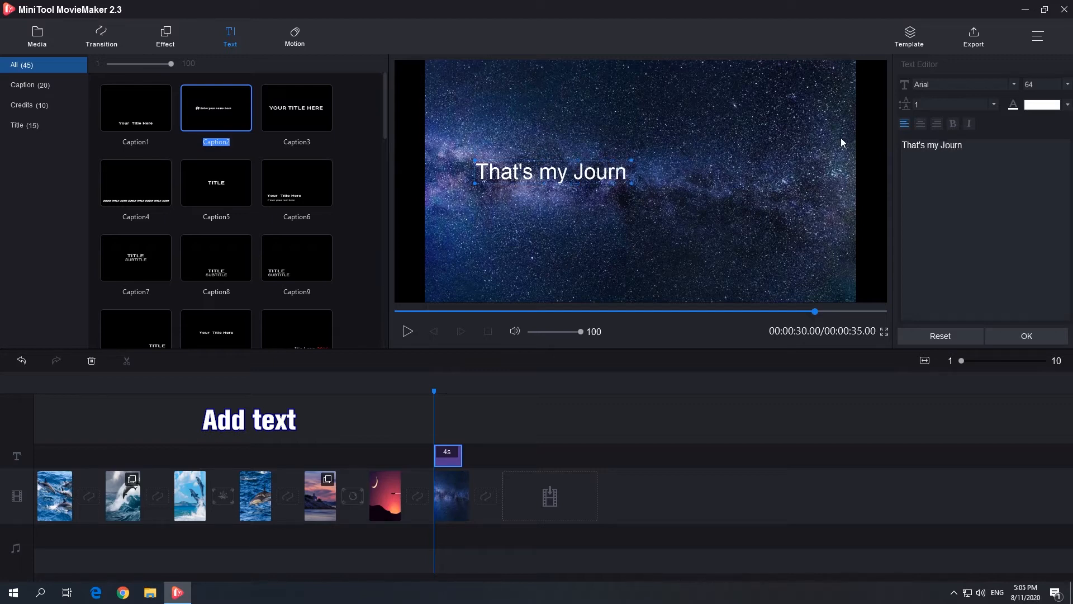
pyautogui.write('ey')
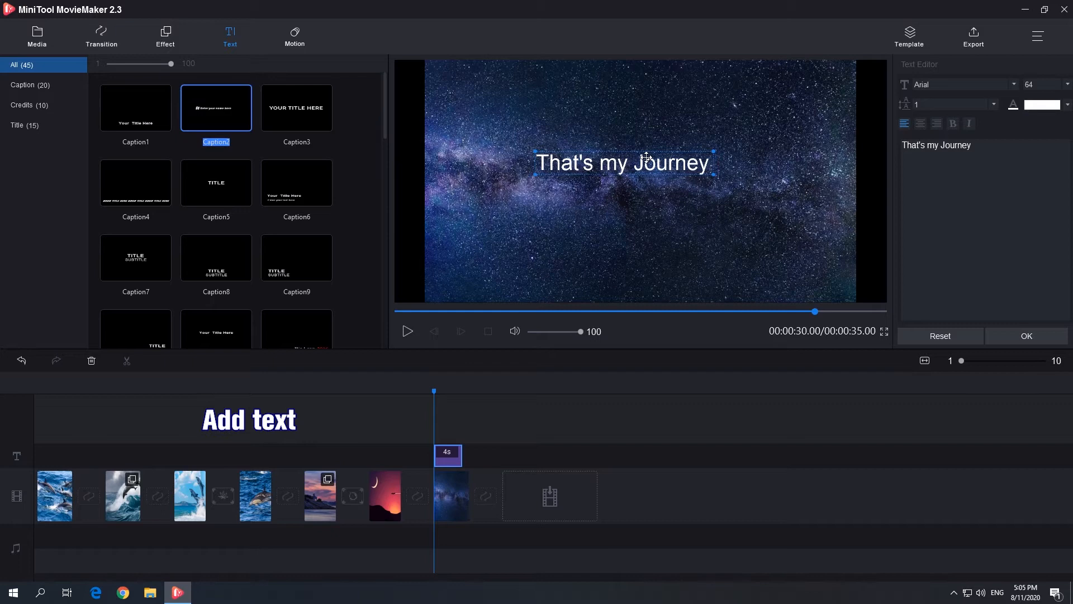
# Step: Make the caption size 68 bold italic Times New Roman, nudge it right, and confirm with OK
pyautogui.click(1064, 83)
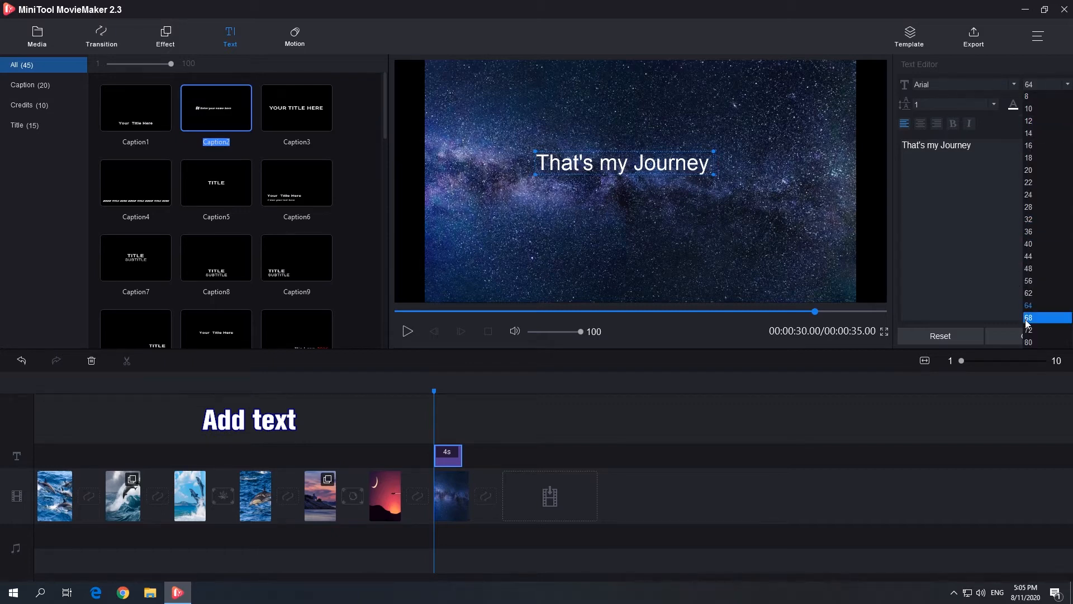
pyautogui.click(1029, 316)
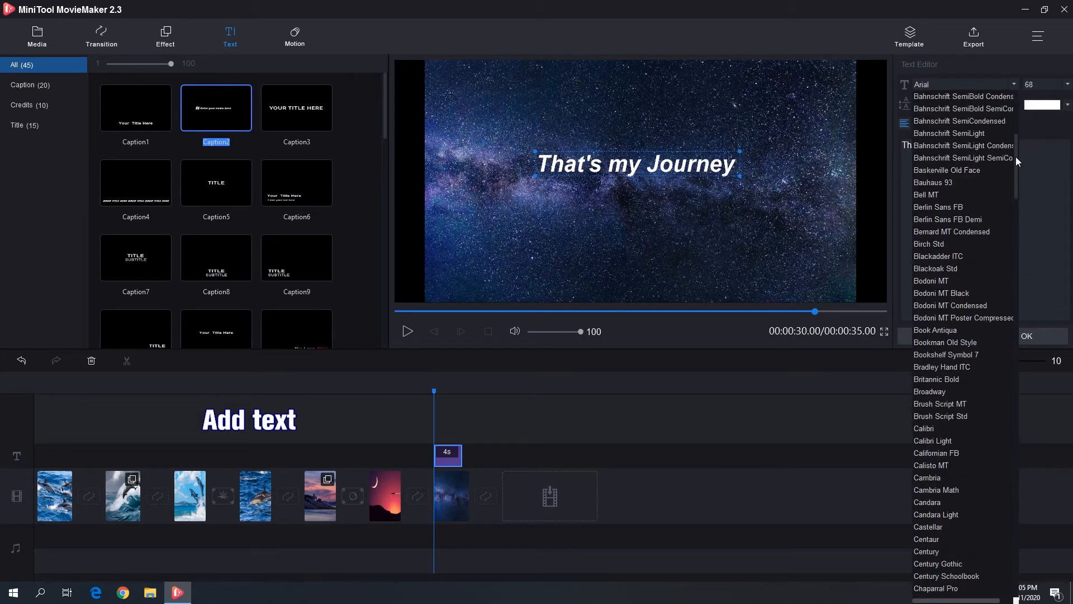
pyautogui.scroll(-3)
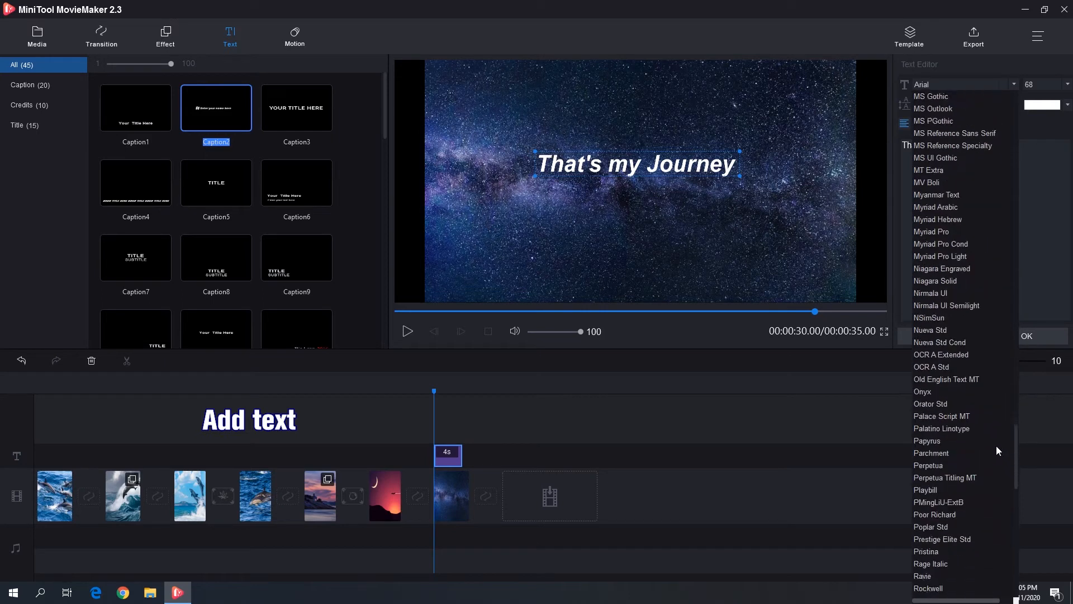
pyautogui.scroll(-3)
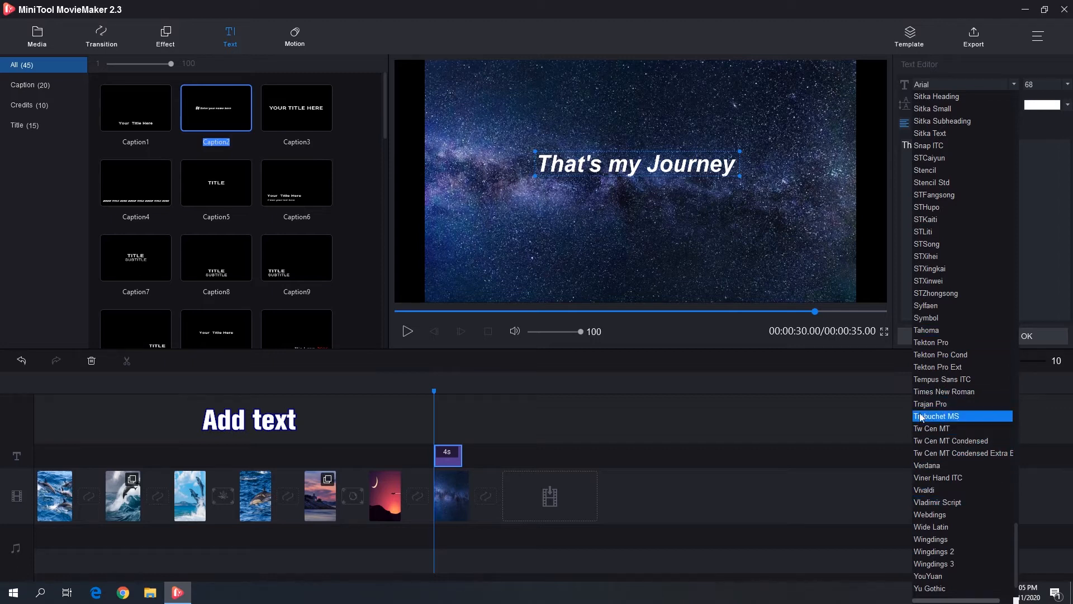
pyautogui.click(944, 392)
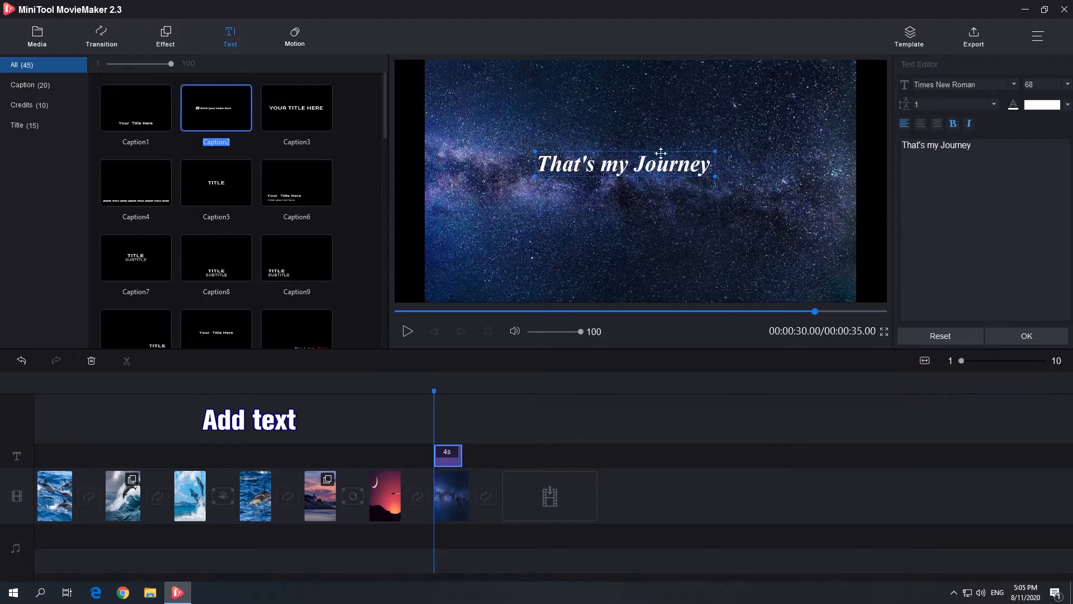
pyautogui.moveTo(623, 163); pyautogui.dragTo(639, 166)
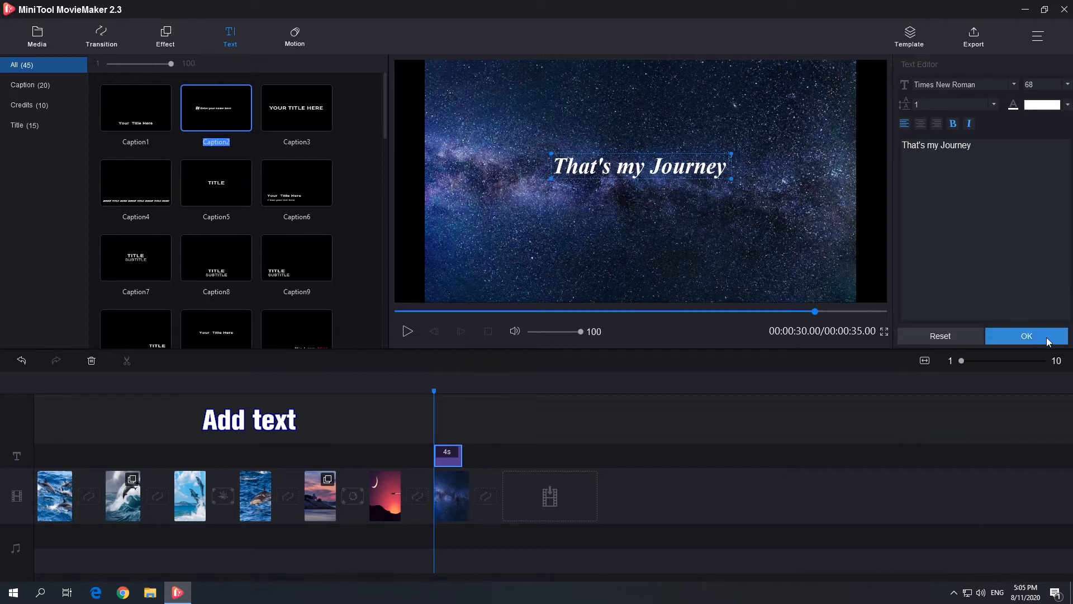
pyautogui.click(1026, 337)
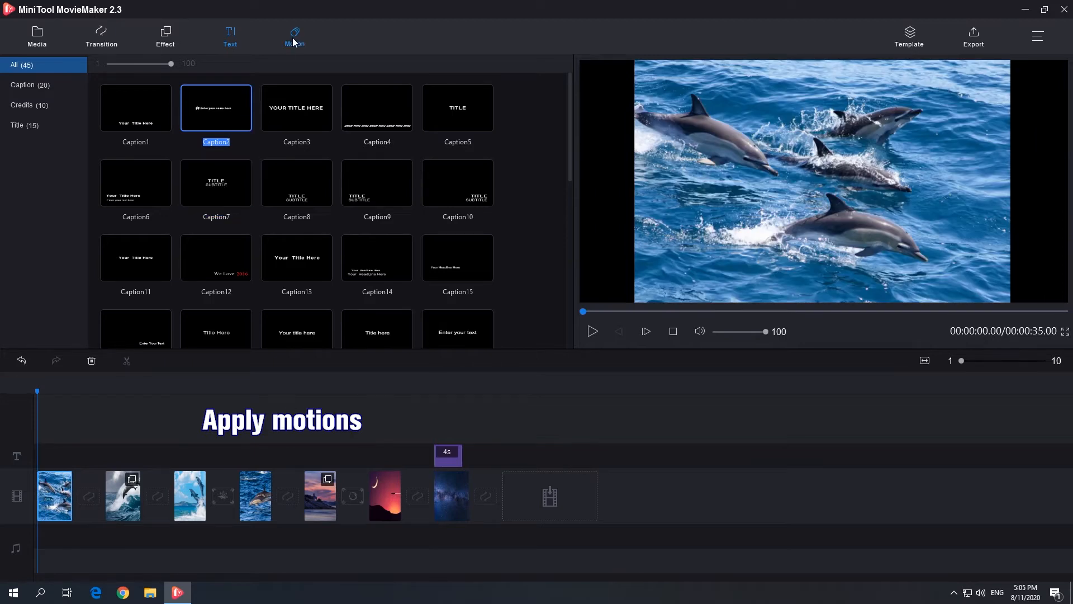
# Step: Give the third photo a Pan right motion and the crescent moon slide a Zoom in center motion
pyautogui.click(294, 37)
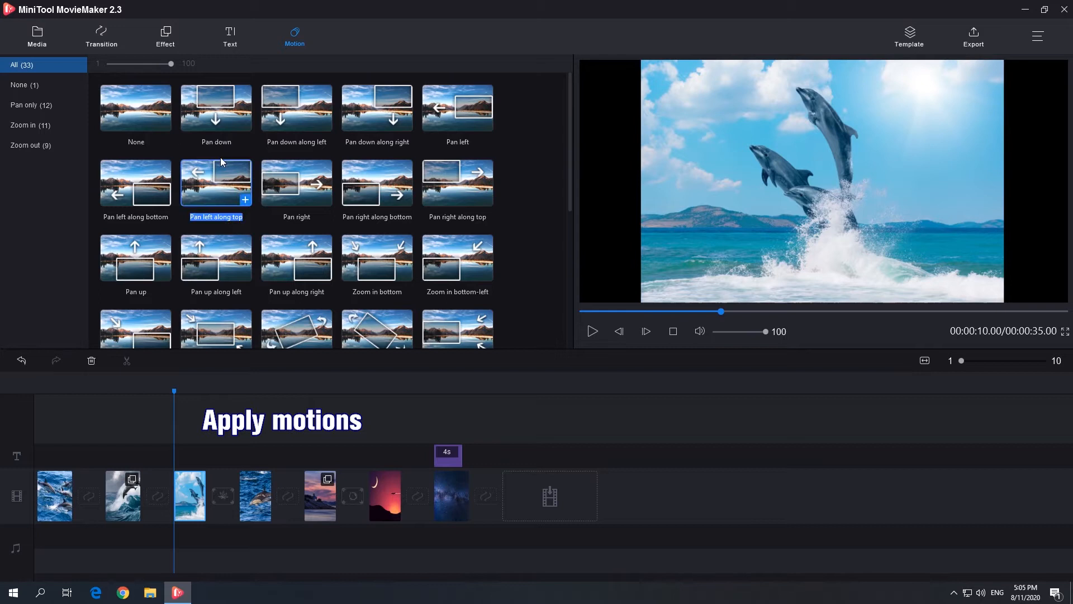
pyautogui.click(297, 182)
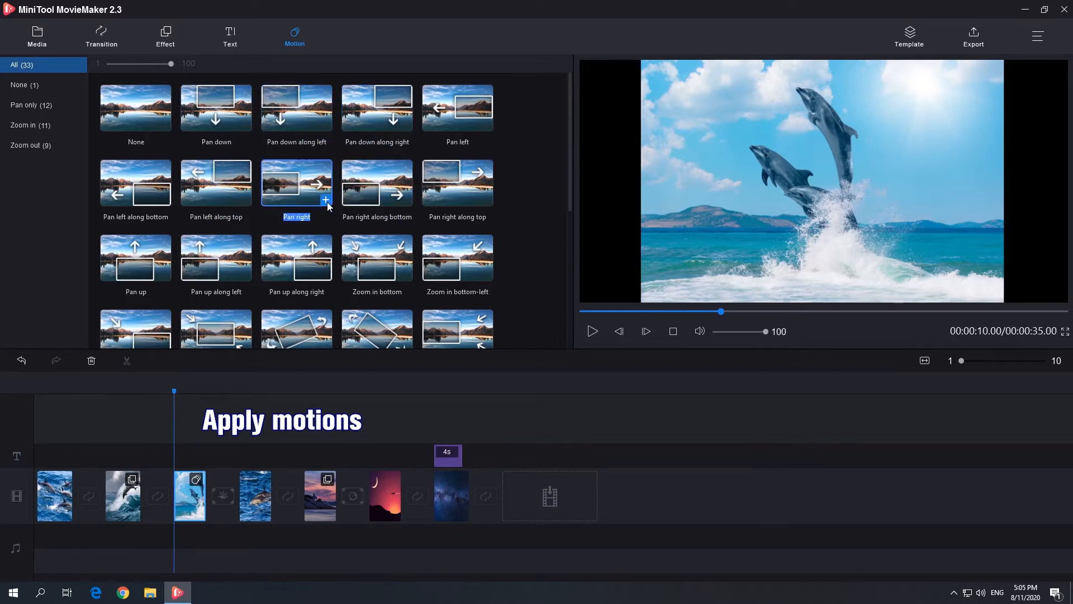
pyautogui.click(450, 495)
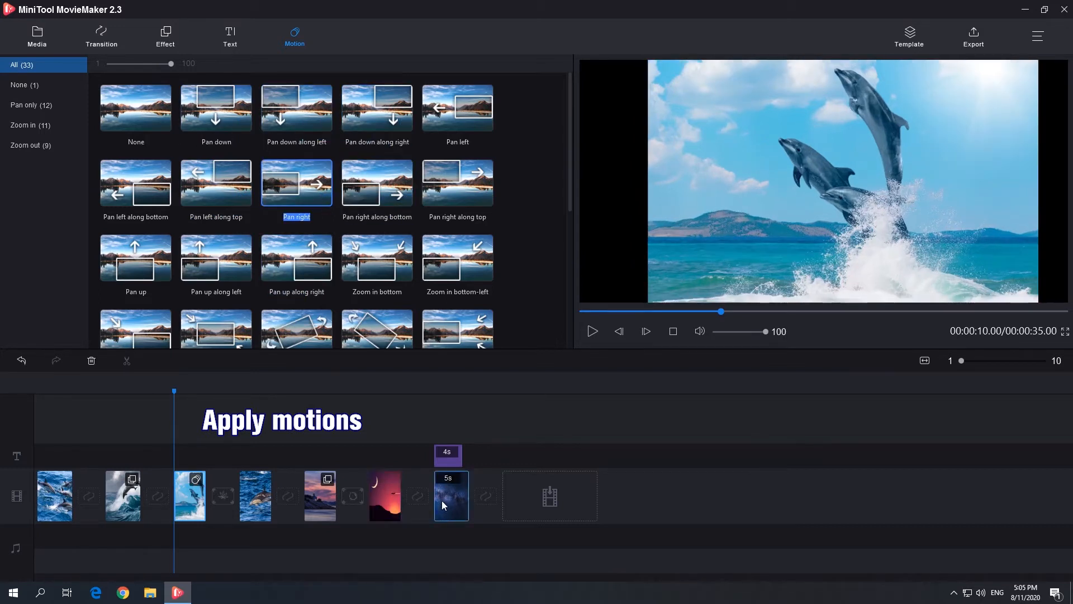
pyautogui.click(384, 496)
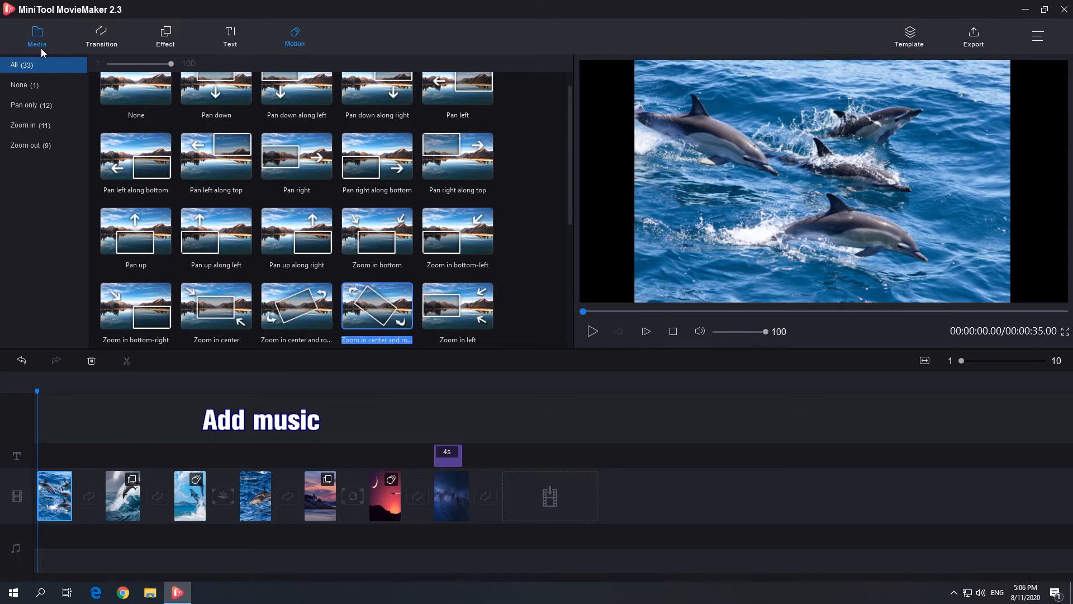
# Step: Import the Destiny audio file from the computer into the Music collection
pyautogui.click(37, 36)
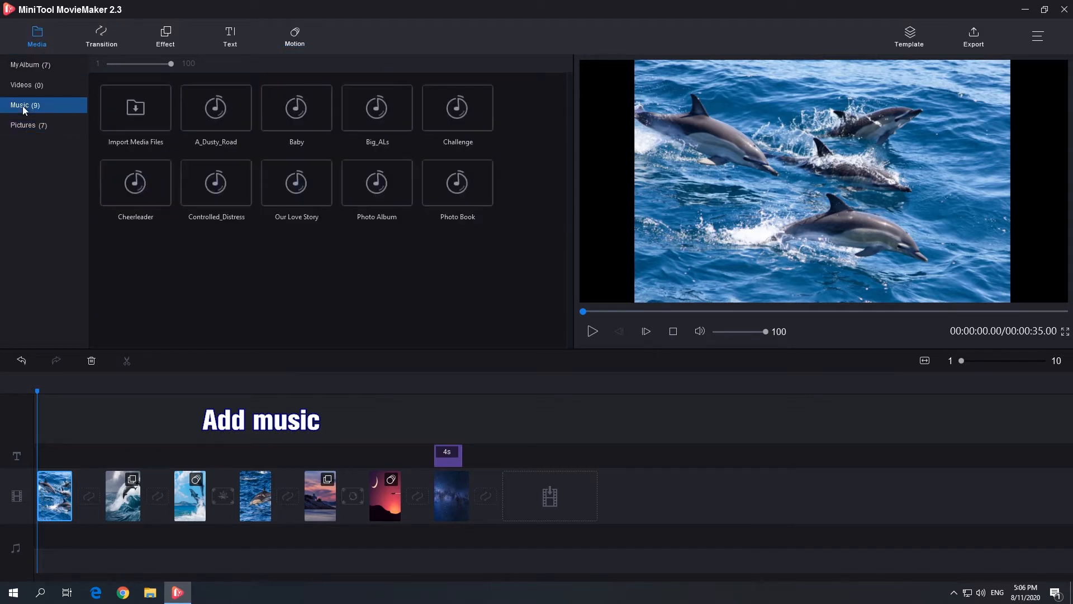
pyautogui.click(458, 182)
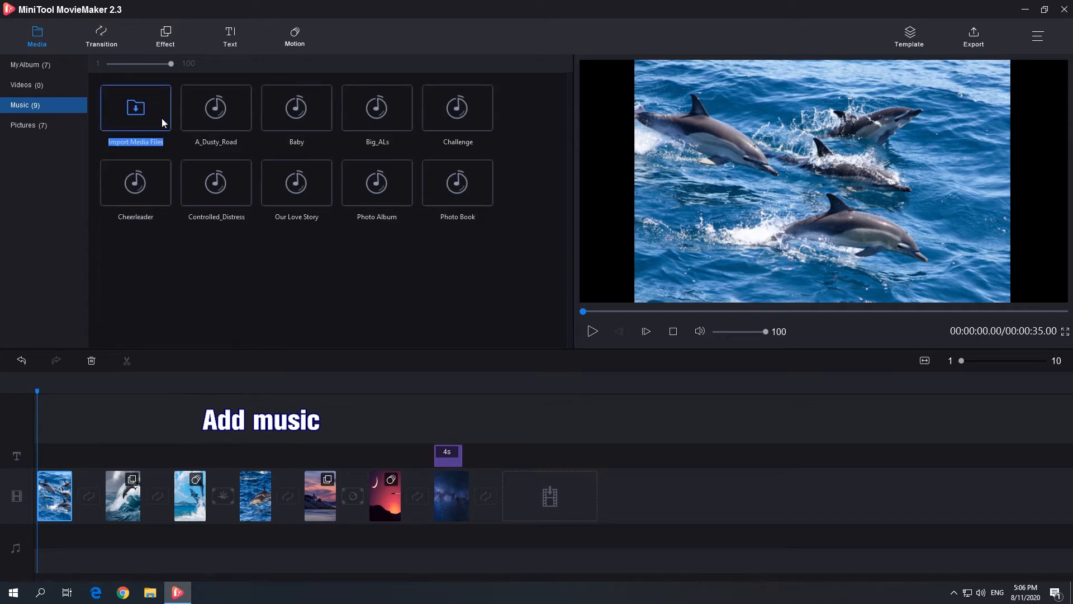
pyautogui.click(135, 108)
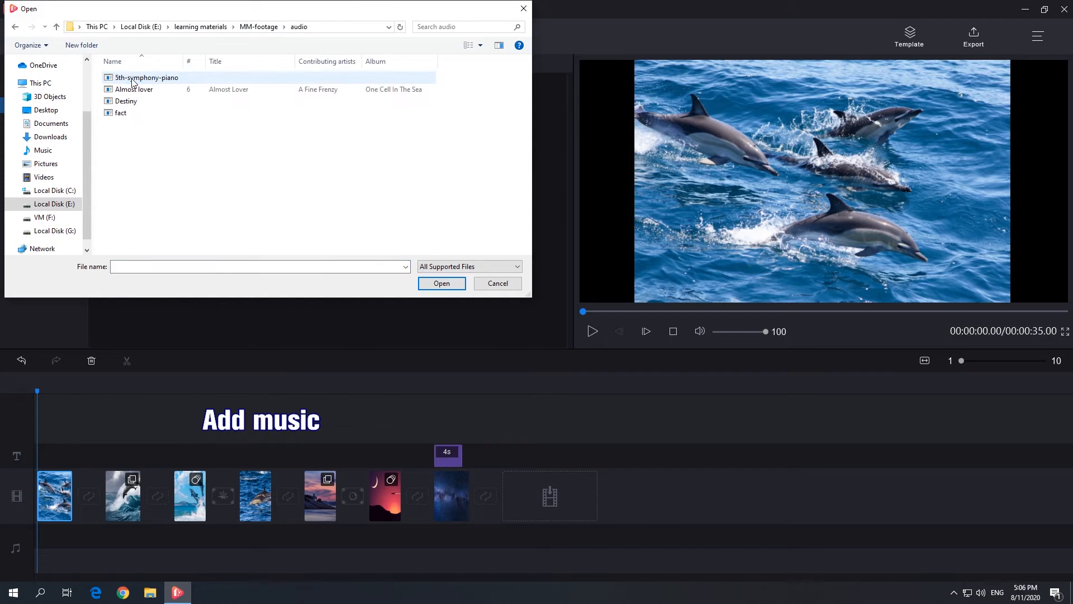
pyautogui.click(126, 101)
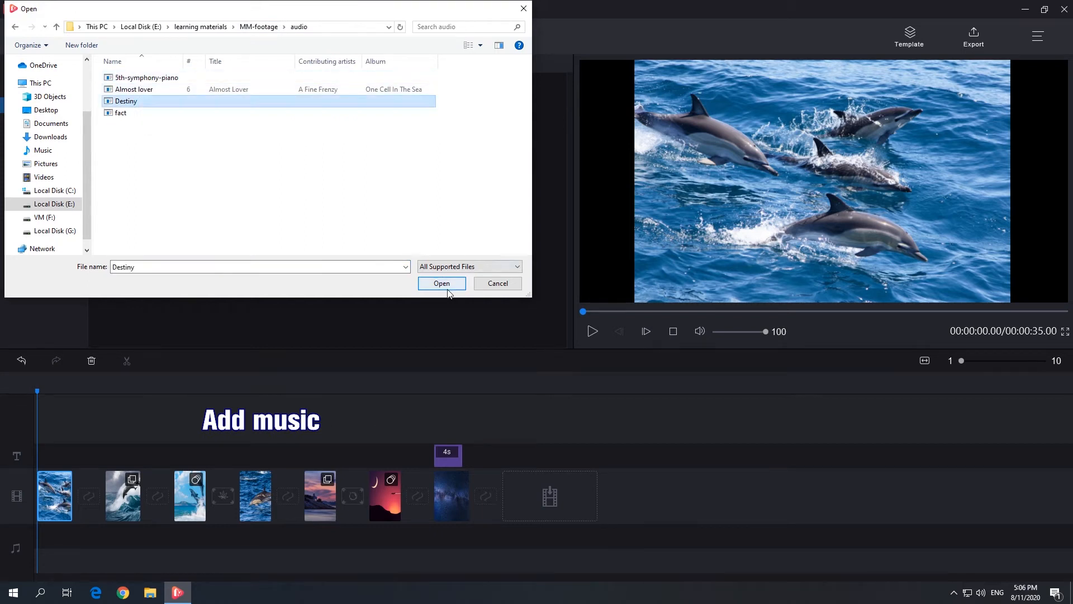
pyautogui.click(442, 283)
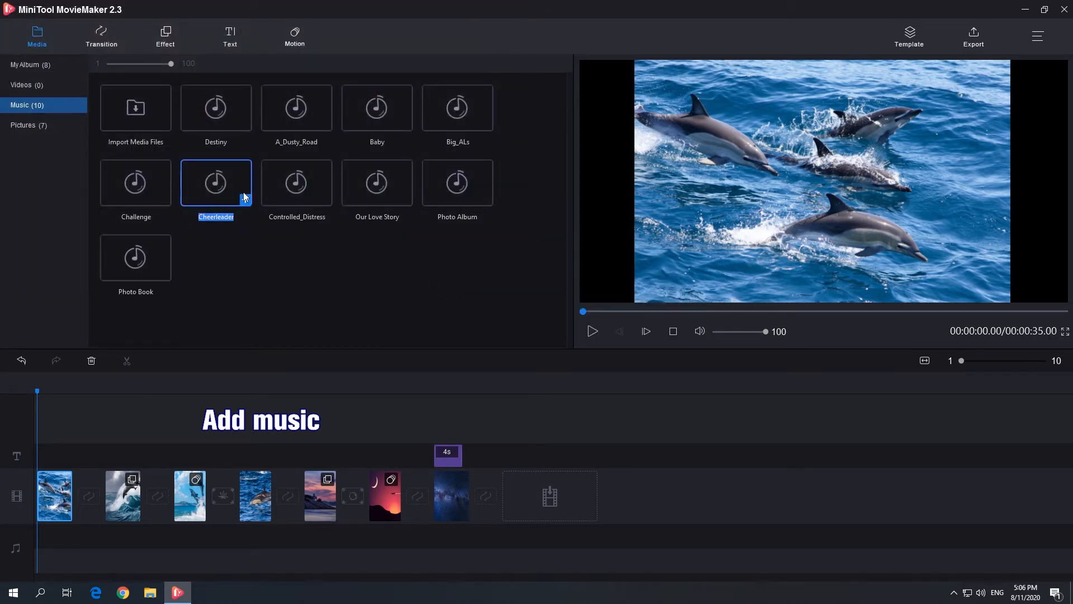
# Step: Place Destiny on the music track with 1-second fade-in, 5-second fade-out and lowered volume
pyautogui.click(246, 125)
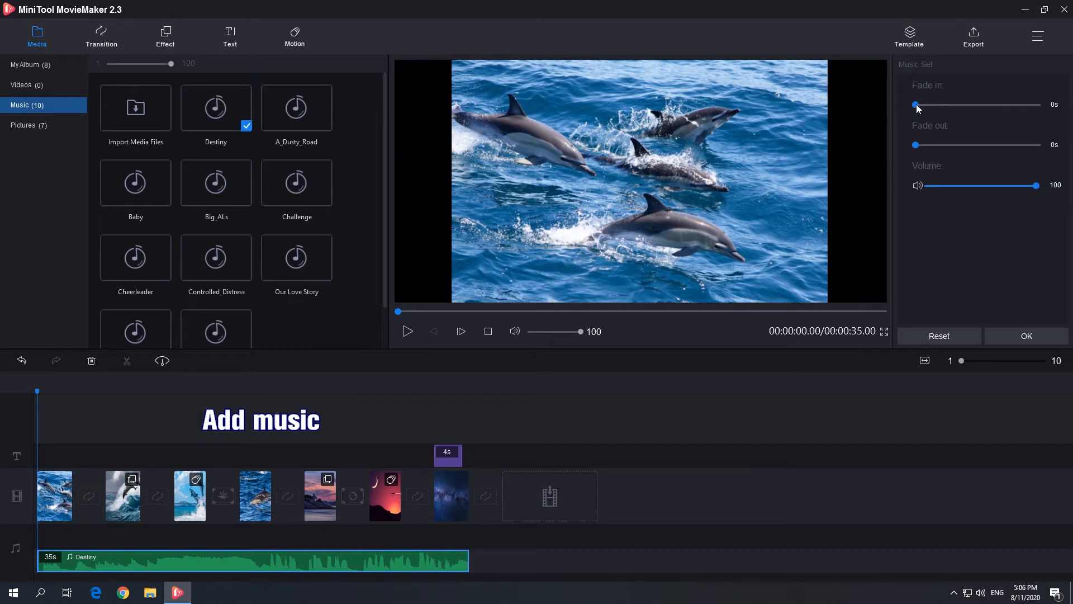
pyautogui.moveTo(916, 105); pyautogui.dragTo(940, 105)
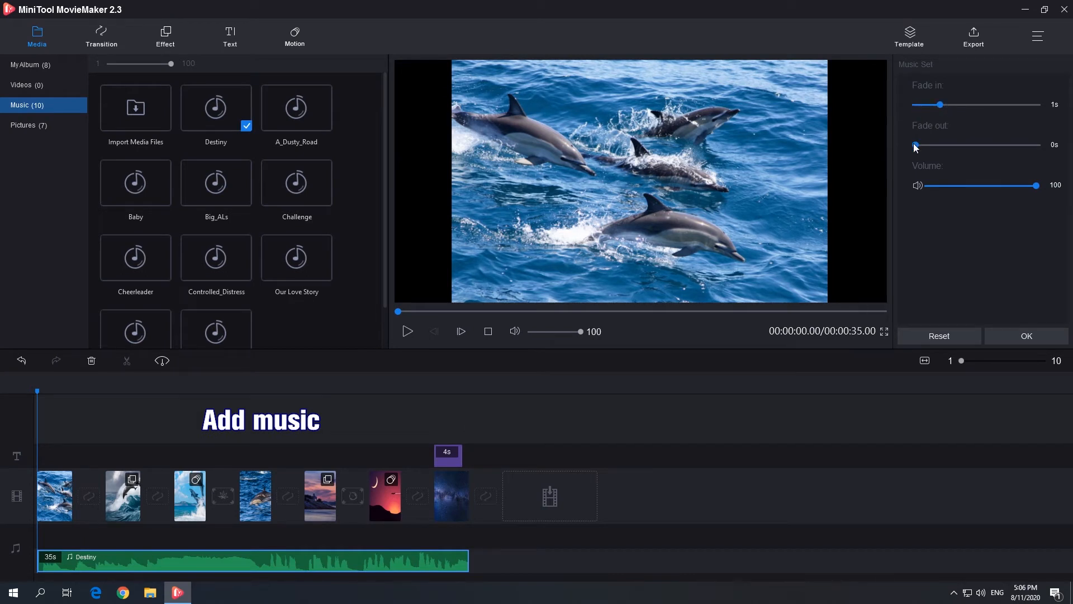
pyautogui.moveTo(915, 144); pyautogui.dragTo(973, 145)
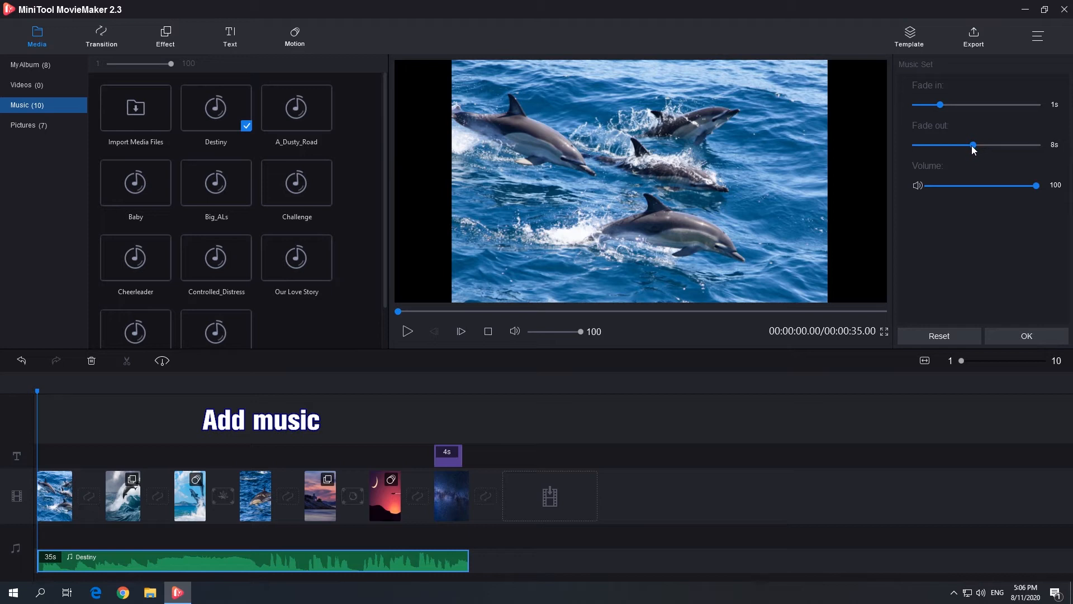
pyautogui.moveTo(973, 144); pyautogui.dragTo(959, 144)
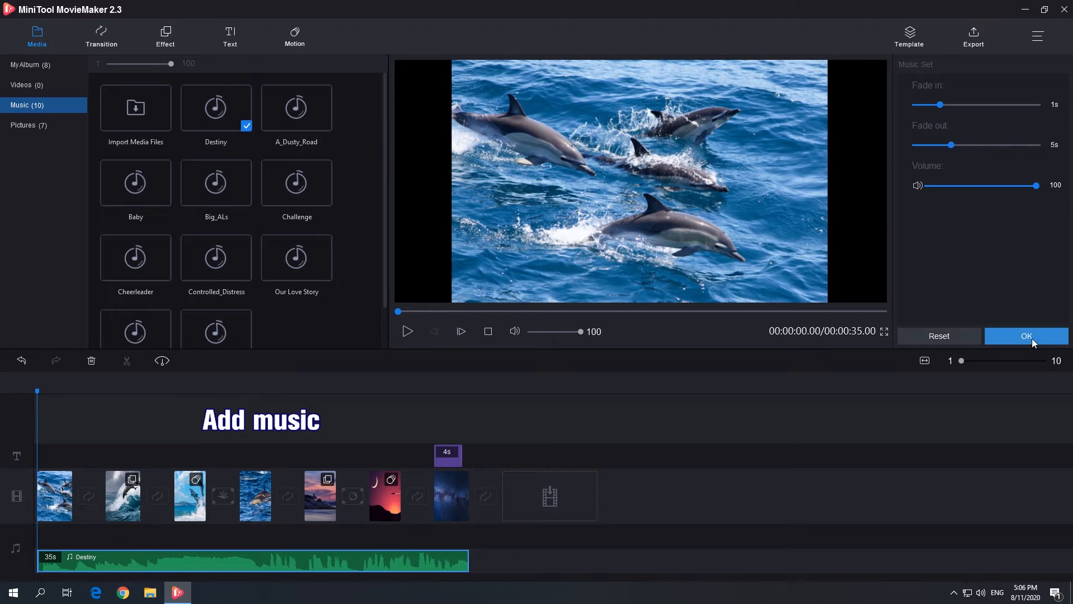
pyautogui.moveTo(1036, 185); pyautogui.dragTo(1012, 186)
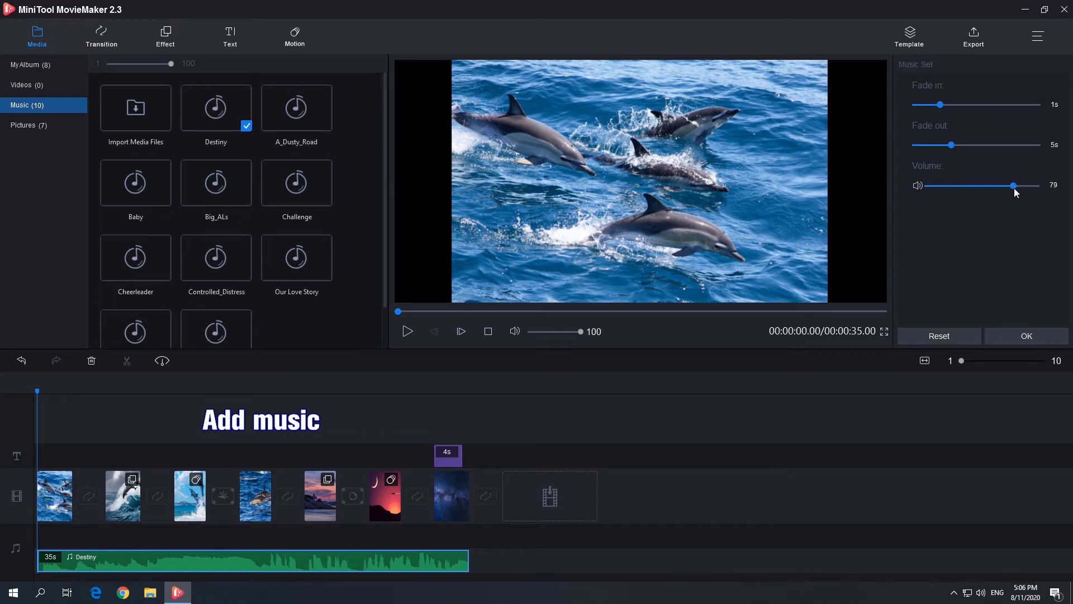
pyautogui.moveTo(1015, 186); pyautogui.dragTo(1004, 185)
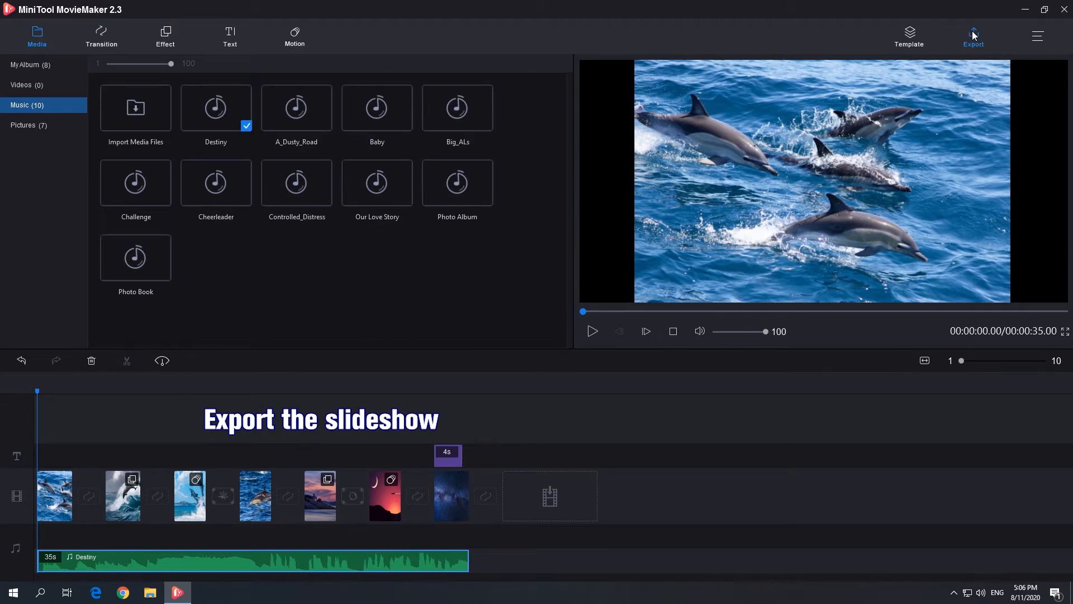
# Step: Set the export to MOV format, saved to the Desktop as My Journey, after a quick preview
pyautogui.click(972, 35)
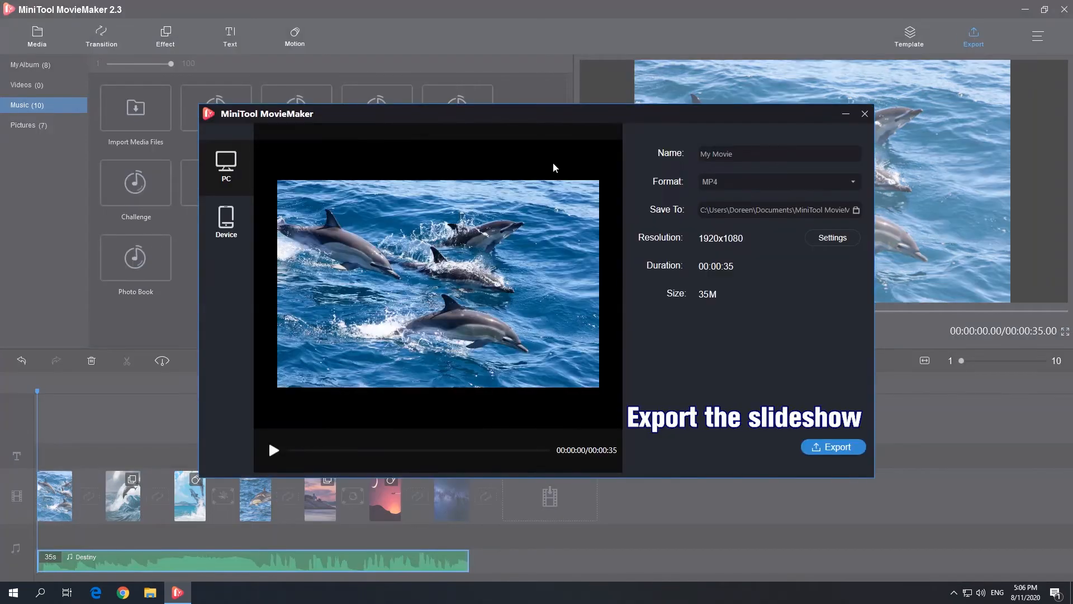
pyautogui.click(273, 450)
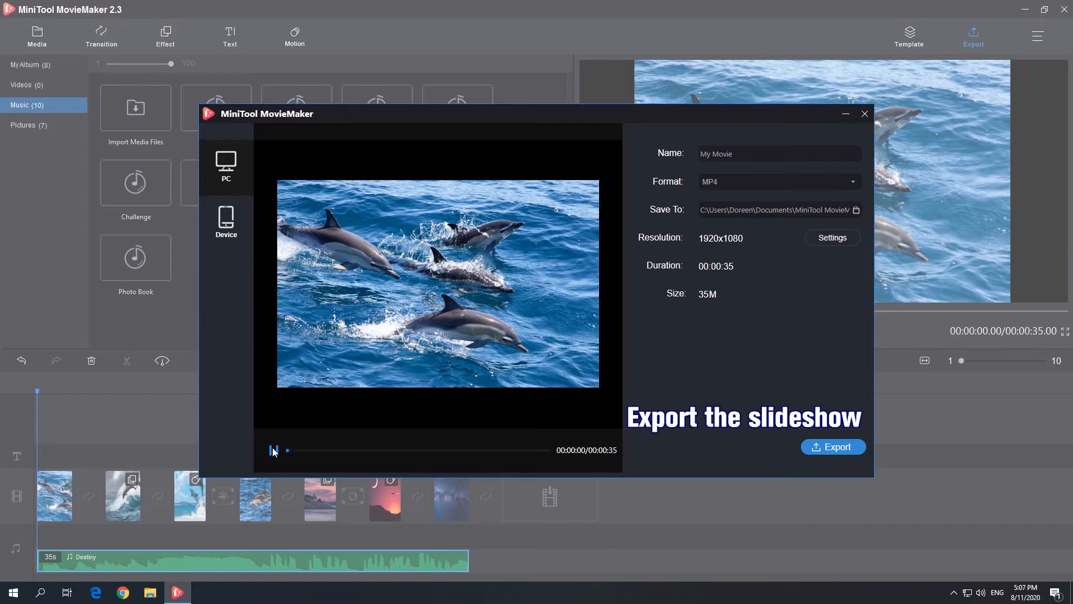
pyautogui.click(272, 449)
pyautogui.write('Journey')
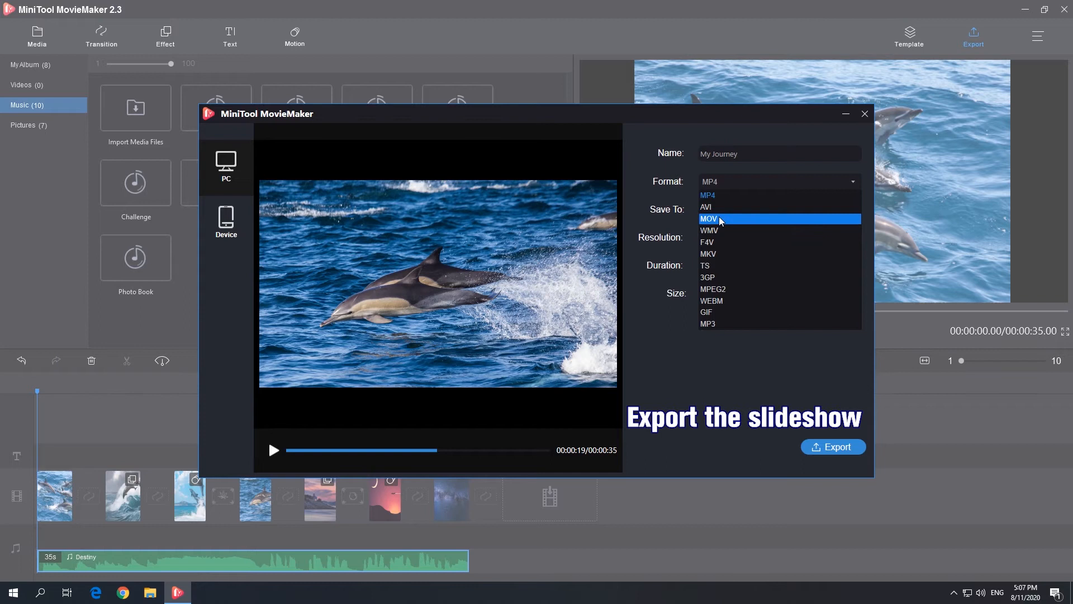
pyautogui.click(709, 218)
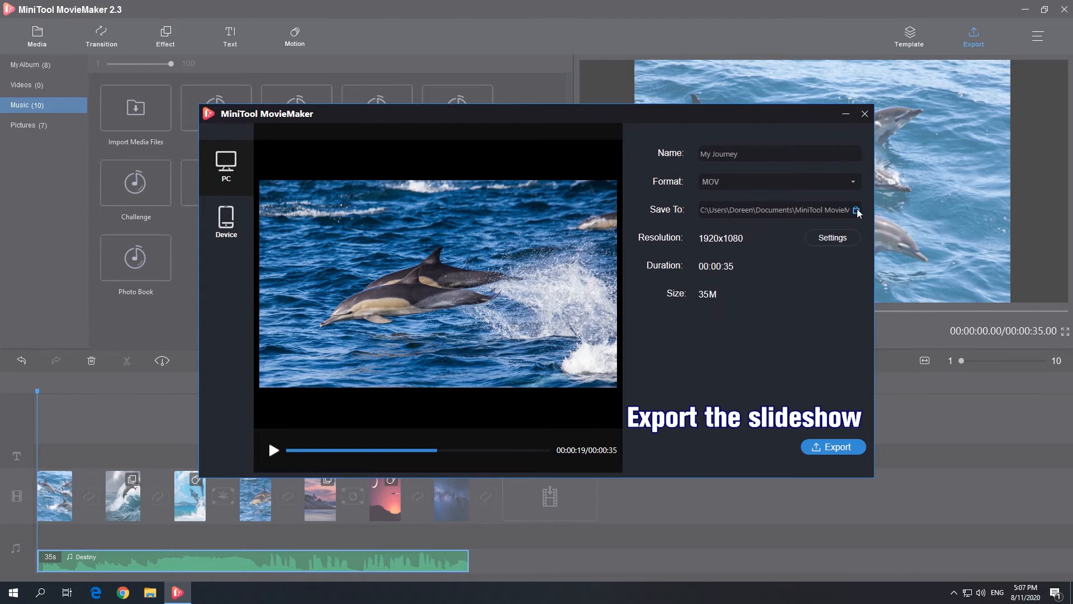
pyautogui.click(855, 210)
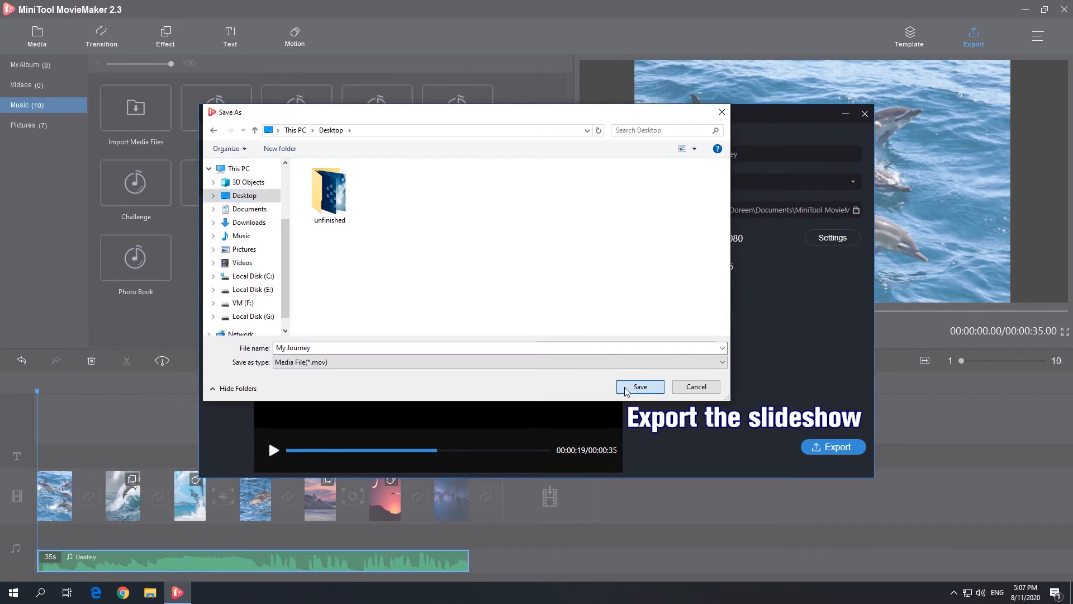
pyautogui.click(640, 387)
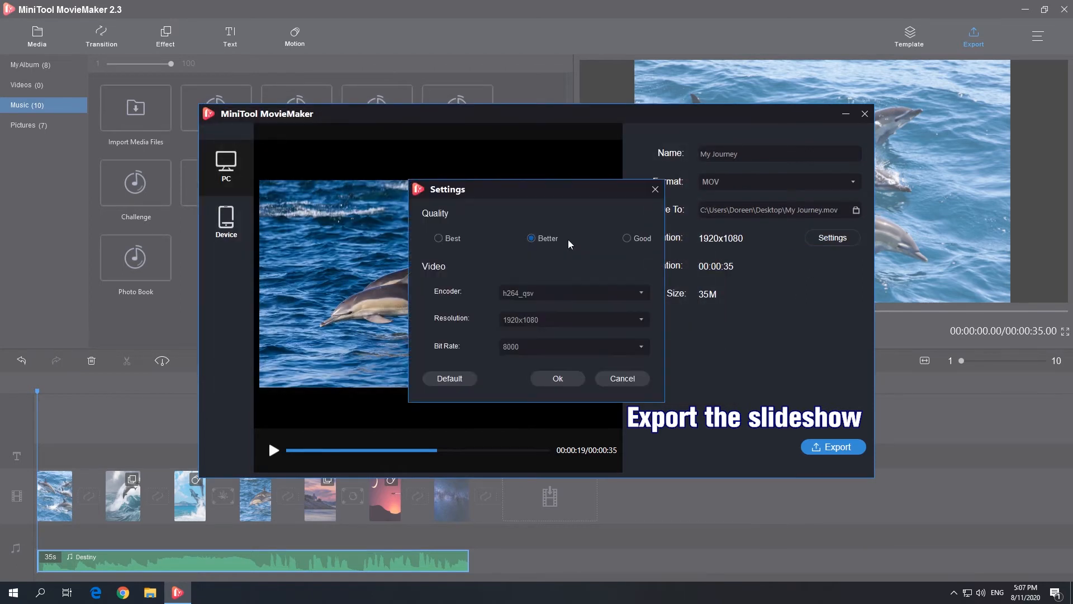
# Step: Choose Best quality, run the export and dismiss the finished message
pyautogui.click(440, 239)
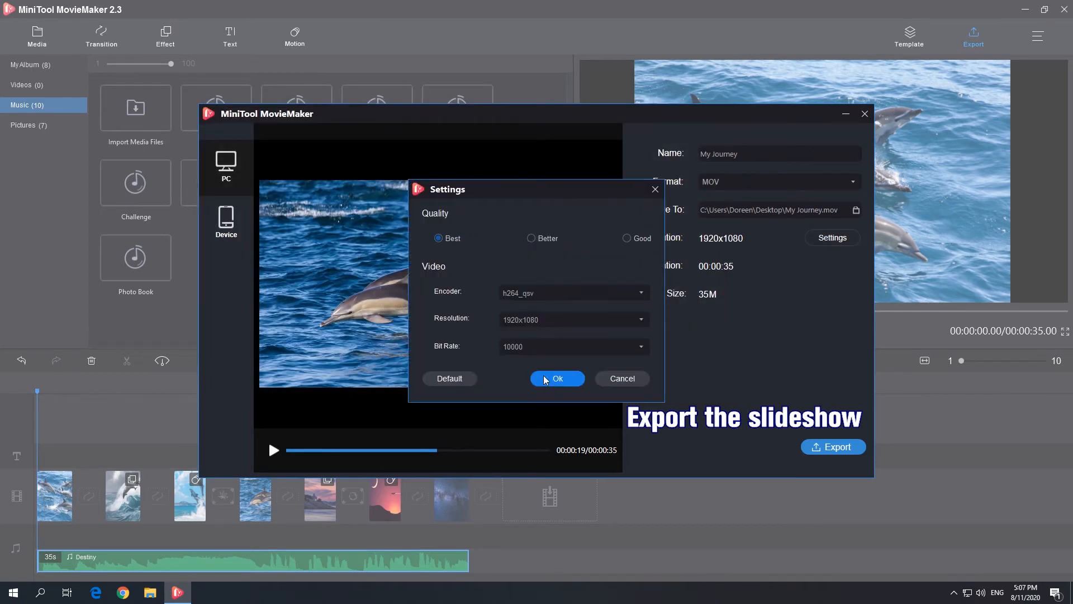
pyautogui.click(557, 379)
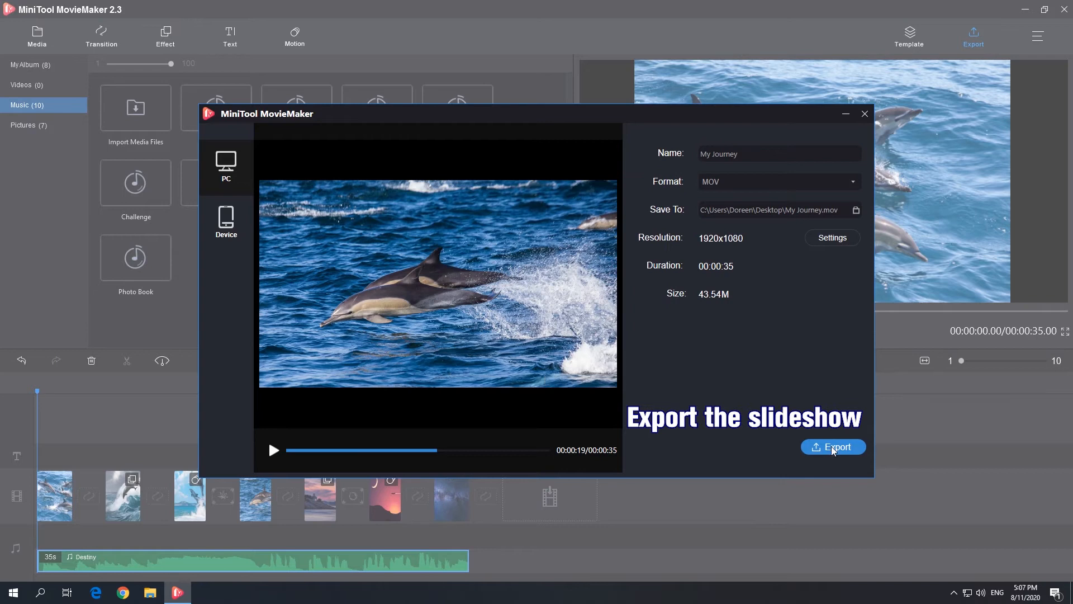
pyautogui.click(833, 446)
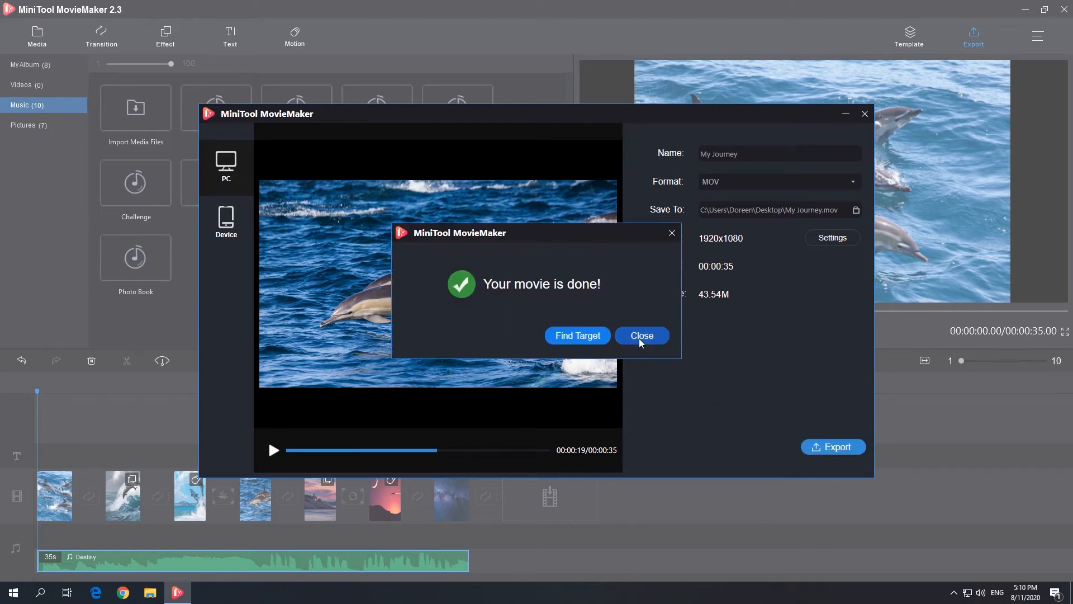
pyautogui.click(641, 335)
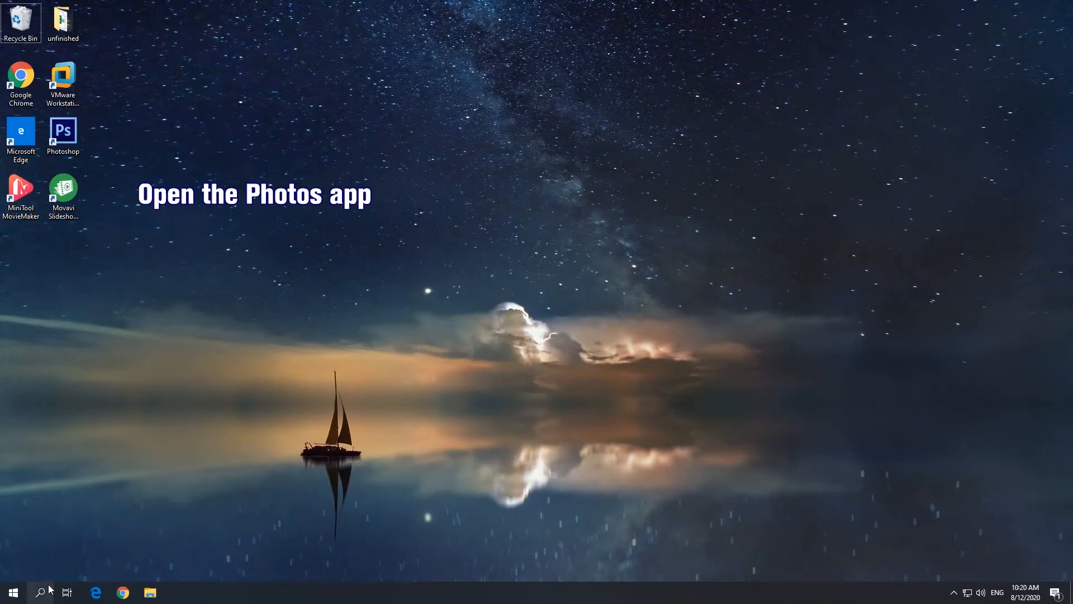
# Step: Launch Photos from the taskbar search and start a New video > Automatic video
pyautogui.write('photo')
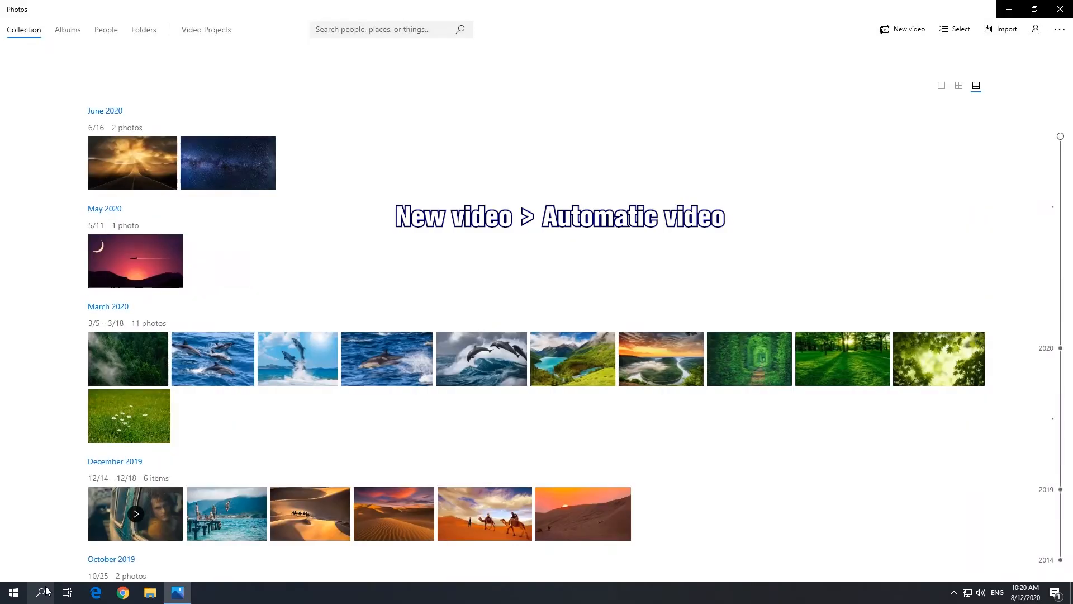
pyautogui.click(904, 29)
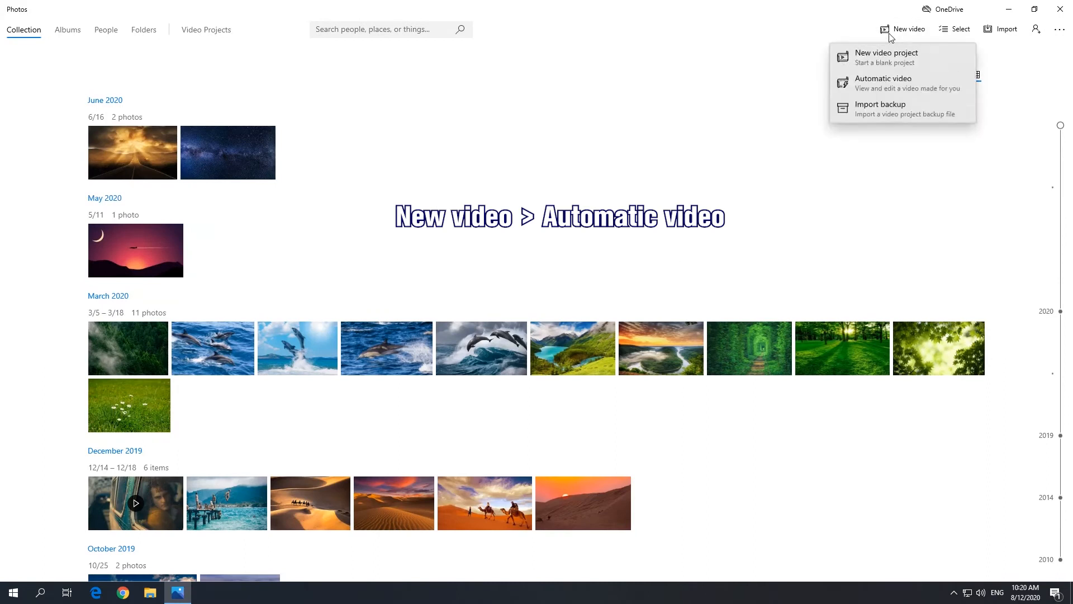
pyautogui.click(885, 53)
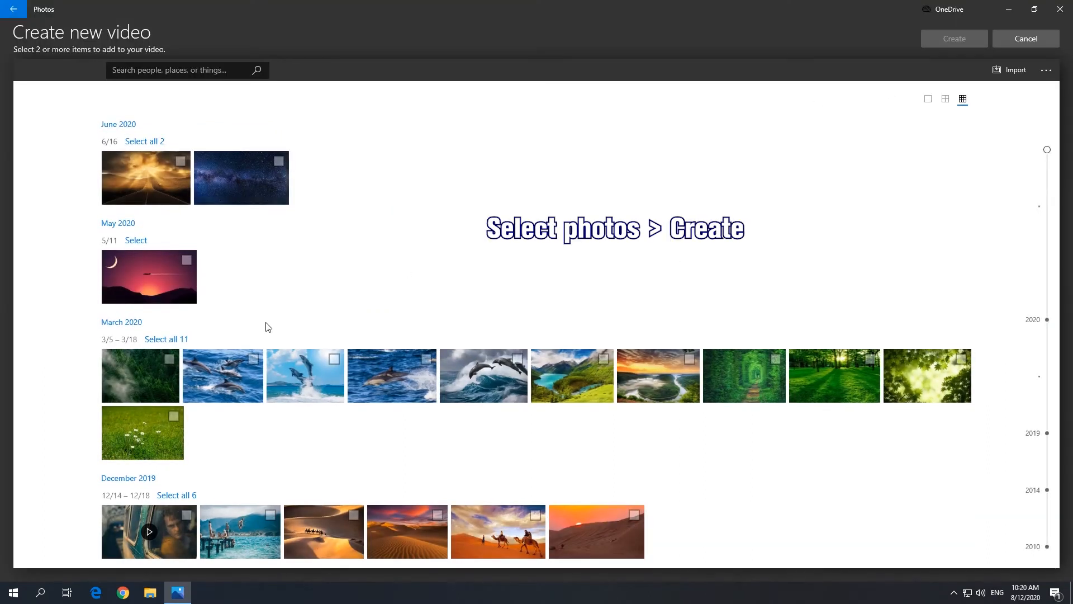
# Step: Select the dolphin photos, create the video and name it My Journey
pyautogui.click(304, 375)
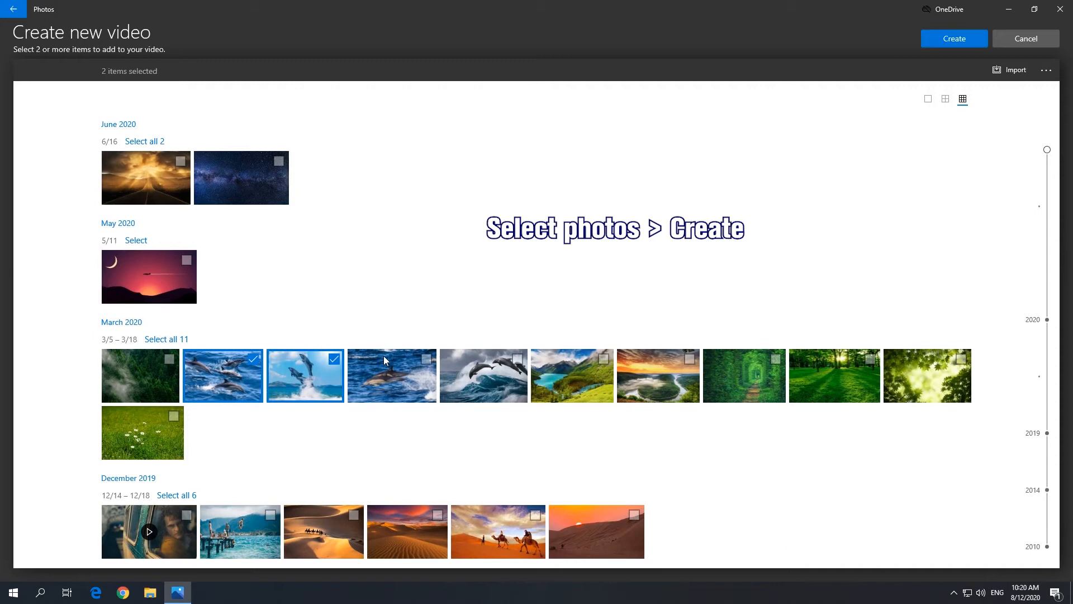
pyautogui.click(483, 375)
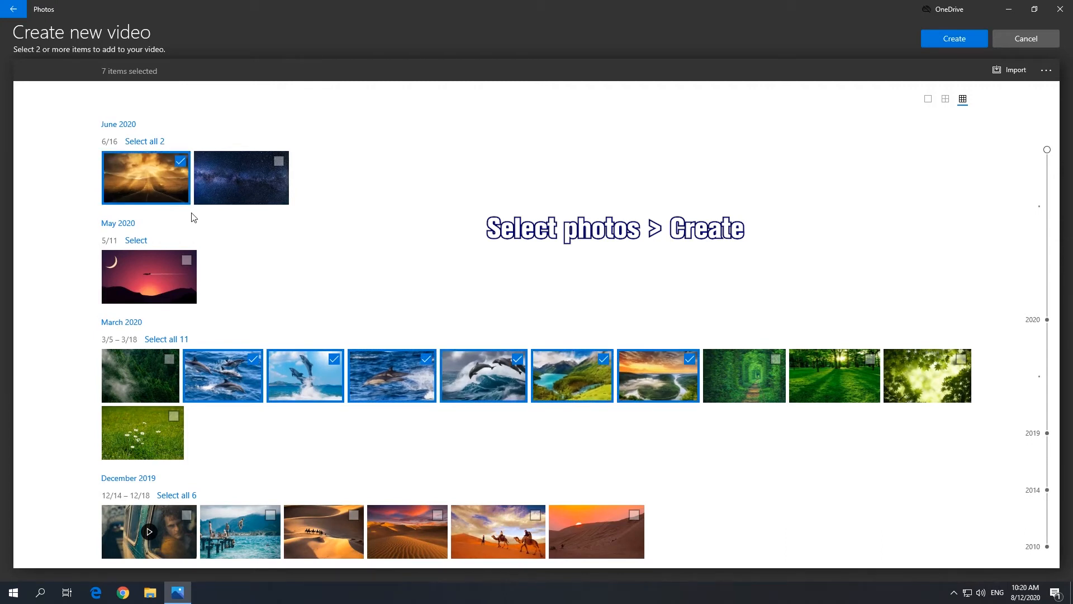
pyautogui.click(954, 38)
pyautogui.write('My')
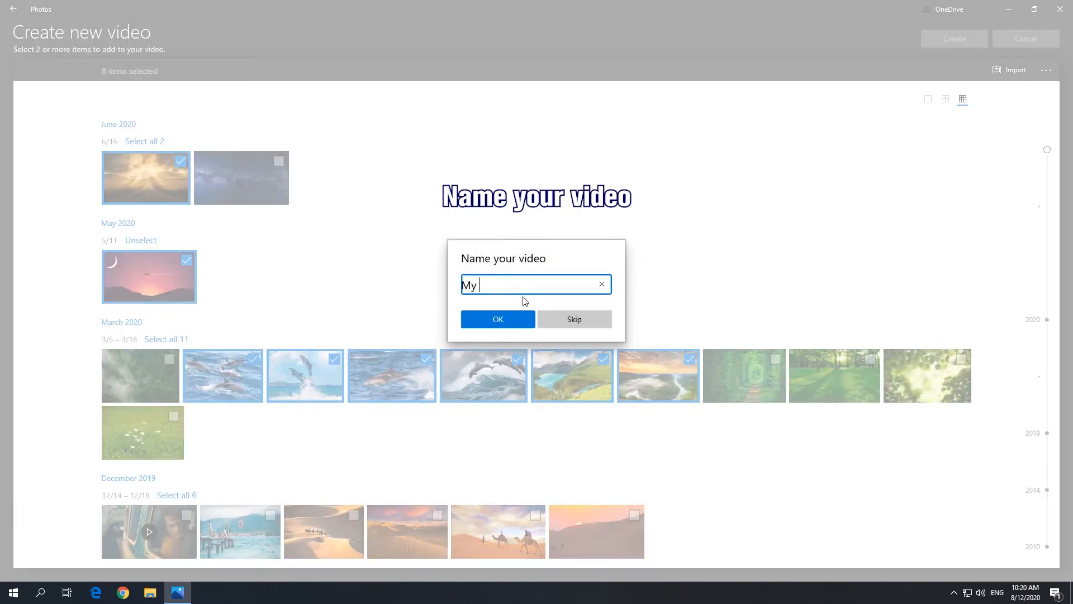
pyautogui.write('Journey')
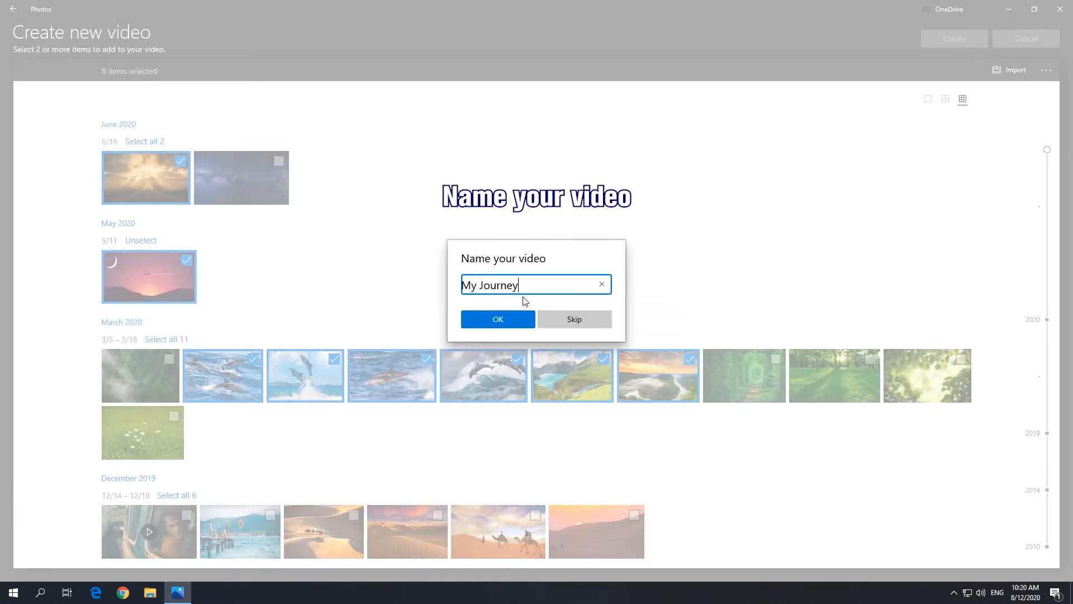
pyautogui.click(498, 318)
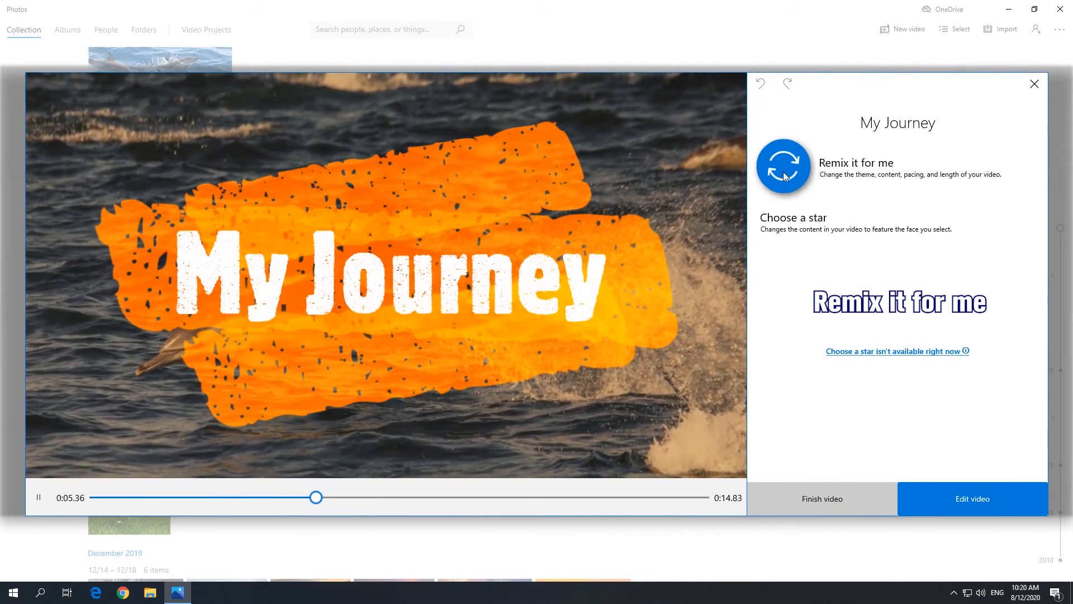
# Step: Remix the automatic video, then open it in the video editor
pyautogui.click(781, 166)
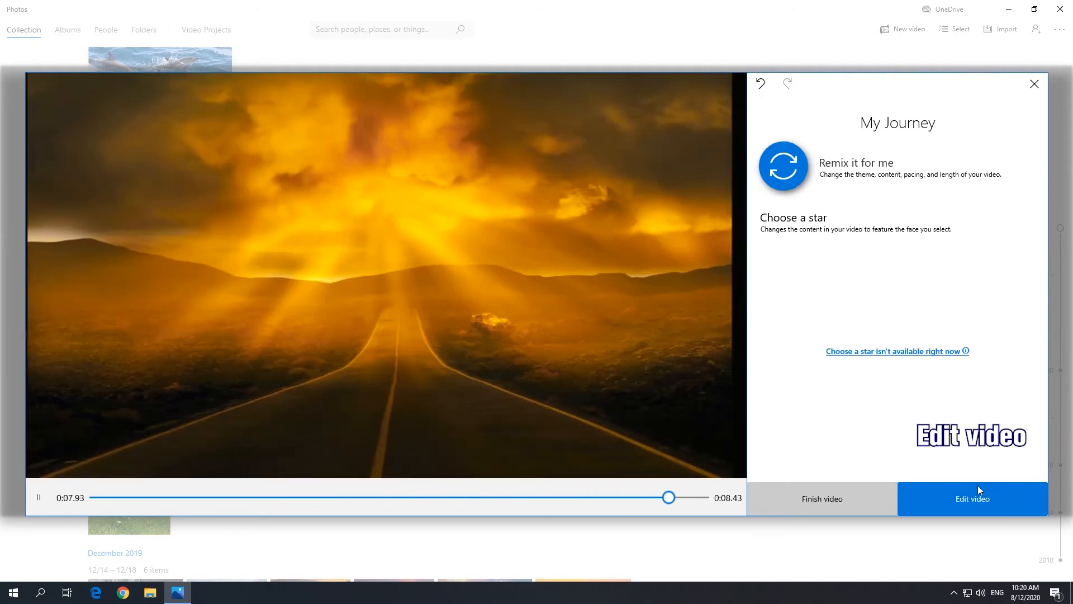
pyautogui.click(972, 499)
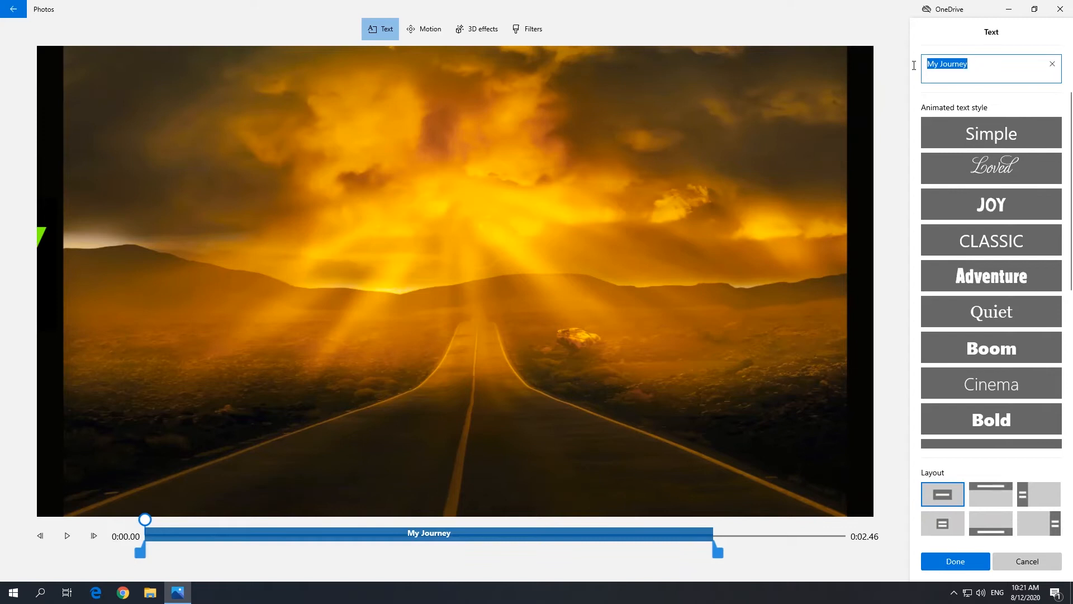
# Step: Retitle the card 'Travel Never Ends' in the Loved animated style
pyautogui.write('Travel Never Ends')
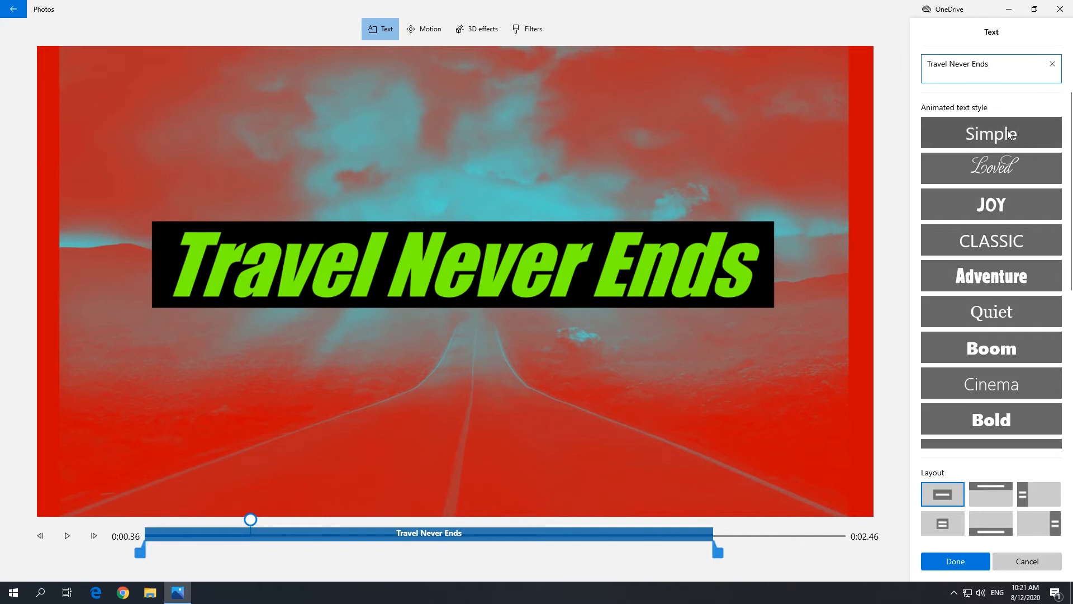
pyautogui.click(989, 168)
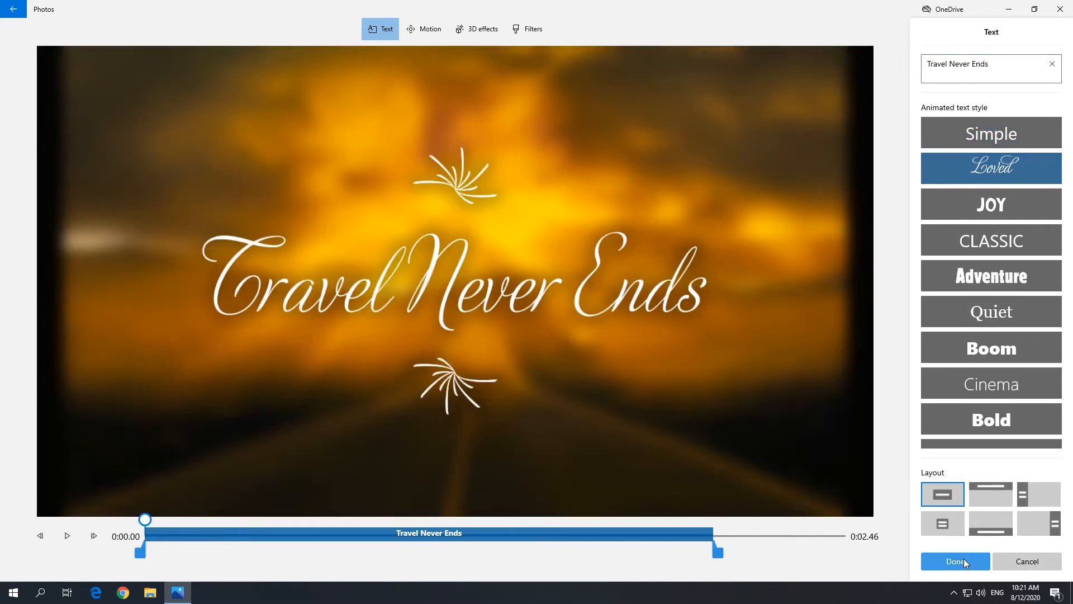
pyautogui.click(953, 562)
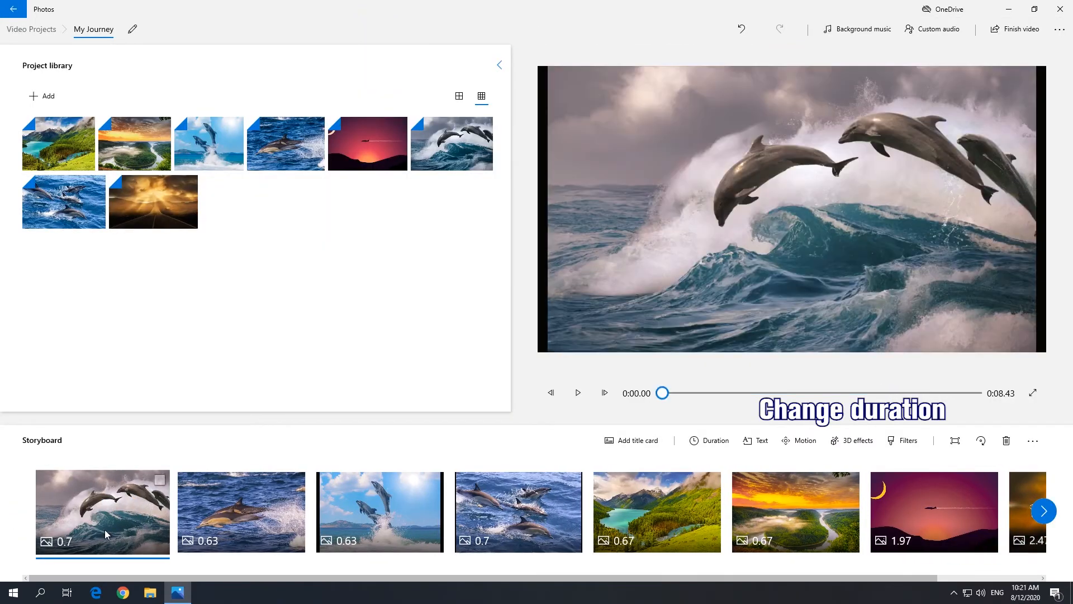
# Step: Set the dolphin slides' duration to 2 seconds each
pyautogui.click(709, 440)
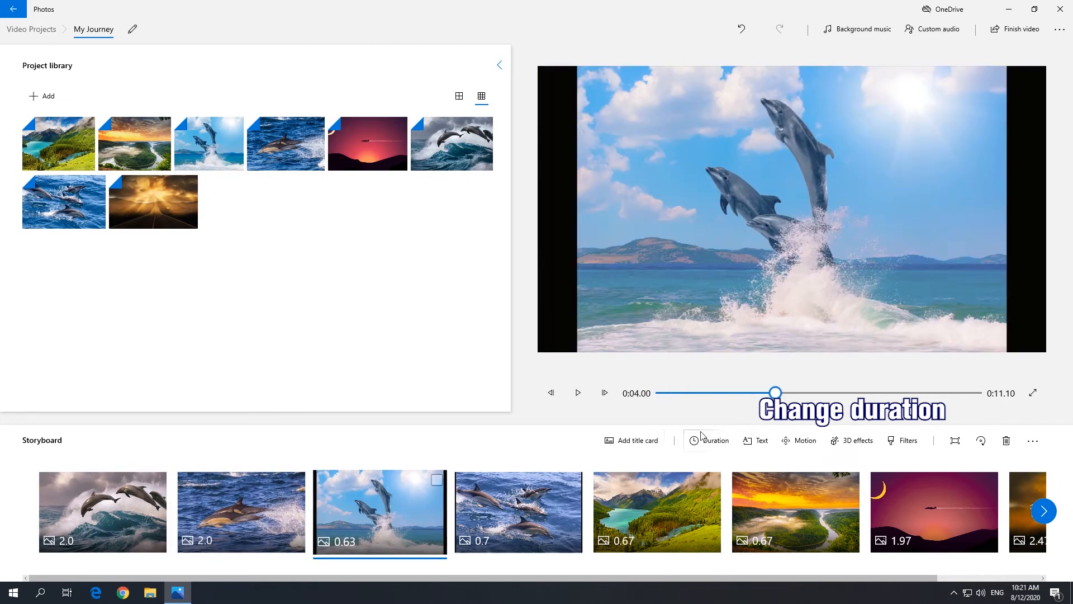
pyautogui.click(518, 511)
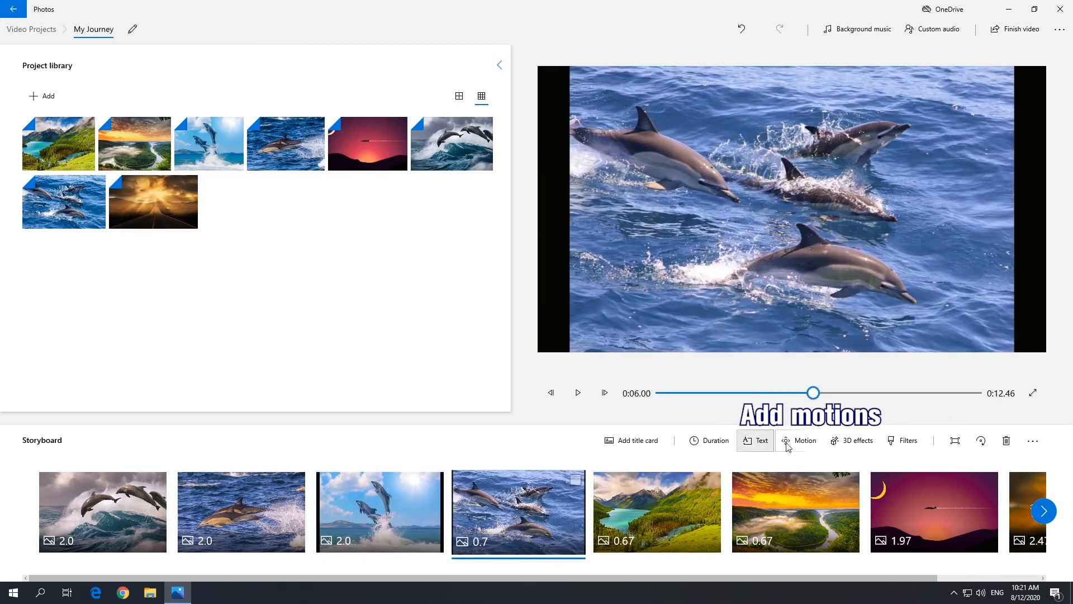
# Step: Give the swimming-dolphins slide a Zoom out center motion
pyautogui.click(798, 440)
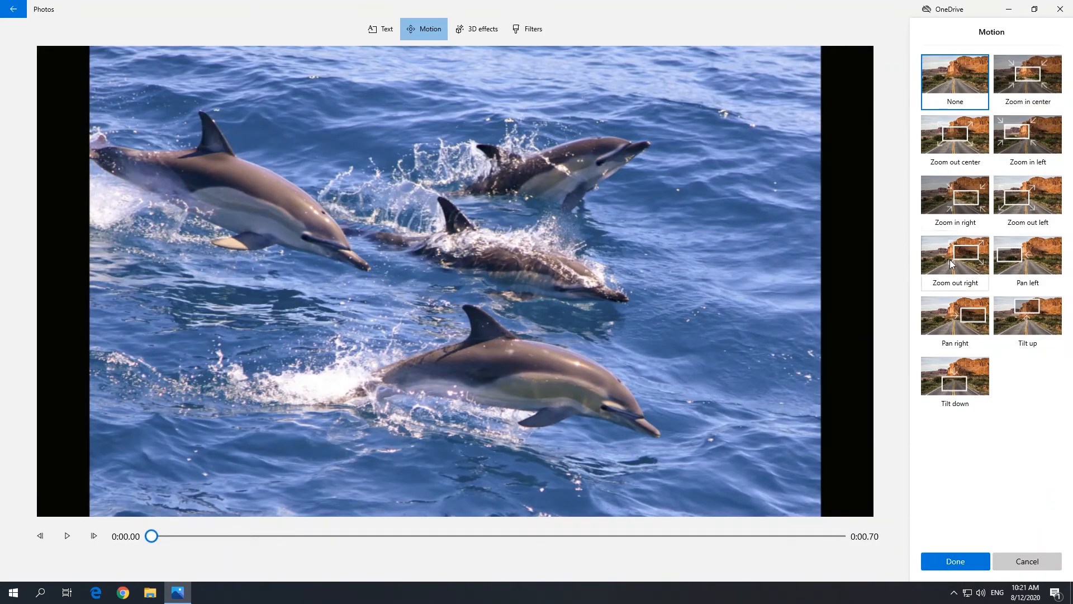
pyautogui.click(953, 136)
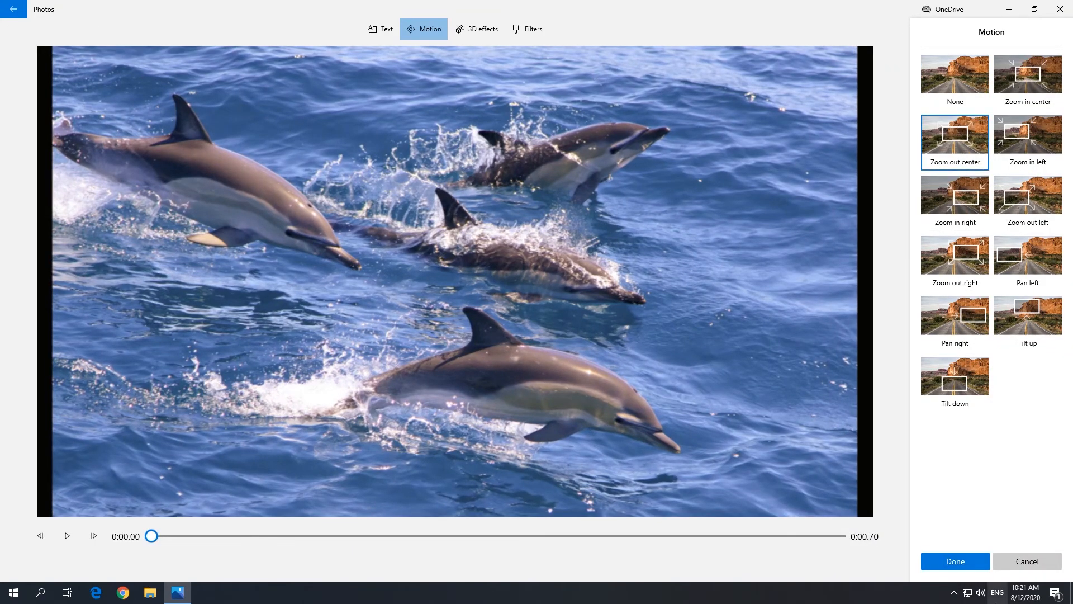
pyautogui.click(954, 560)
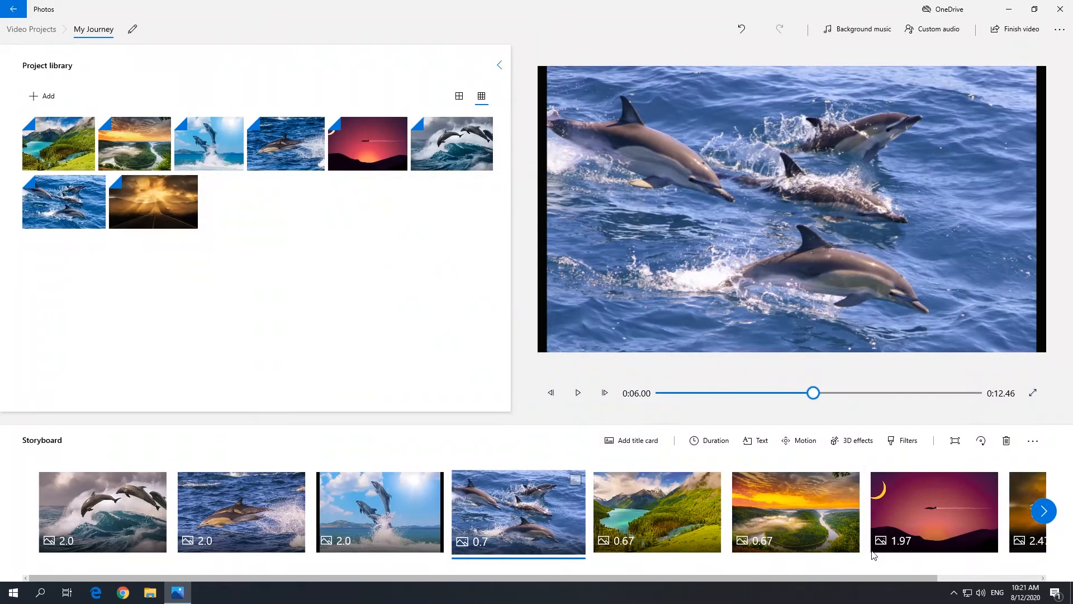
# Step: Give the moon-and-jet sunset slide its zoom motion
pyautogui.click(934, 511)
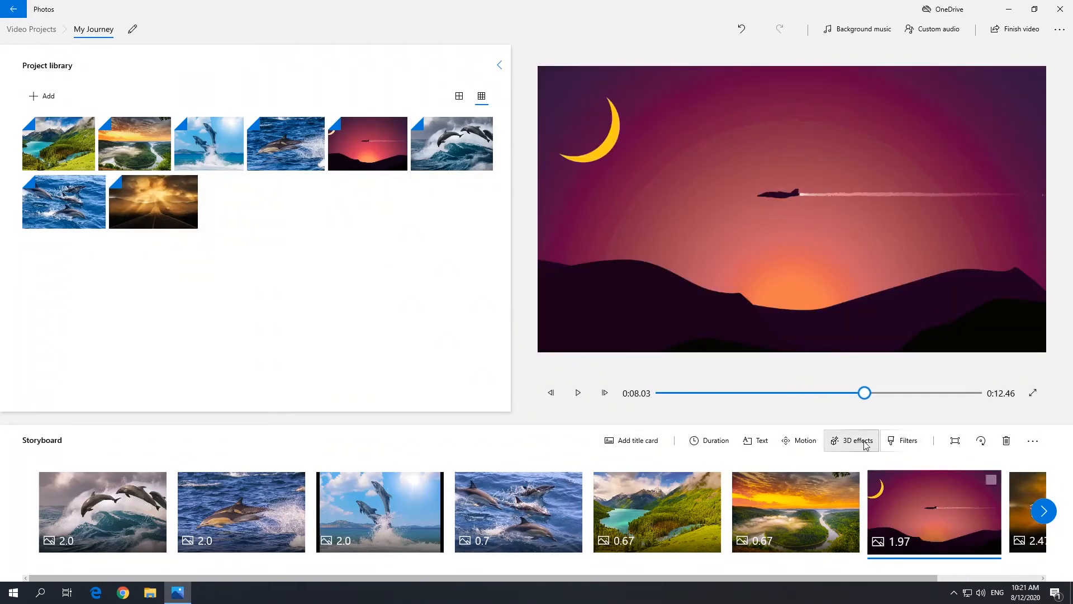
pyautogui.click(798, 440)
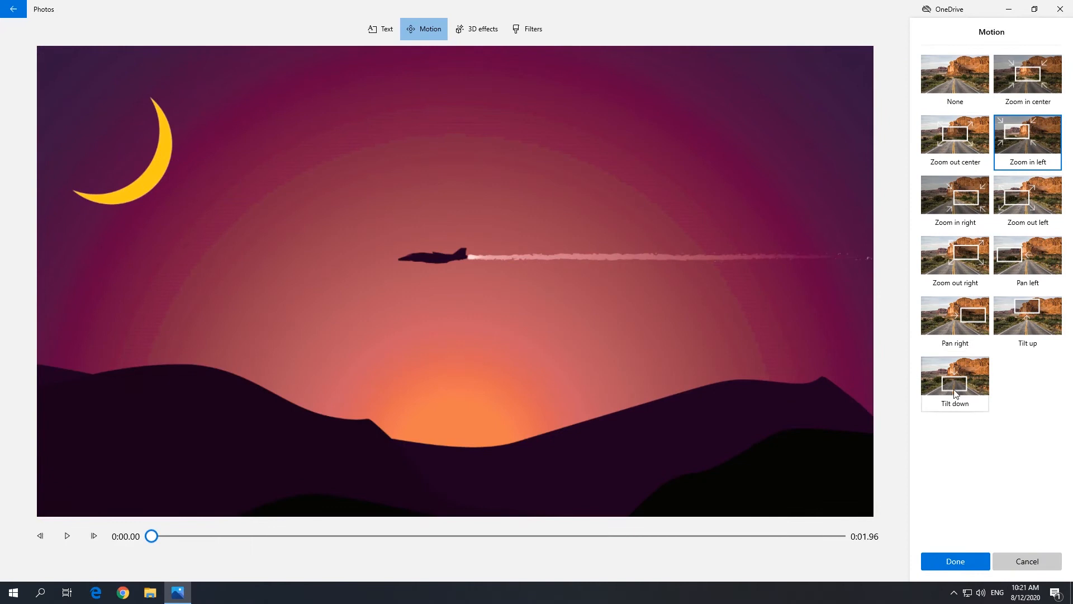
pyautogui.click(954, 560)
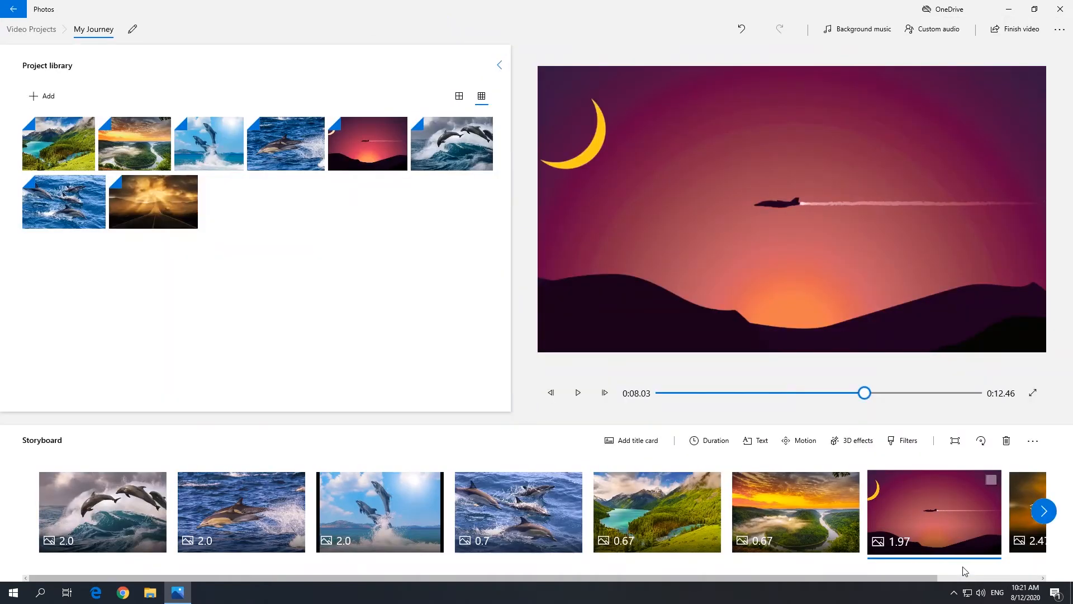
pyautogui.moveTo(241, 511)
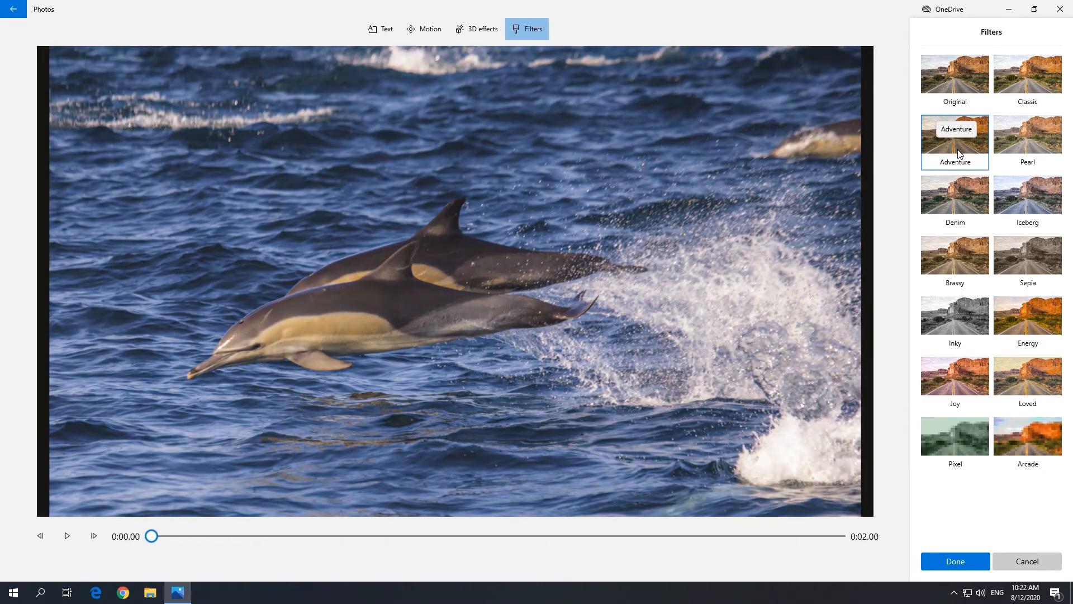
# Step: Apply the Denim filter to the leaping-dolphin slide
pyautogui.click(953, 197)
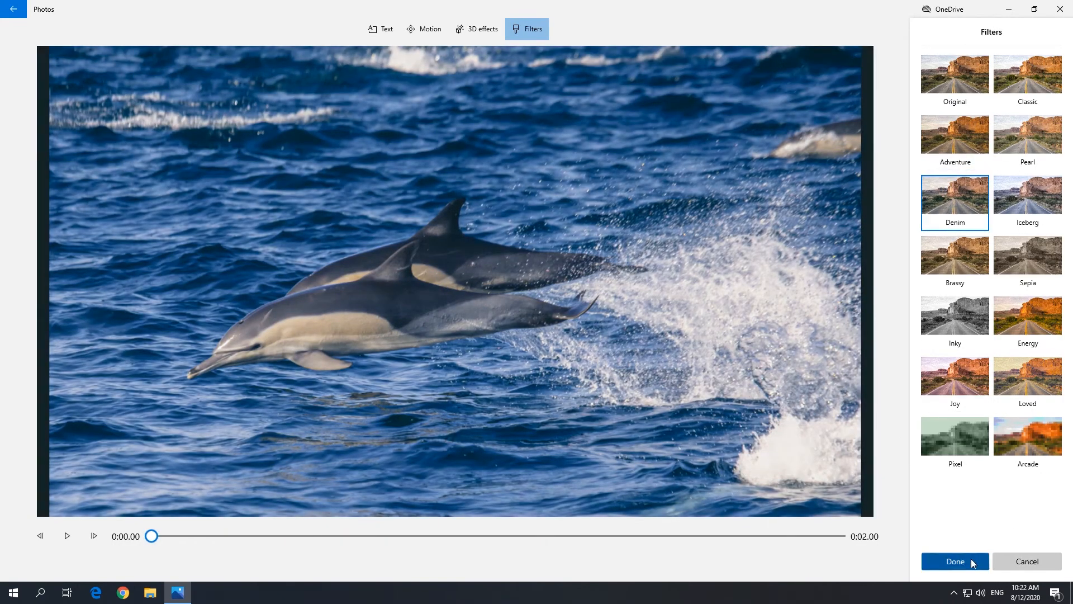
pyautogui.click(954, 562)
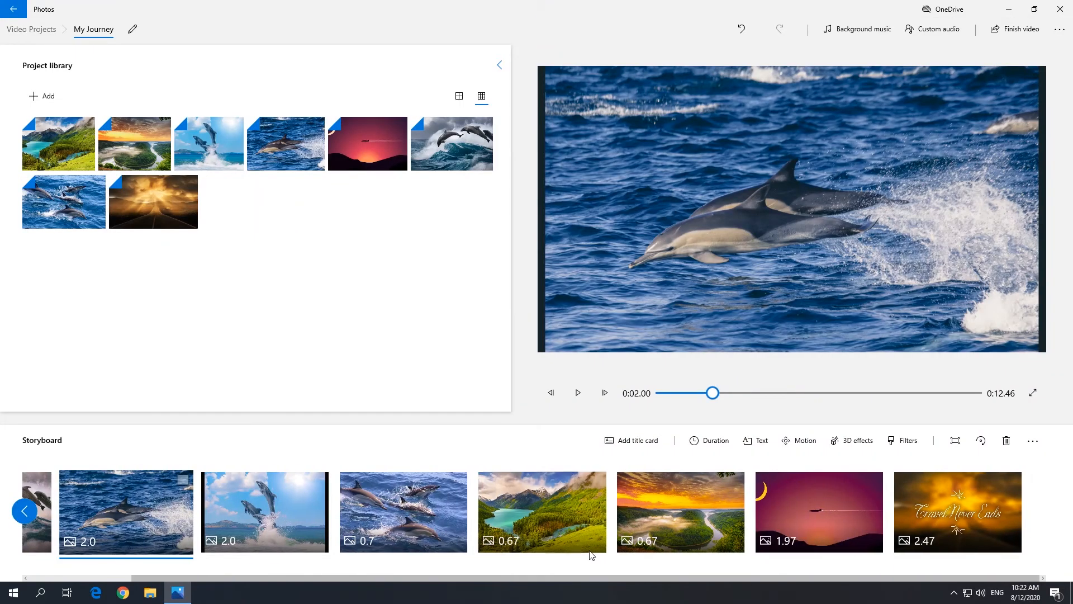
# Step: Pick a built-in background music track, stretching the video to 14.76 seconds
pyautogui.click(862, 29)
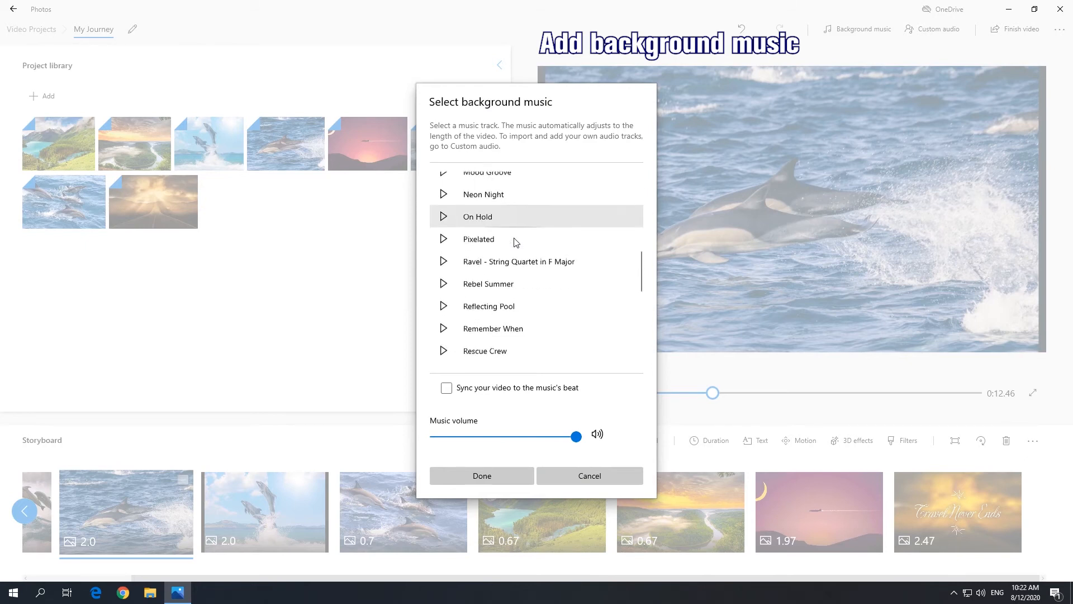
pyautogui.scroll(-3)
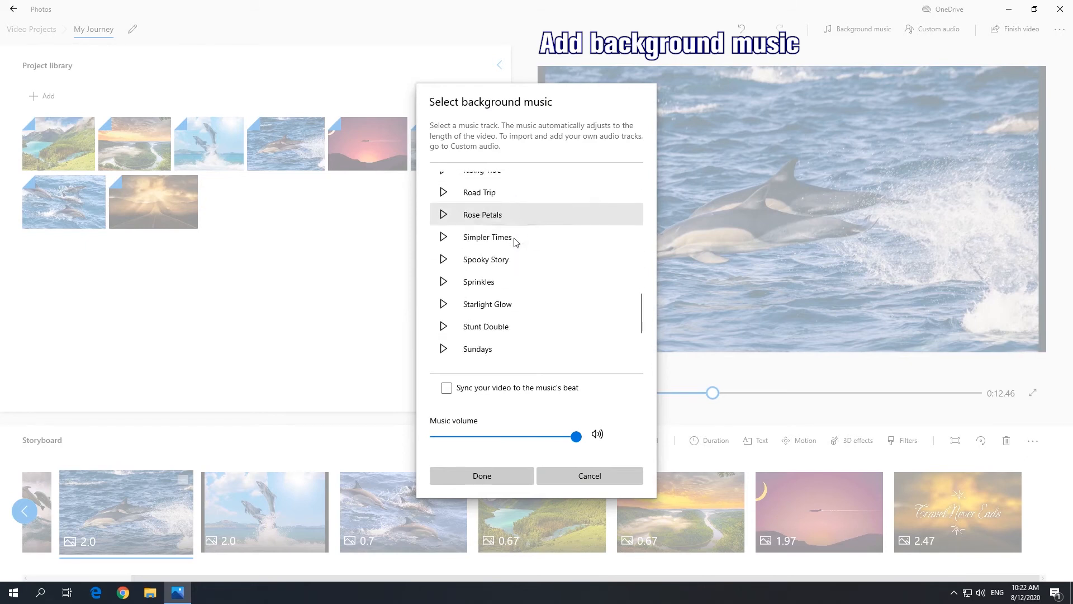
pyautogui.click(487, 237)
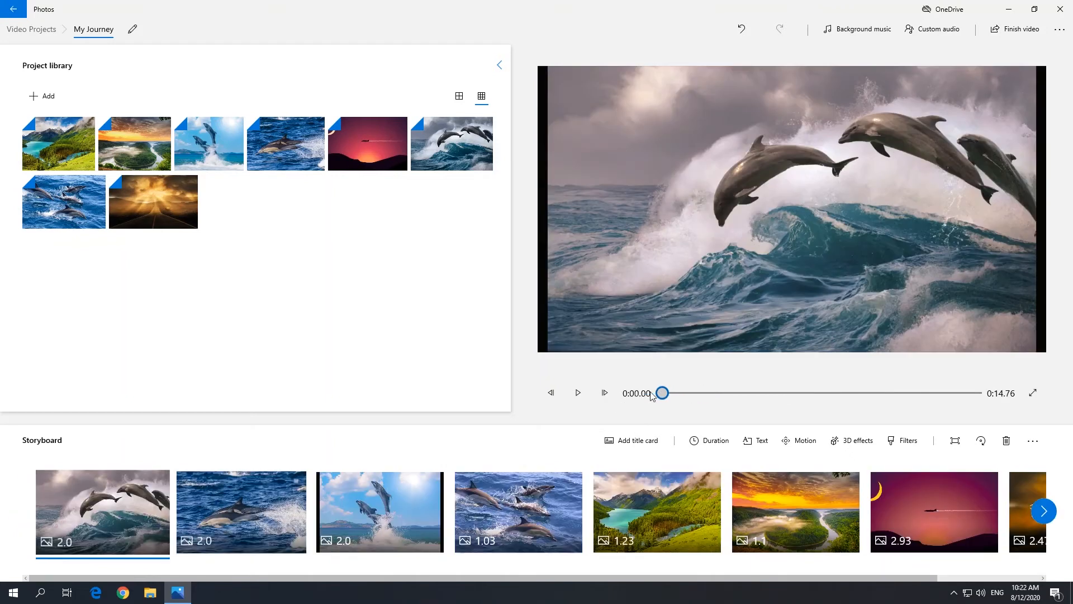
# Step: Play the 14.76-second slideshow through, then bring up Finish video export options
pyautogui.click(577, 392)
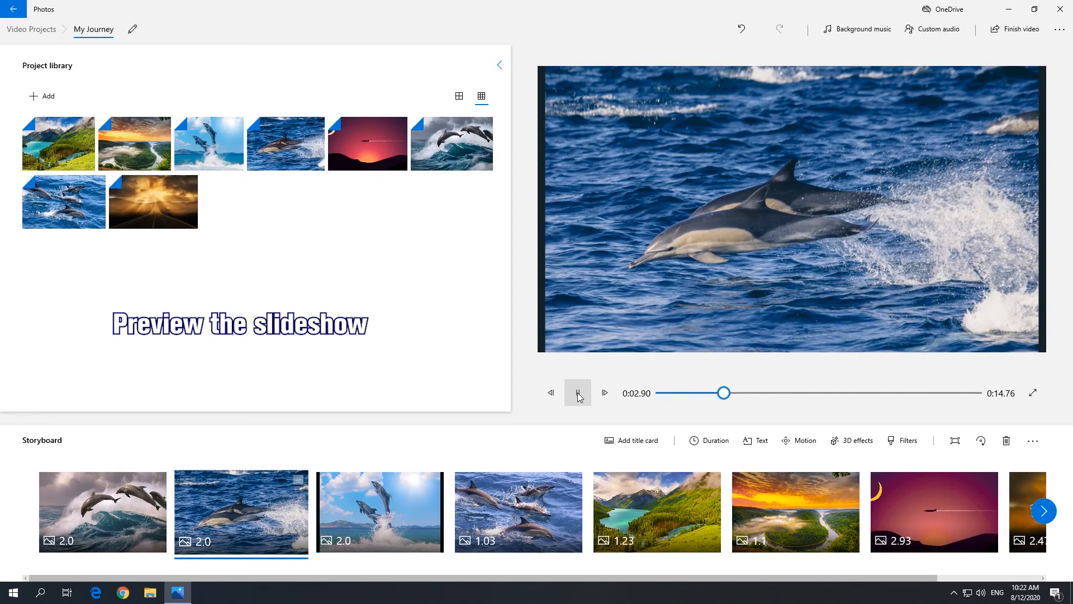
pyautogui.click(577, 392)
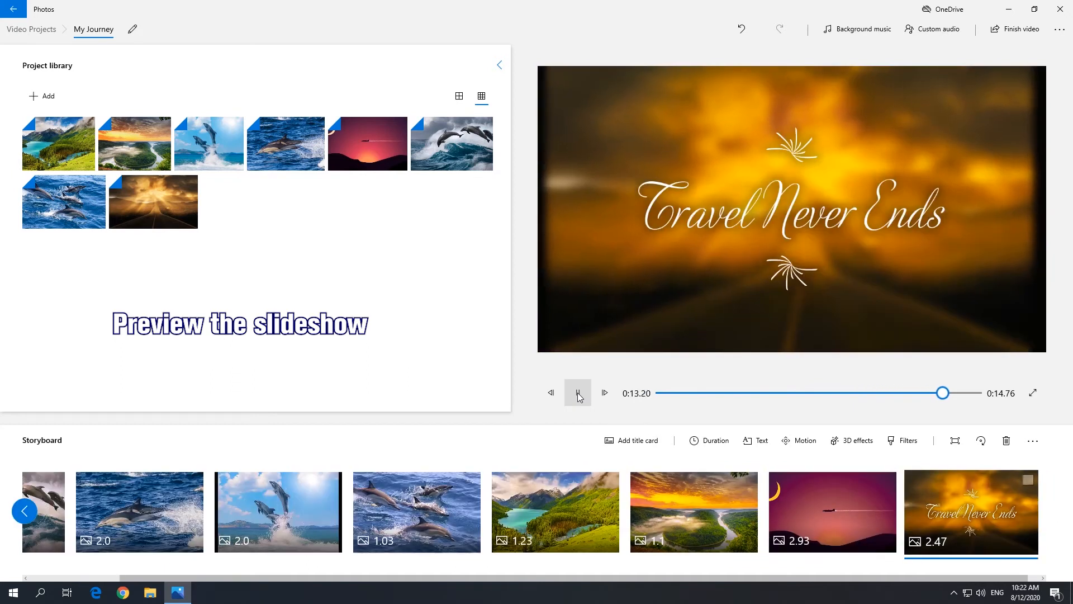
pyautogui.click(578, 393)
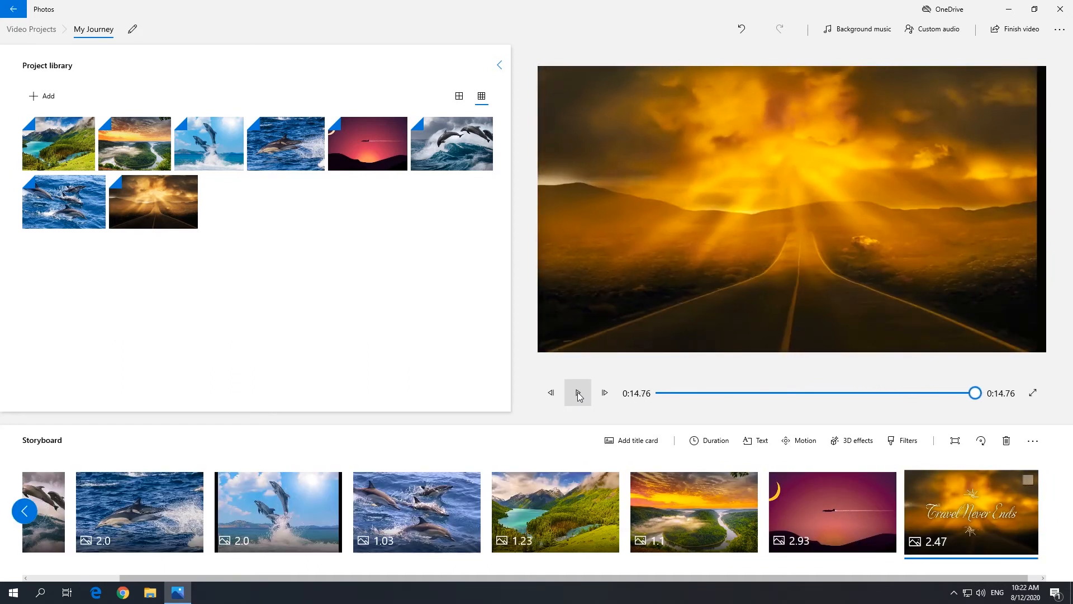
pyautogui.click(1020, 29)
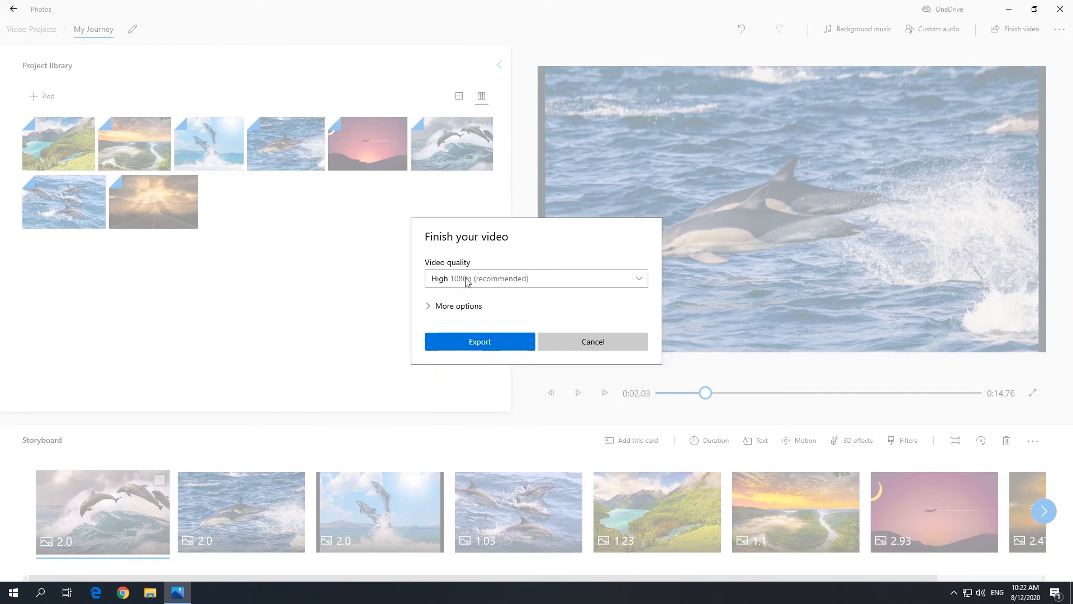
# Step: Export My Journey to the Desktop, then launch PhotoStage with an empty slideshow
pyautogui.click(479, 342)
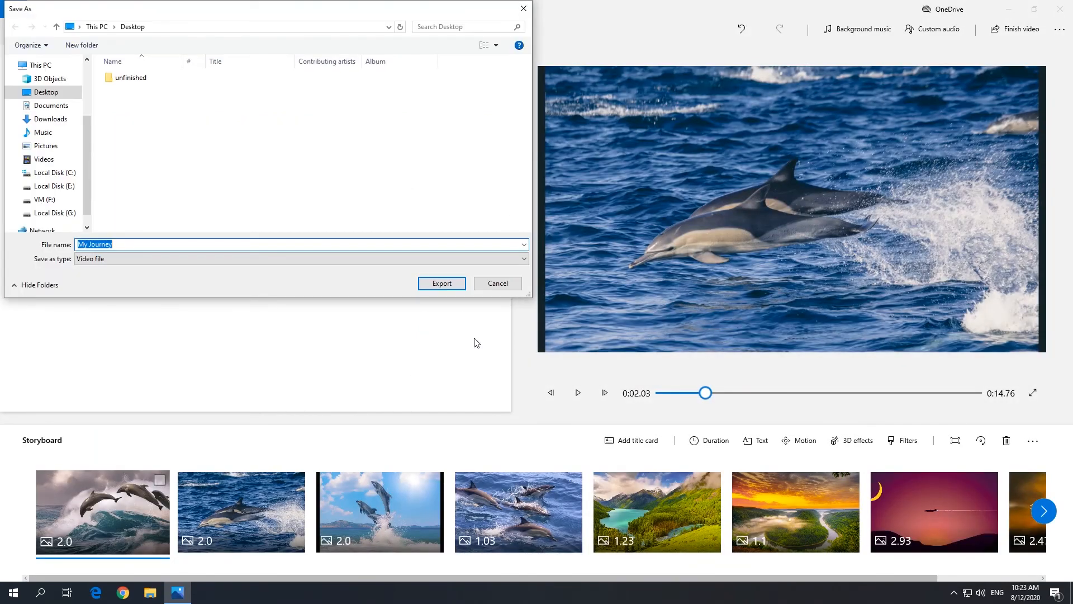
pyautogui.click(442, 283)
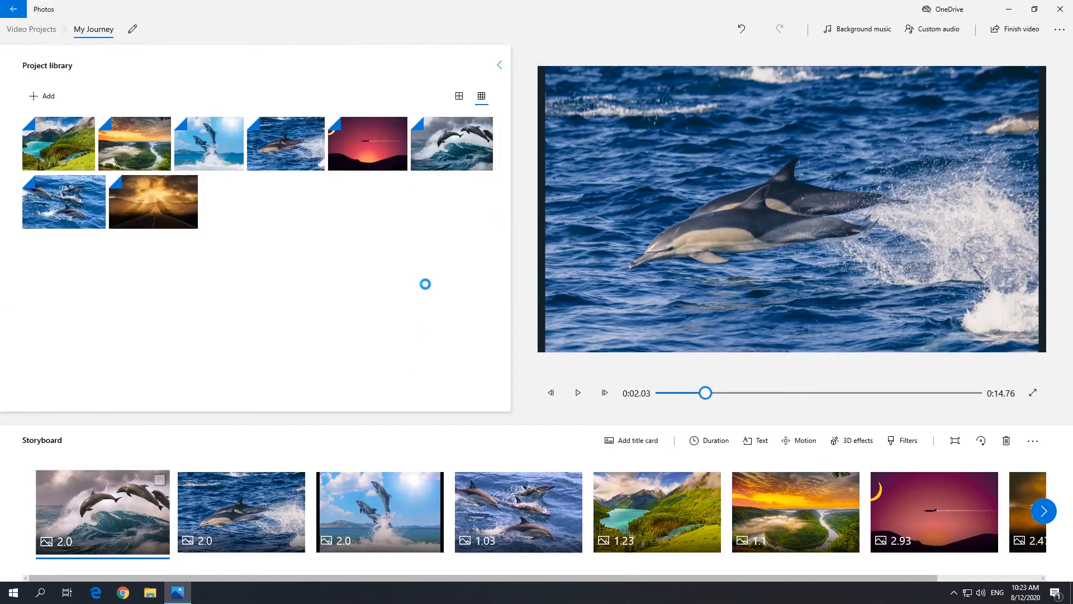
pyautogui.click(1020, 29)
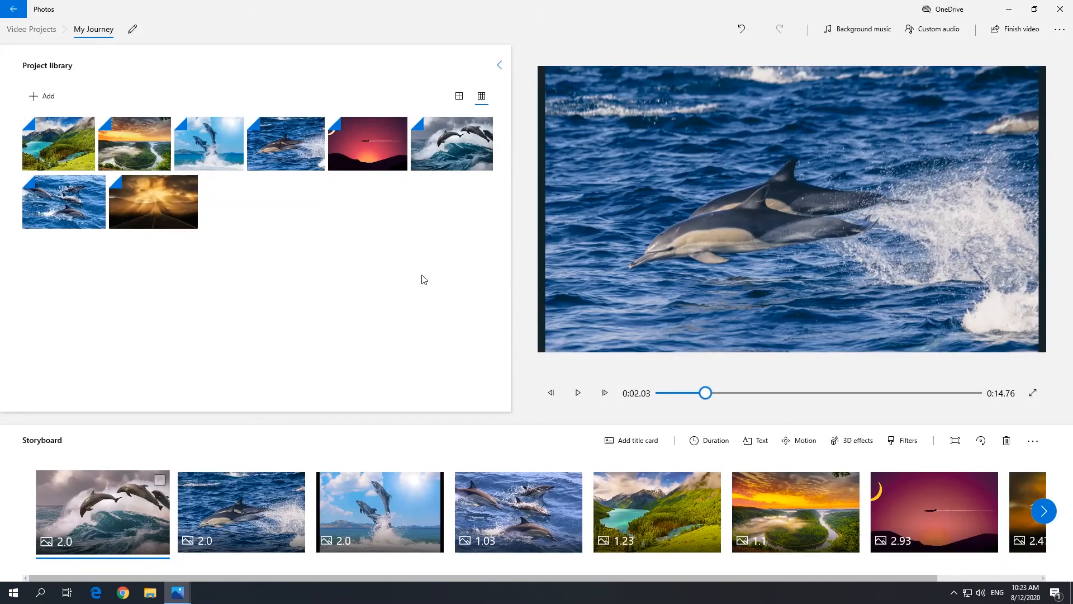
pyautogui.doubleClick(105, 81)
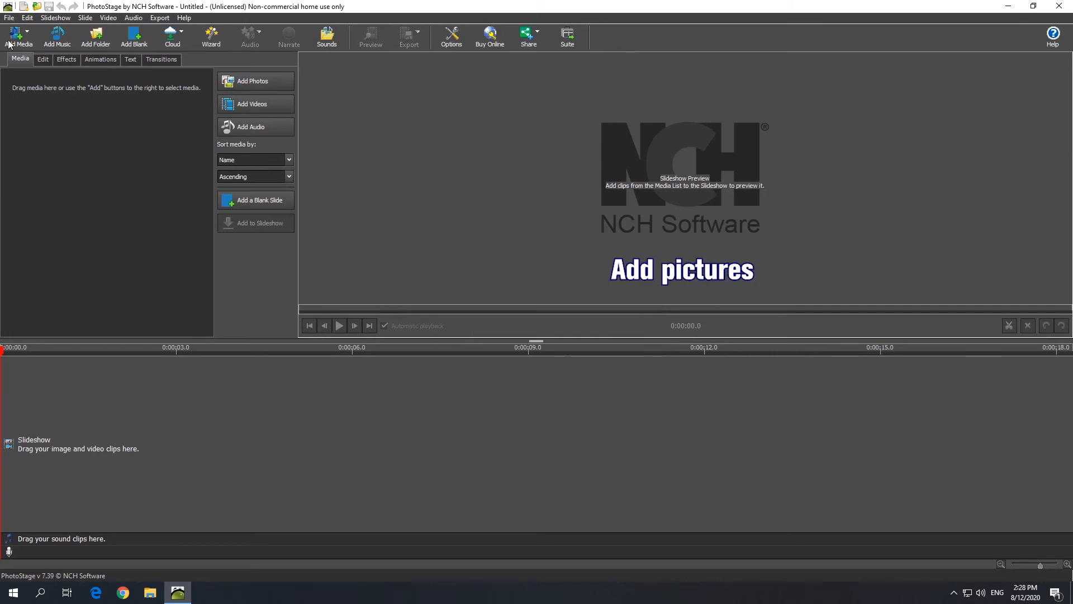
# Step: Add Media to import images 1–7 and place them on the slideshow timeline
pyautogui.click(251, 80)
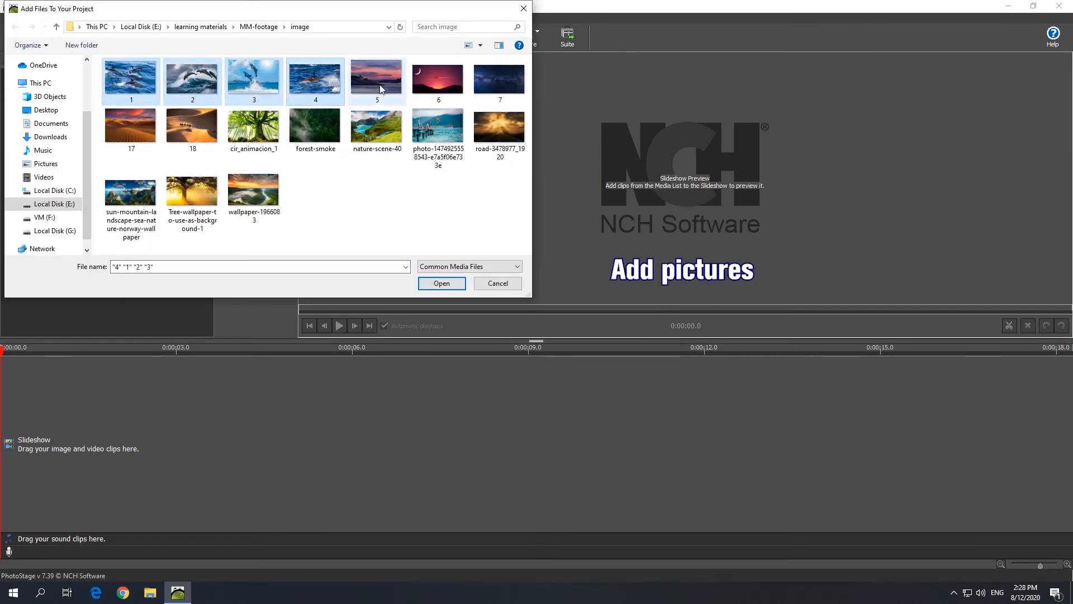
pyautogui.click(442, 282)
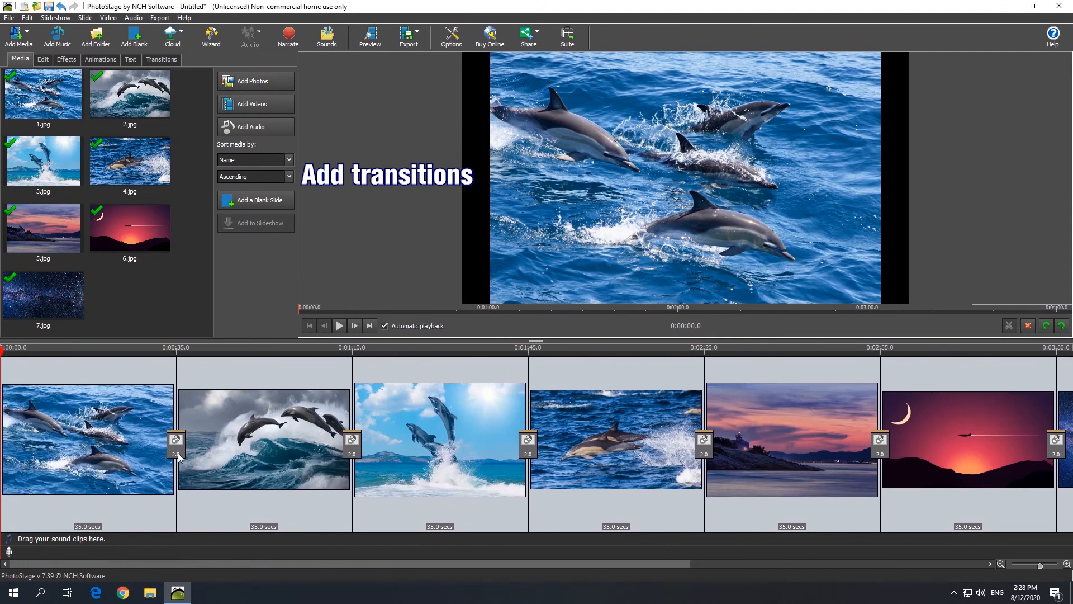
# Step: Apply a Heart transition to the first dolphin slide and change a later slide's transition
pyautogui.click(161, 59)
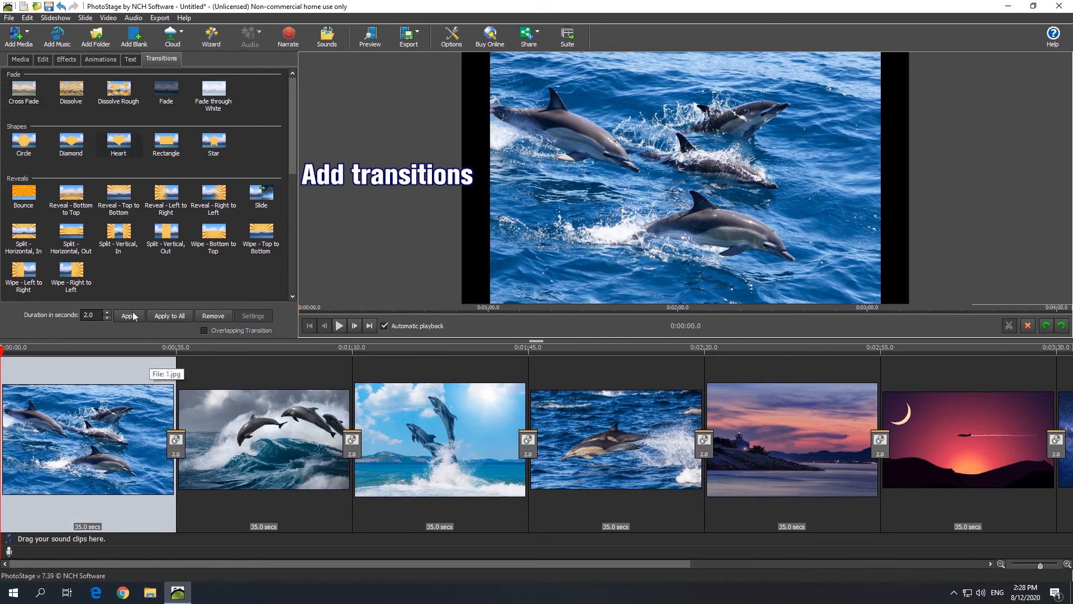
pyautogui.click(117, 141)
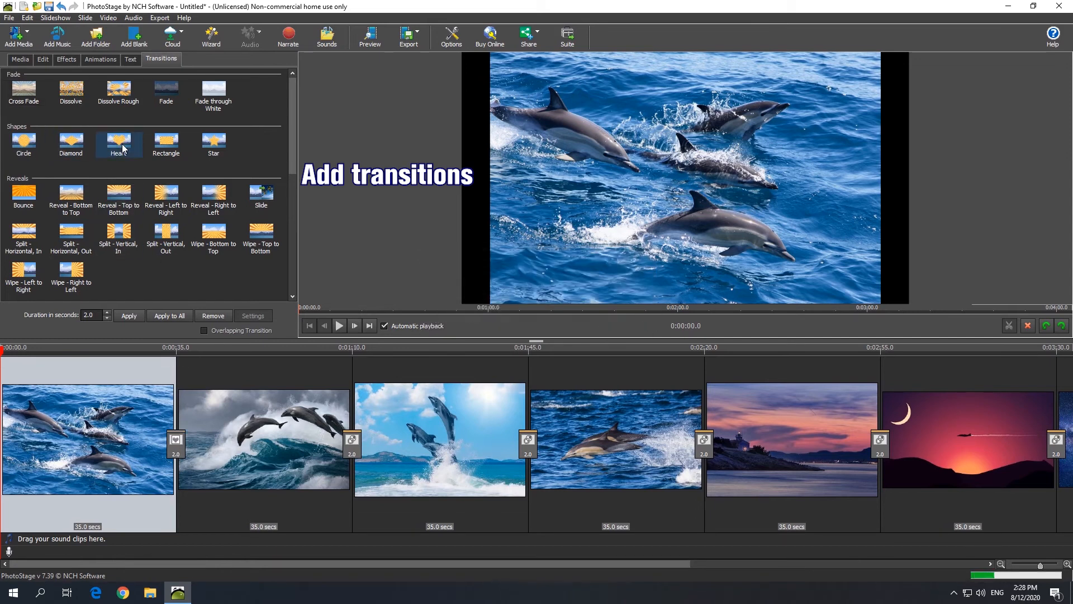
pyautogui.click(117, 142)
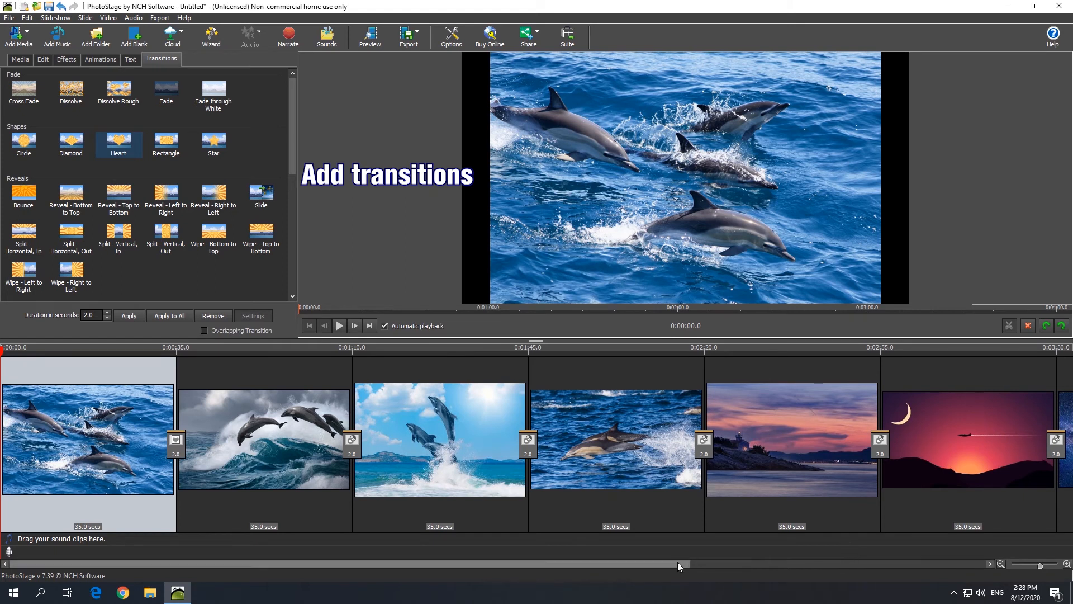
pyautogui.hscroll(3)
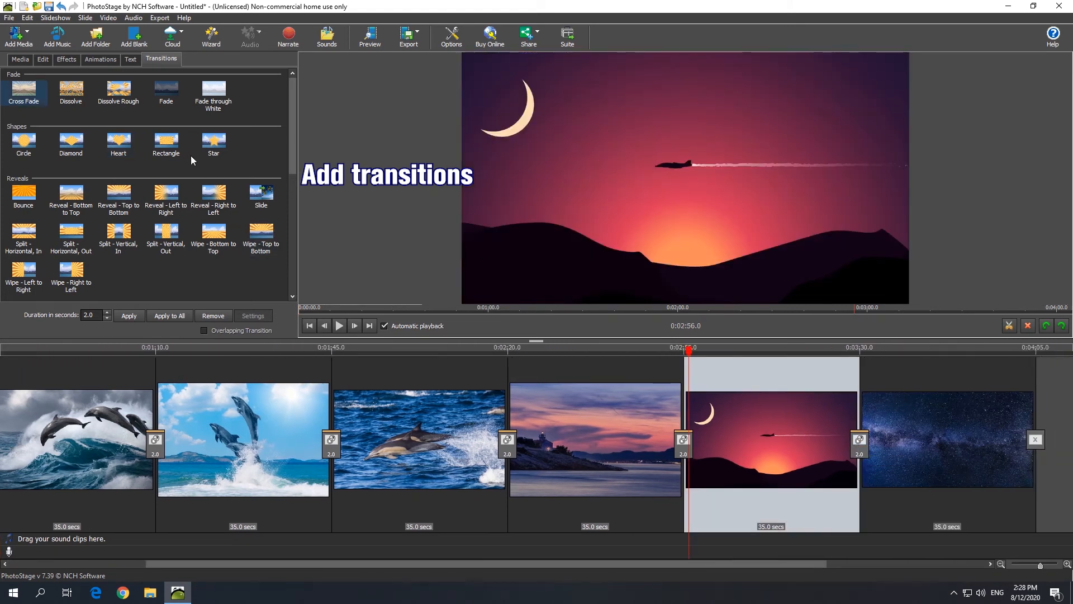
pyautogui.click(214, 144)
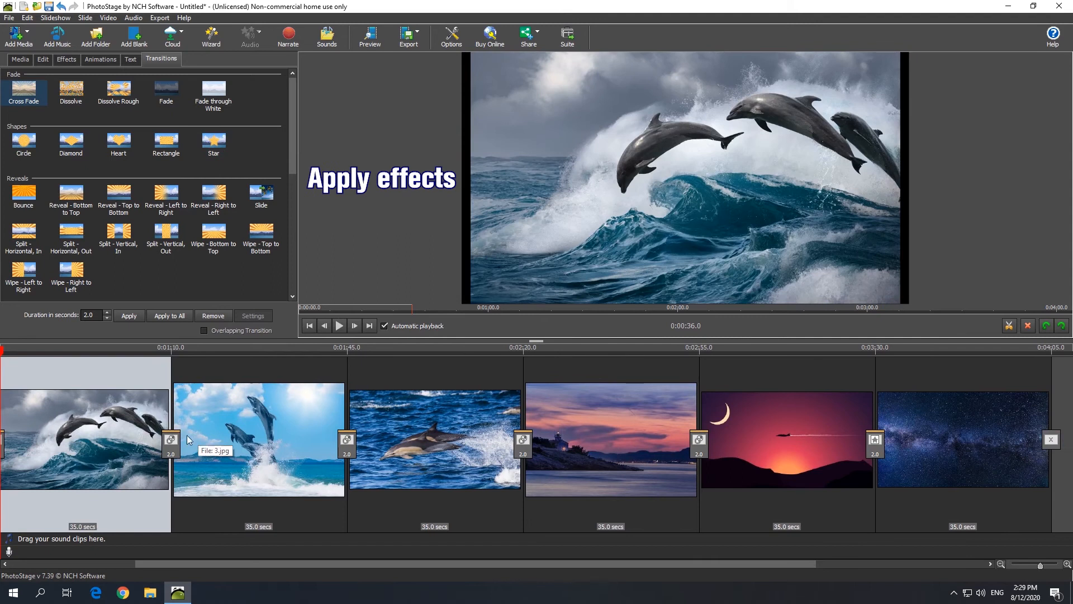
# Step: Add a Tint effect to the wave dolphin slide with Green and Intensity lowered for a dark purple
pyautogui.click(66, 59)
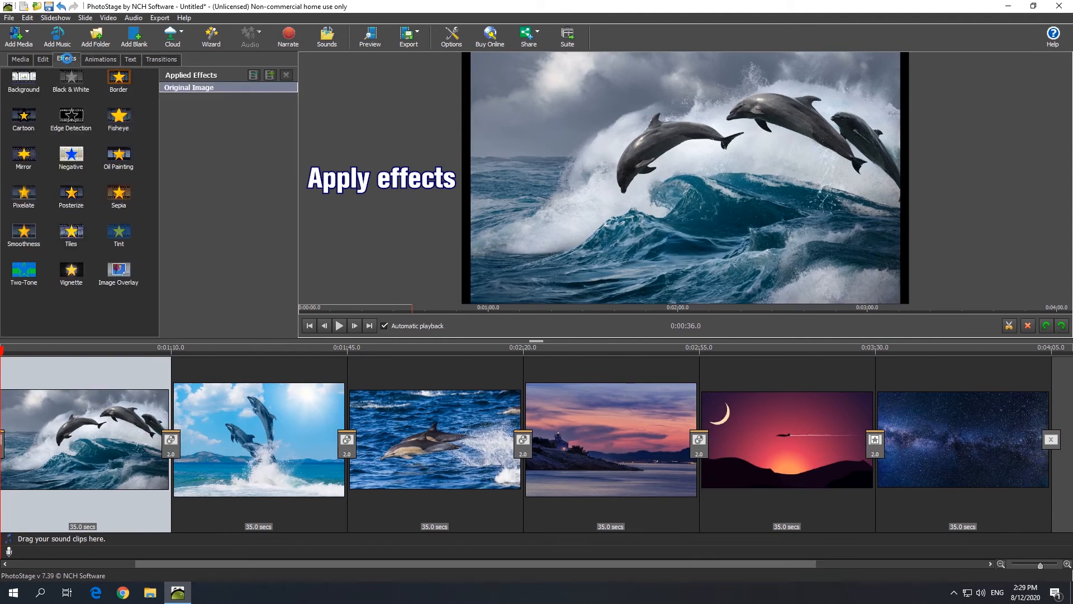
pyautogui.click(119, 233)
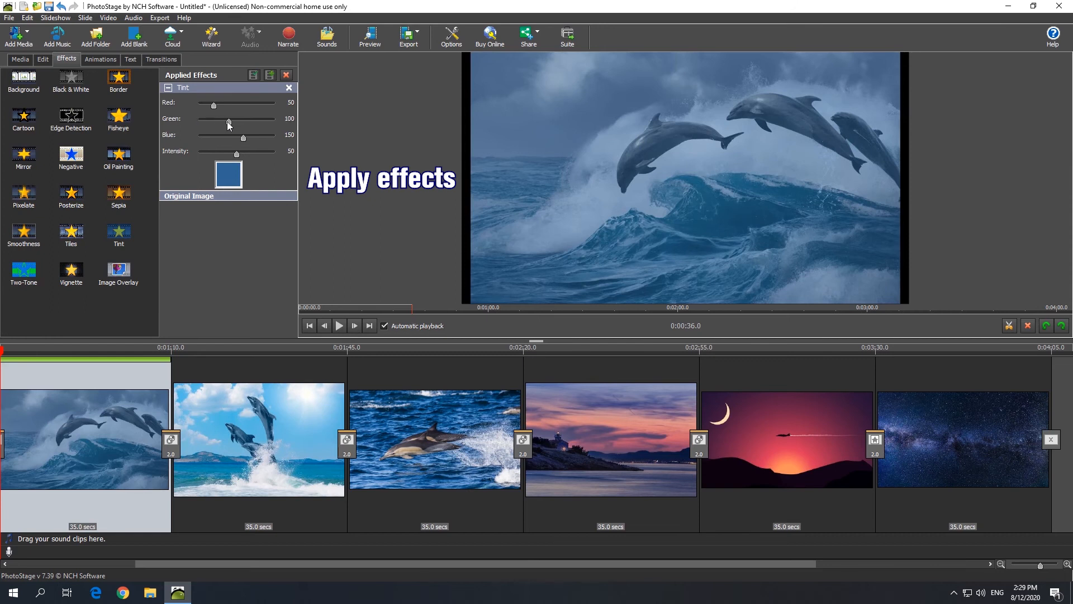
pyautogui.moveTo(228, 119); pyautogui.dragTo(199, 119)
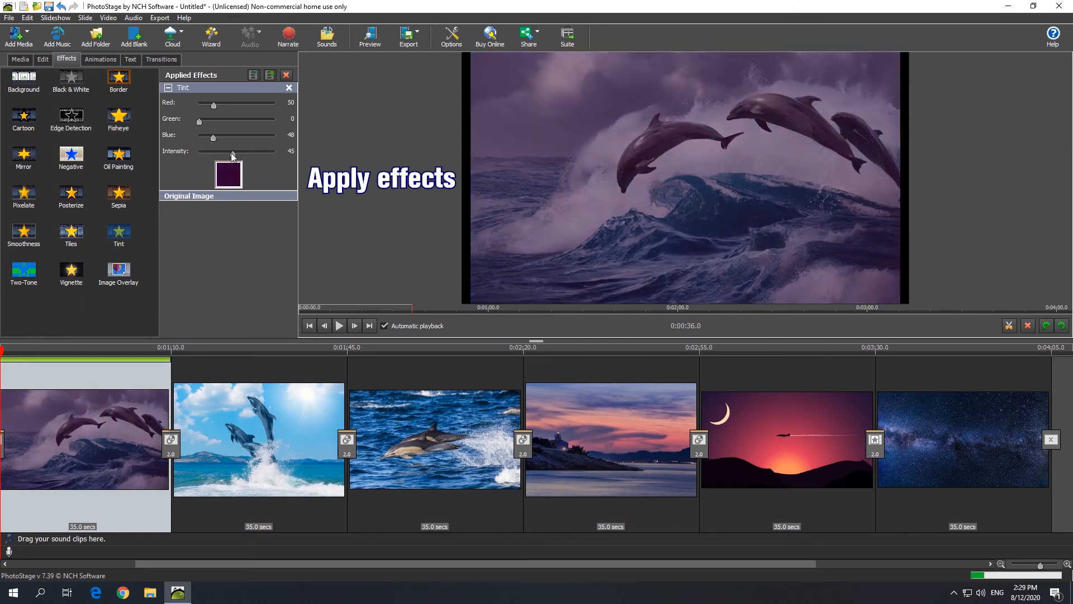
pyautogui.moveTo(236, 150); pyautogui.dragTo(213, 151)
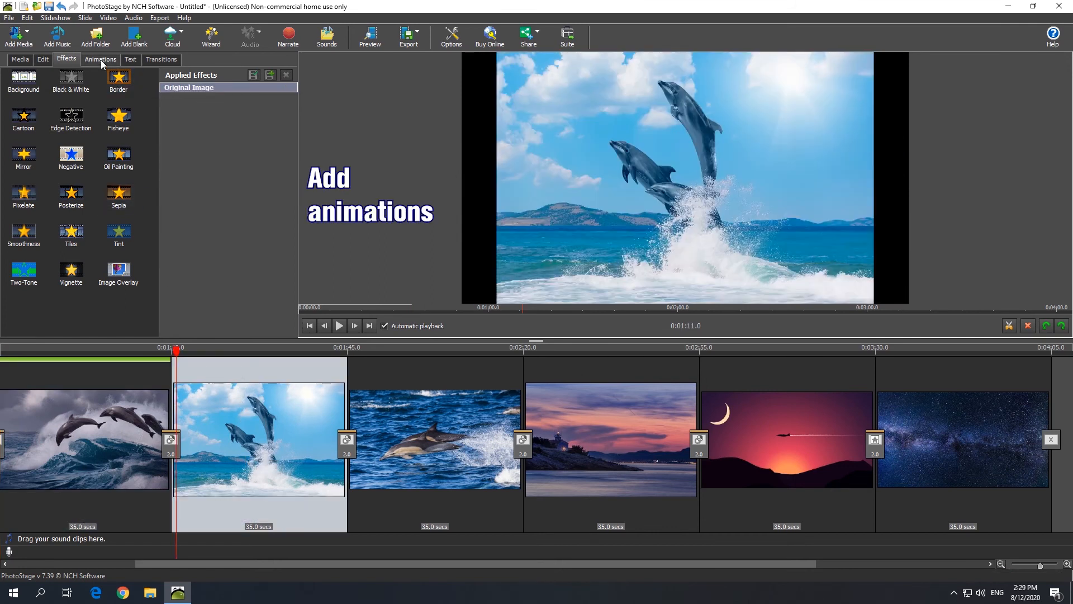
# Step: Browse the Animations, then add a Text Overlay caption to the starry-sky slide
pyautogui.click(100, 59)
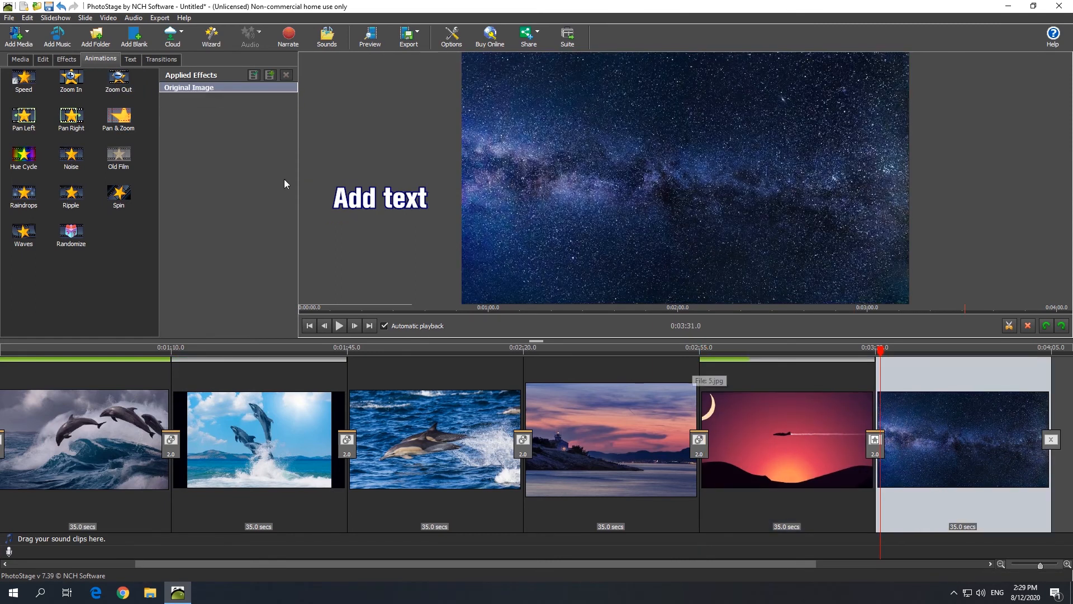
pyautogui.click(129, 59)
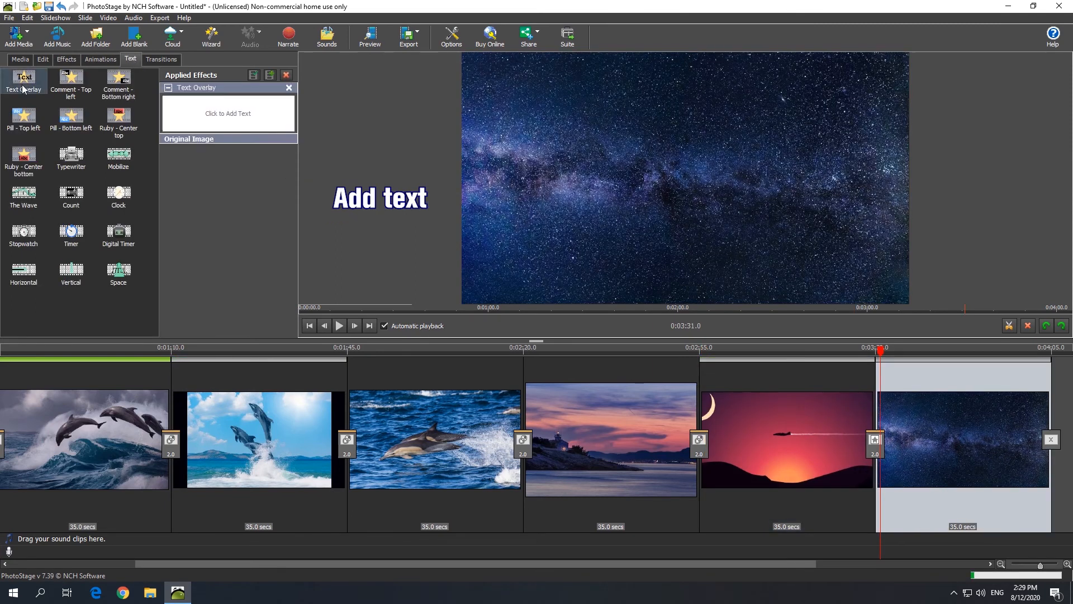
pyautogui.click(228, 113)
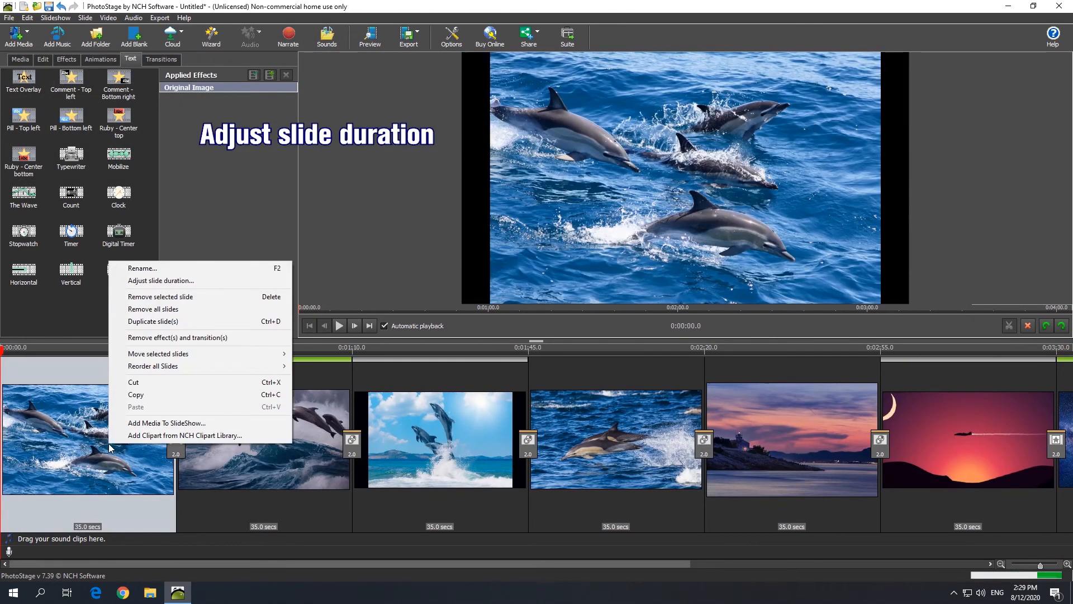
# Step: Set slide duration to 2.0 seconds and apply it to all slides
pyautogui.click(160, 280)
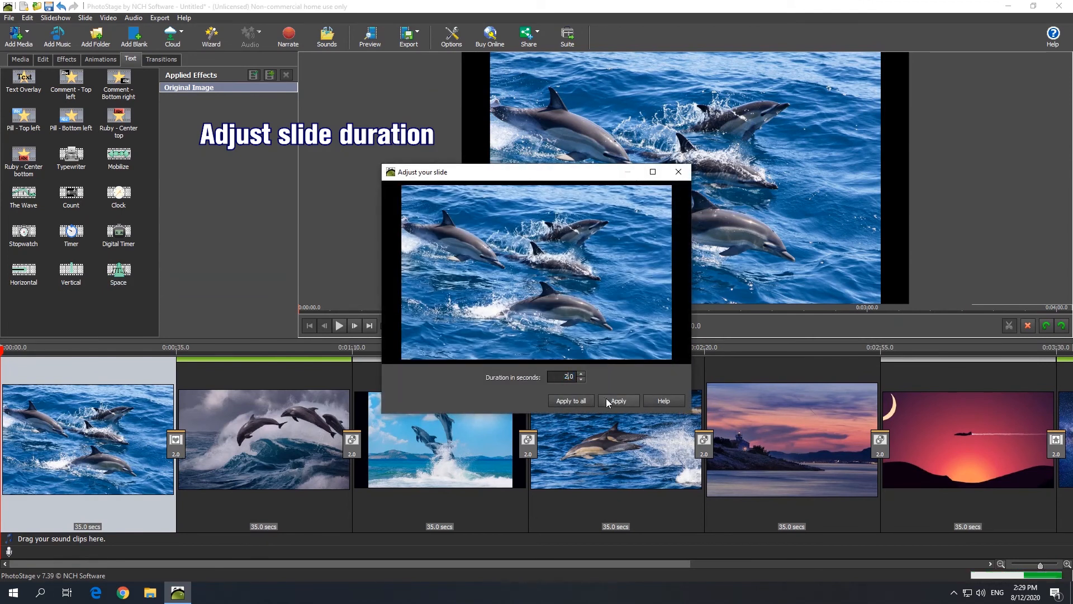
pyautogui.click(571, 400)
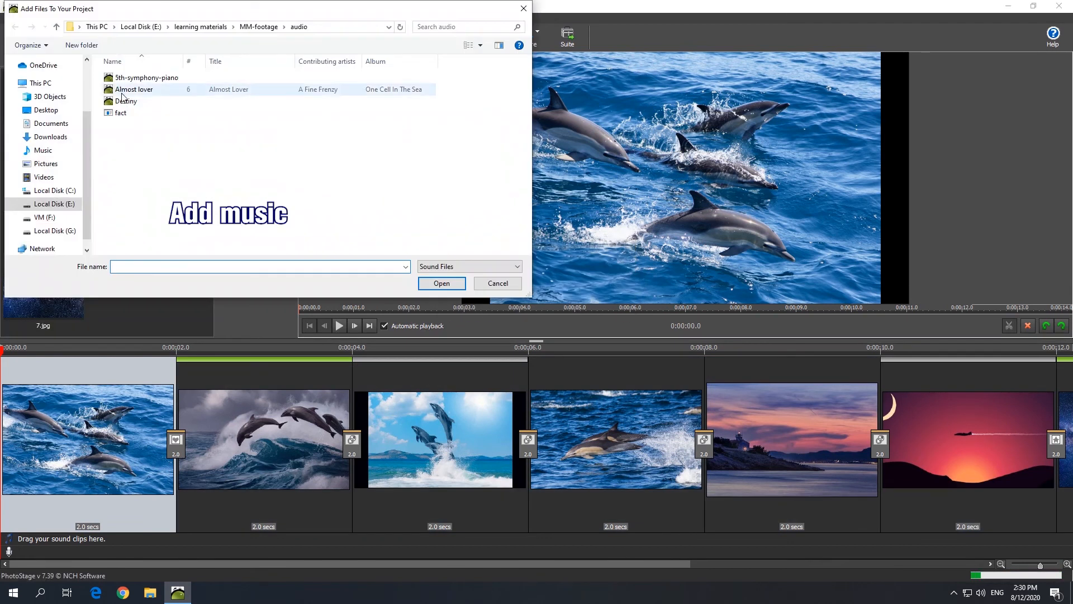
# Step: Place Destiny on the sound track and trim its End Time to 0:00:14.0
pyautogui.click(442, 283)
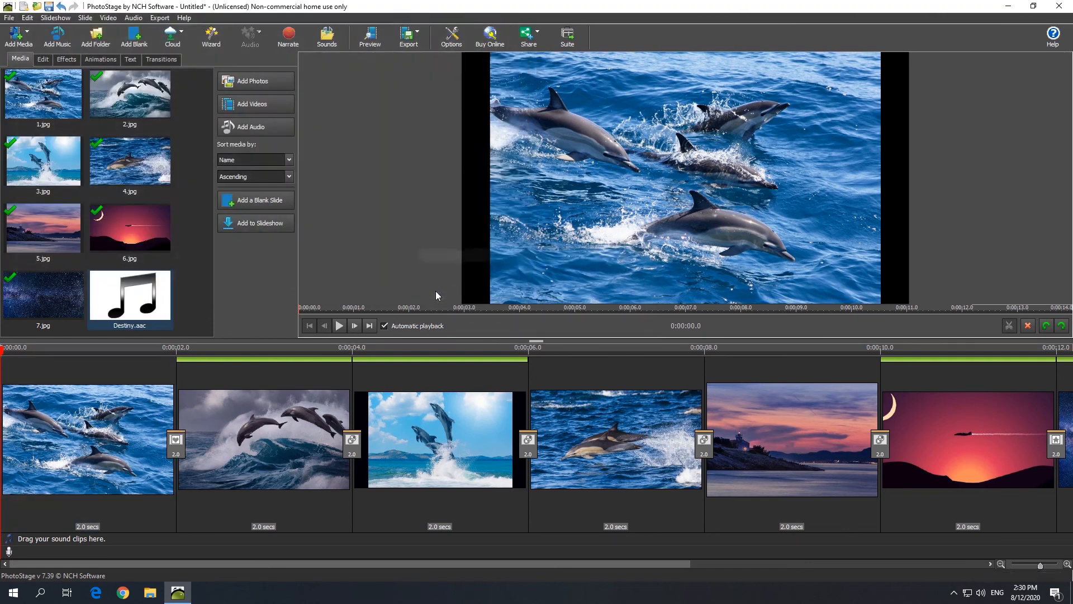
pyautogui.click(130, 295)
pyautogui.write('0:00:14.7')
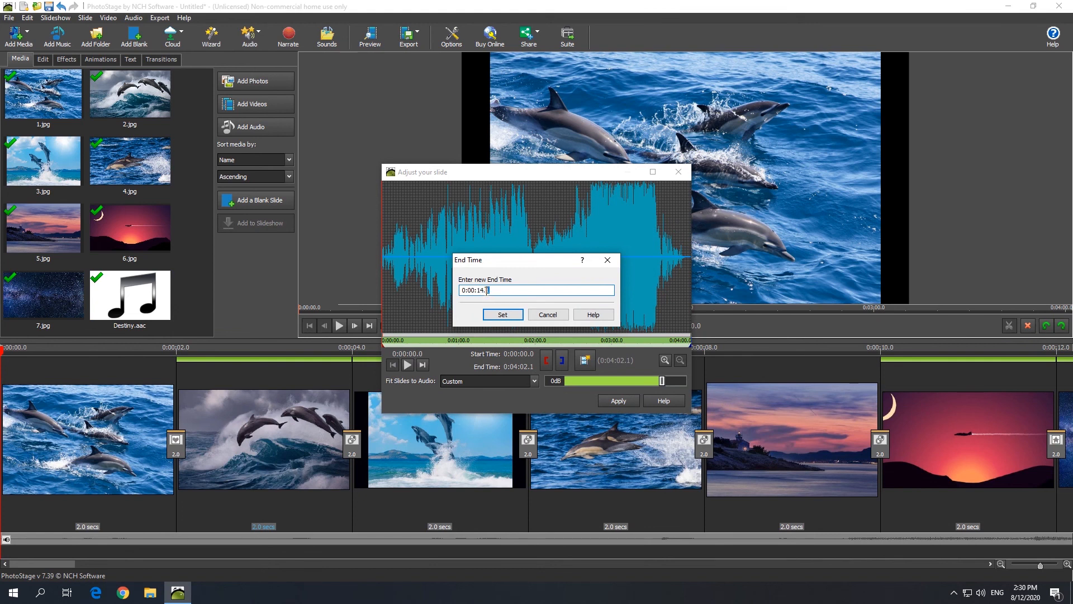
pyautogui.click(502, 314)
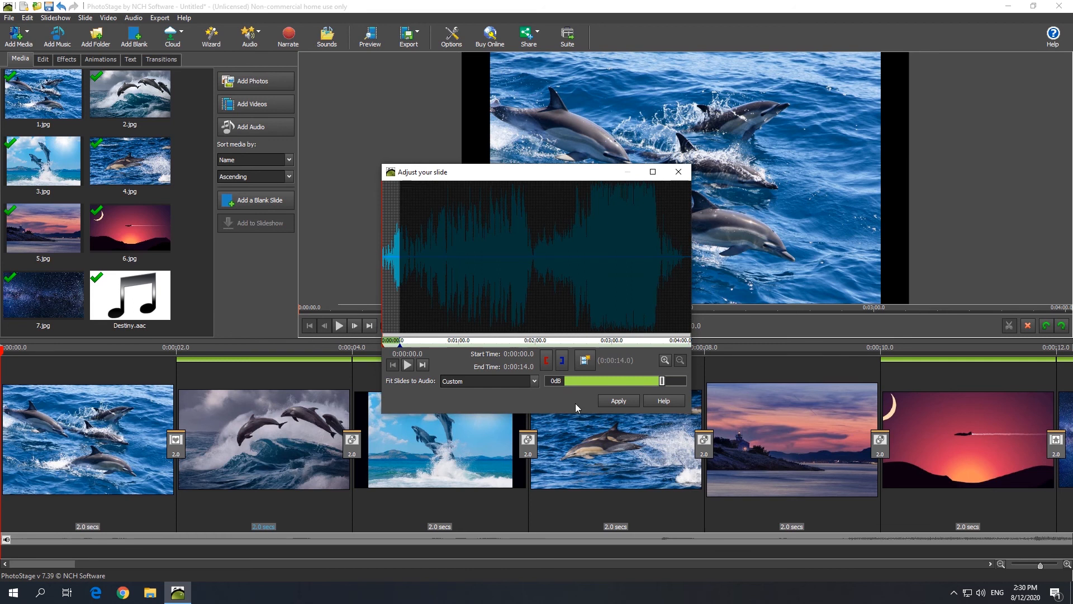
pyautogui.click(616, 400)
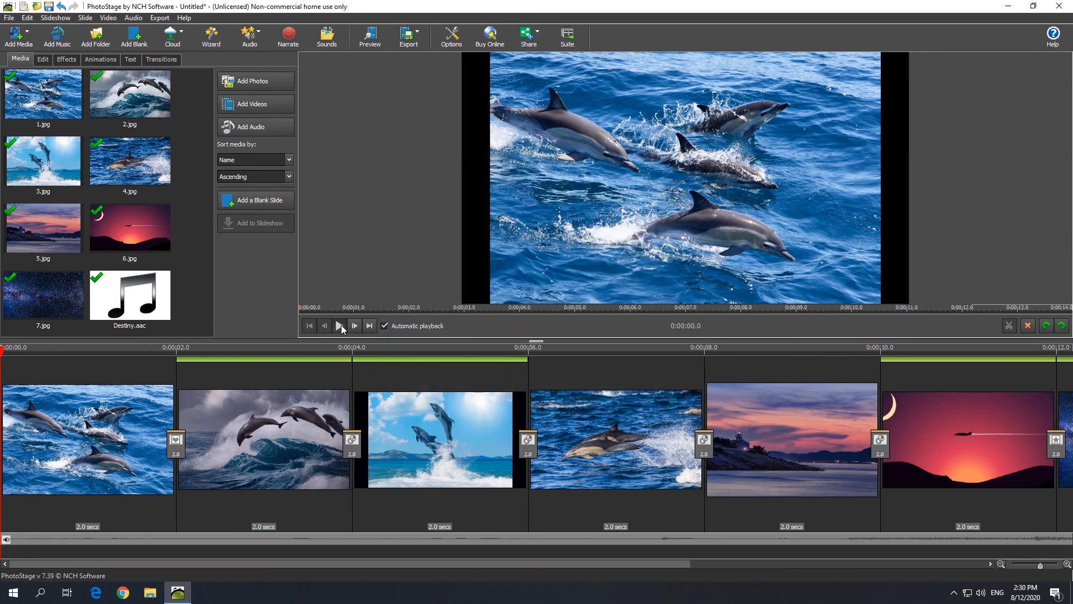
# Step: Play the 14-second slideshow through, then show the Export format choices
pyautogui.click(340, 325)
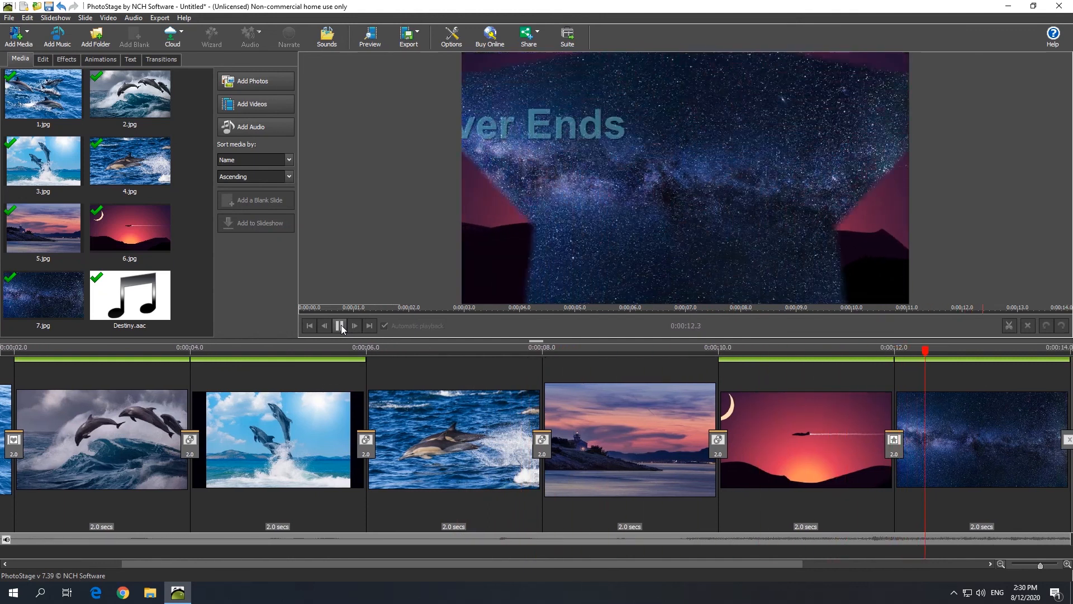
pyautogui.click(340, 325)
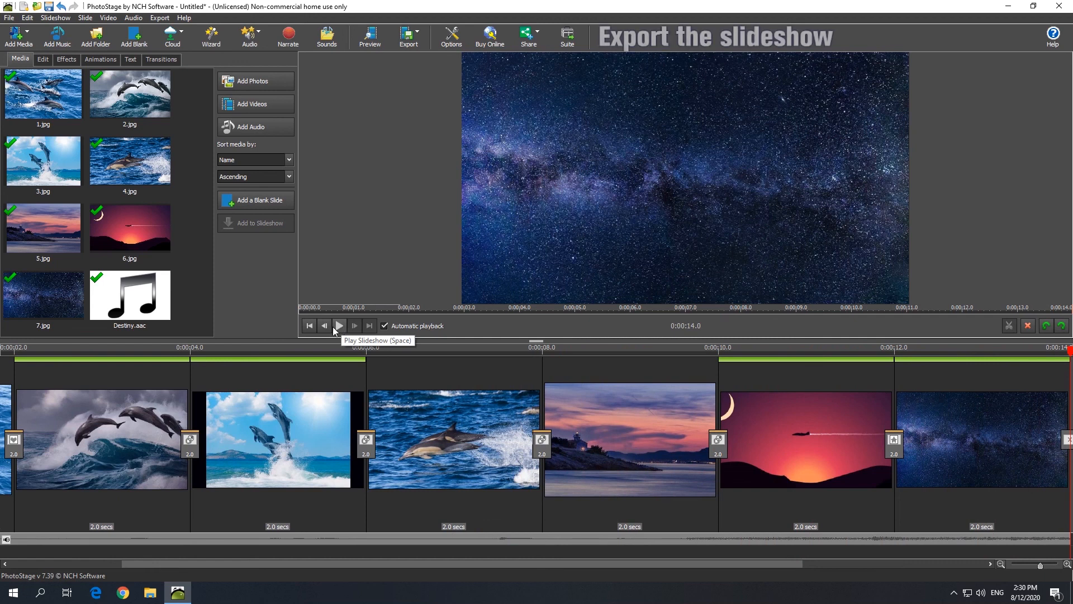
pyautogui.click(408, 35)
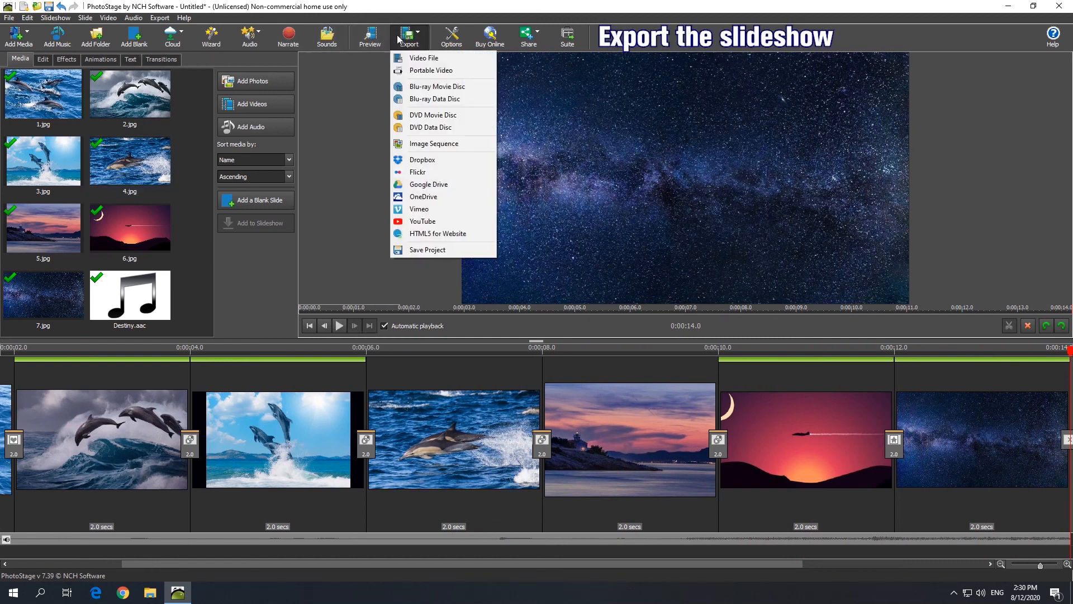